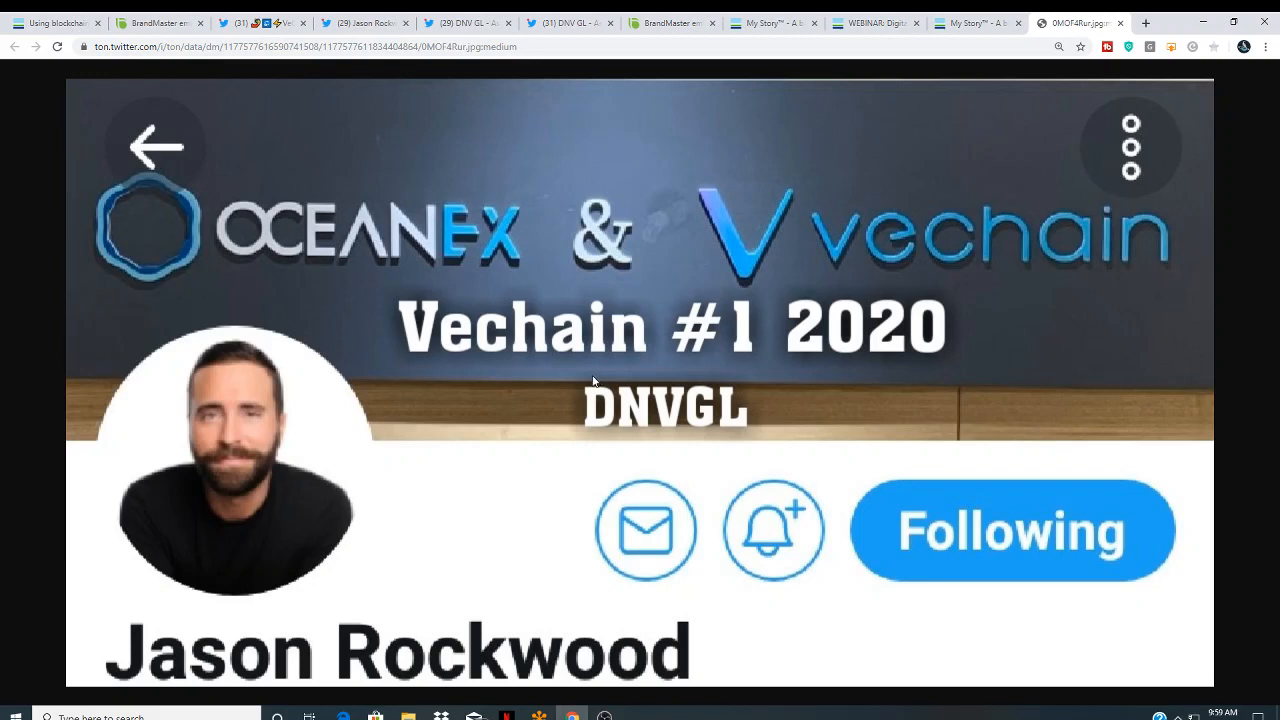
{"action": "mouse_move", "coordinate": [590, 380]}
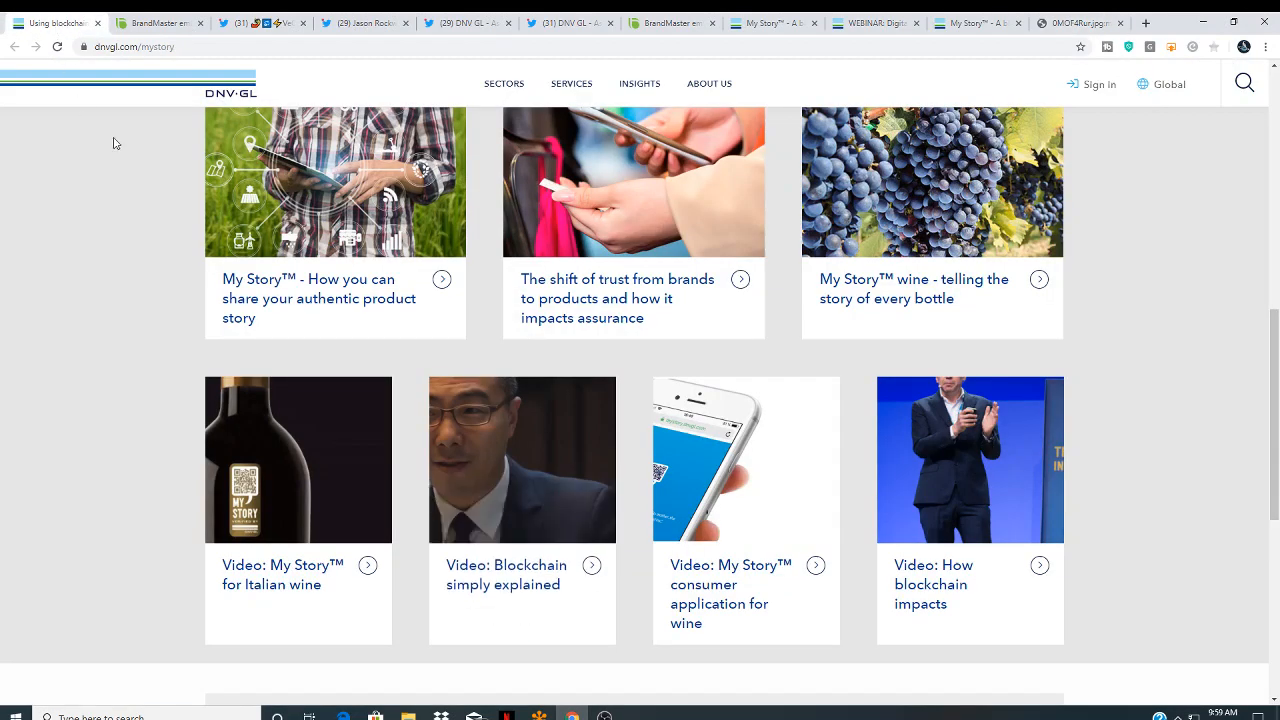
Scroll the My Story page to look over the blockchain assurance article and video cards.
{"action": "scroll", "scroll_direction": "up", "scroll_amount": 3}
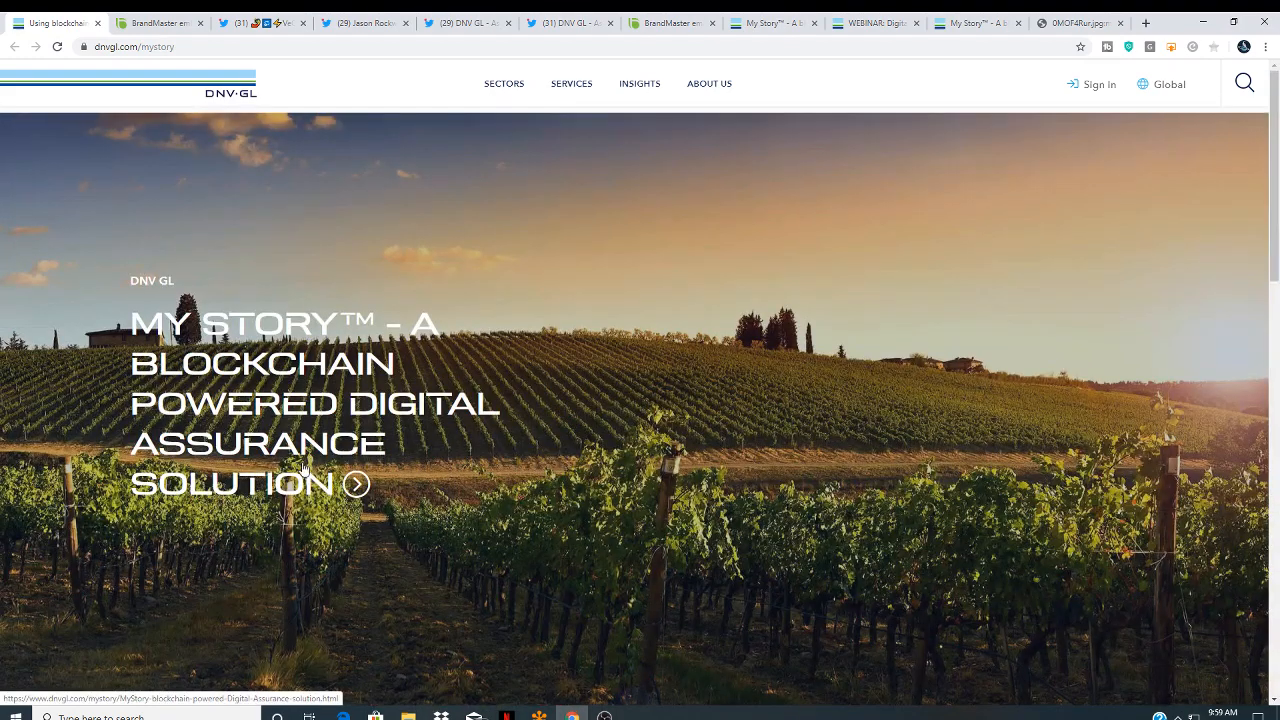
{"action": "mouse_move", "coordinate": [184, 318]}
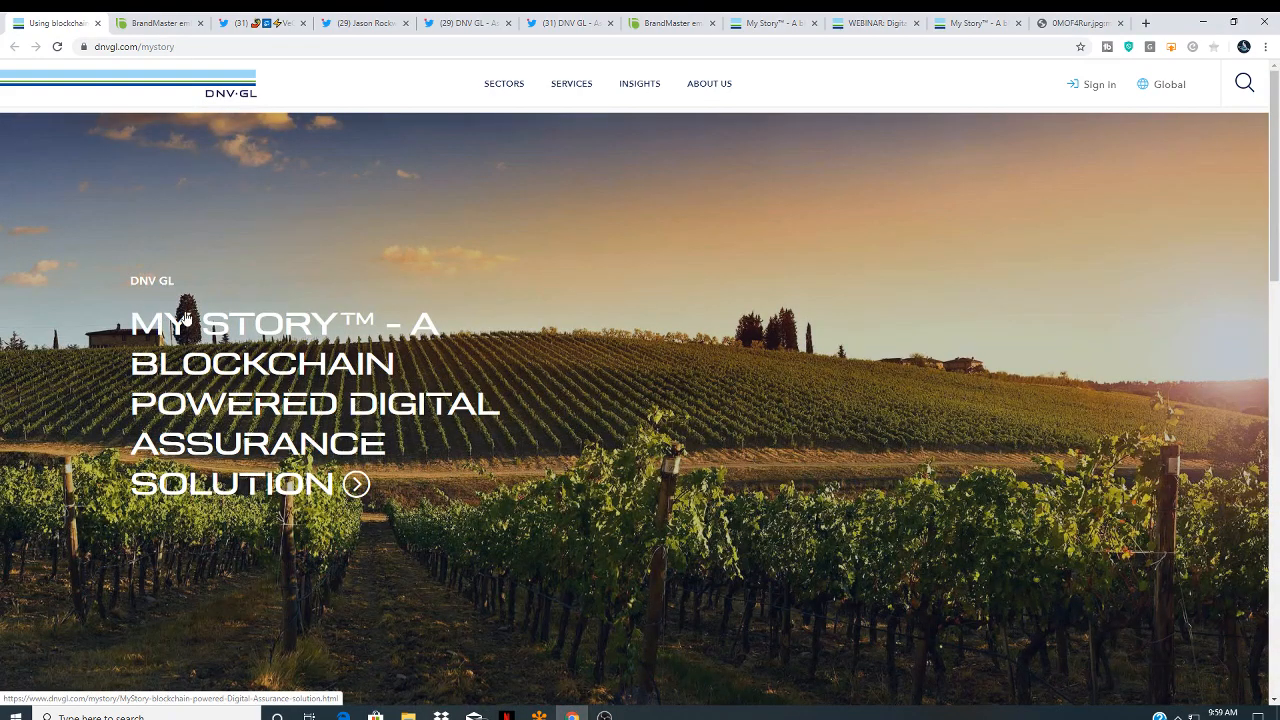
{"action": "mouse_move", "coordinate": [408, 442]}
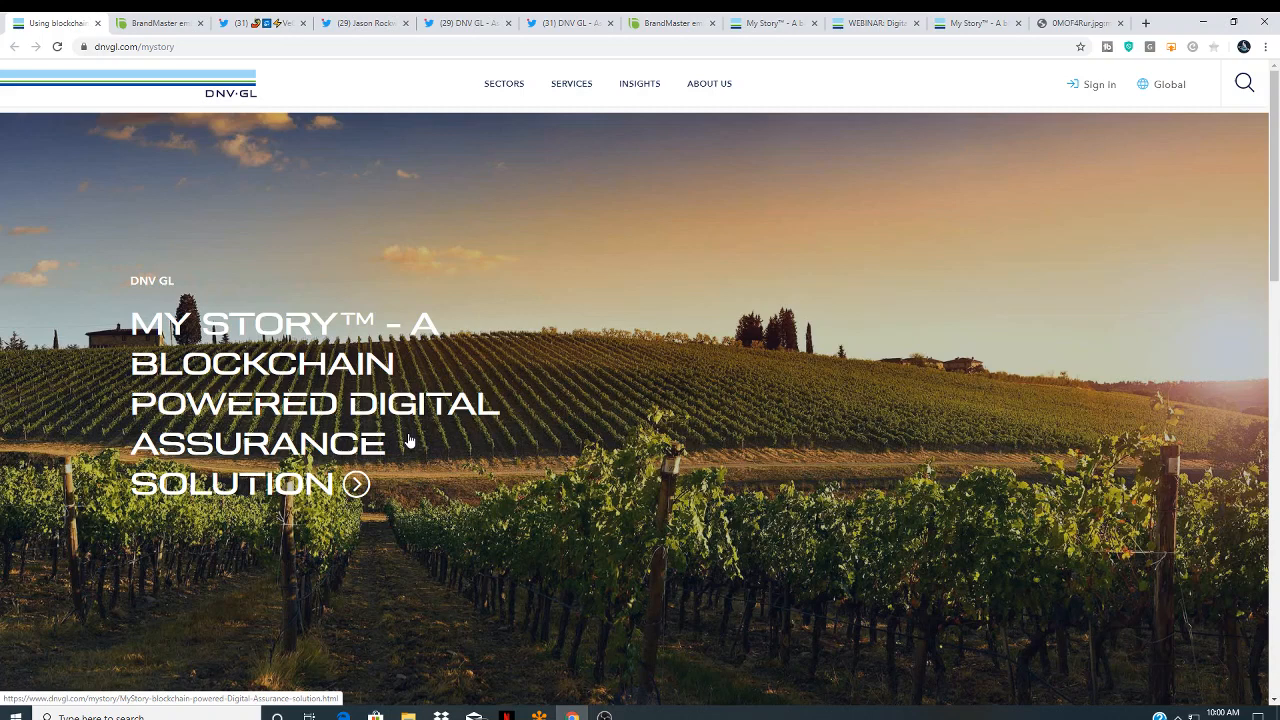
{"action": "mouse_move", "coordinate": [476, 442]}
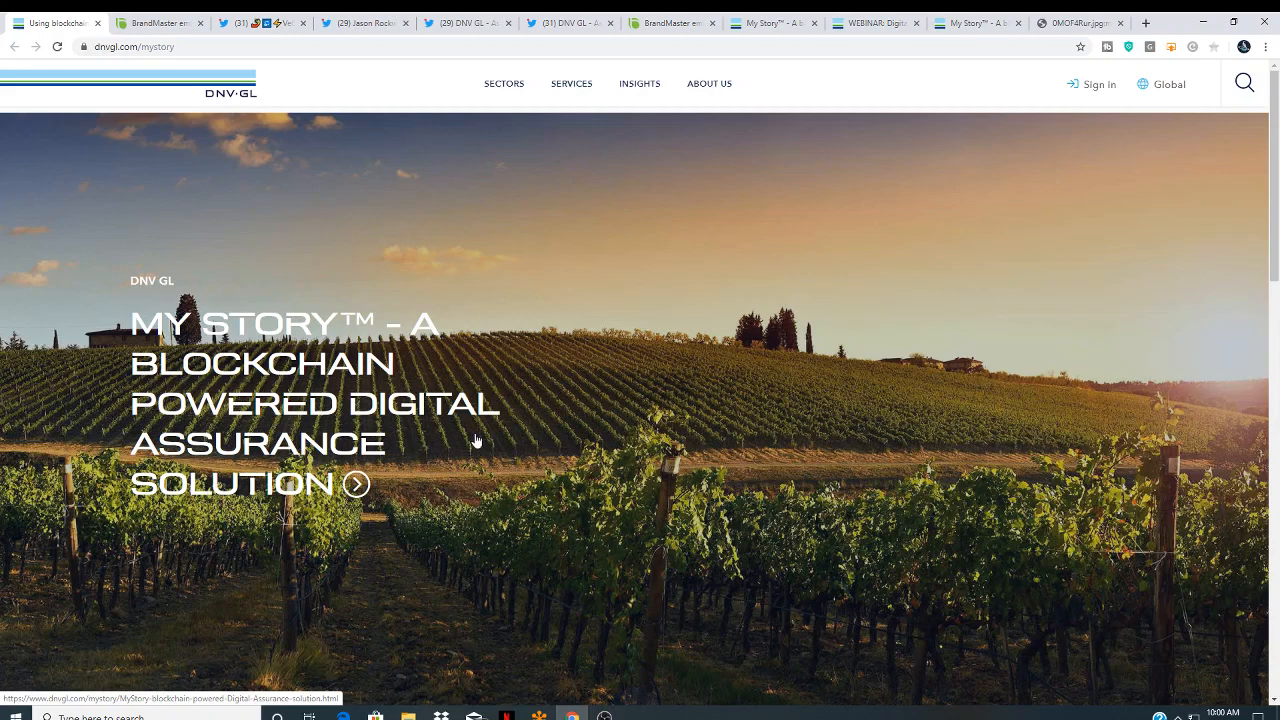
{"action": "mouse_move", "coordinate": [238, 112]}
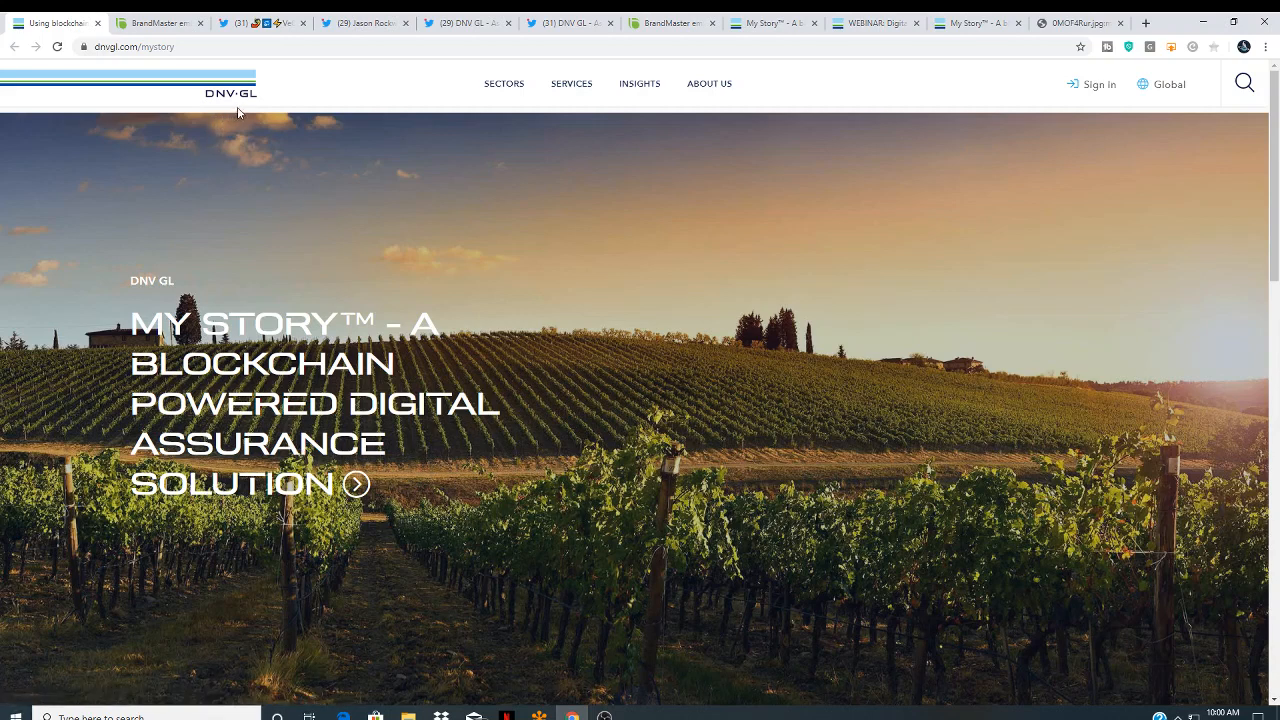
{"action": "scroll", "scroll_direction": "down", "scroll_amount": 3}
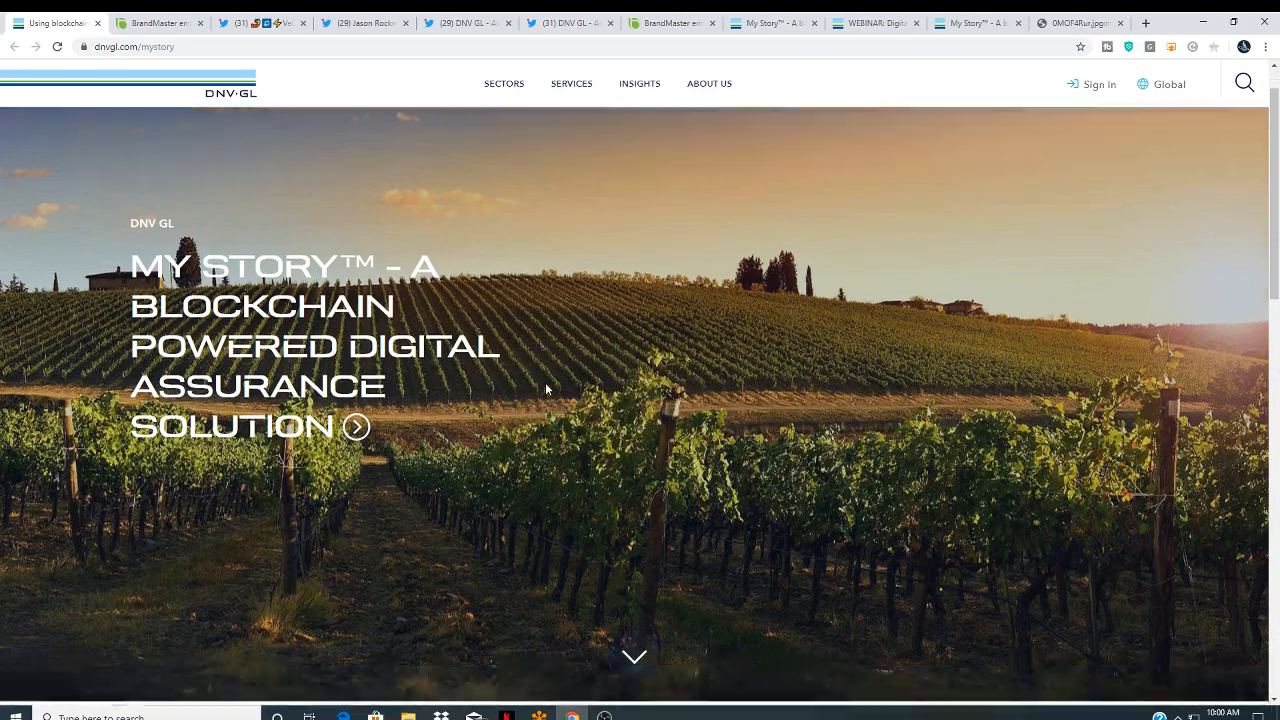
{"action": "scroll", "scroll_direction": "down", "scroll_amount": 3}
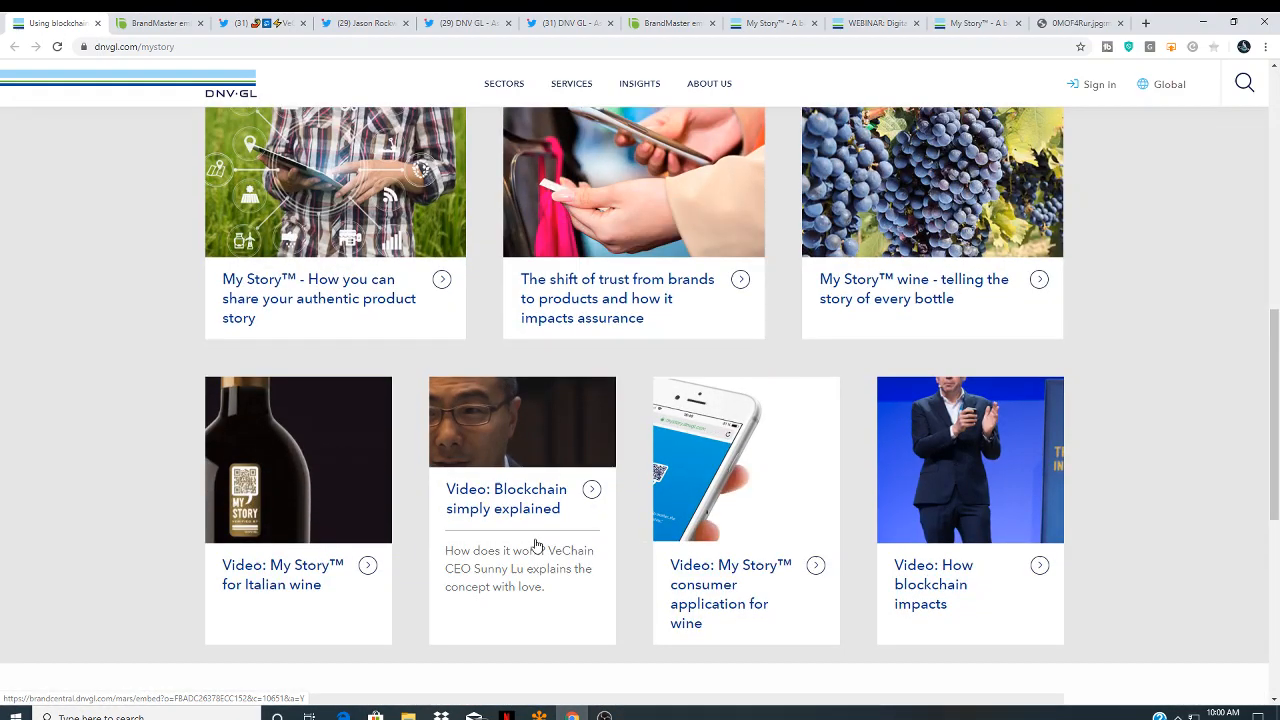
{"action": "mouse_move", "coordinate": [500, 592]}
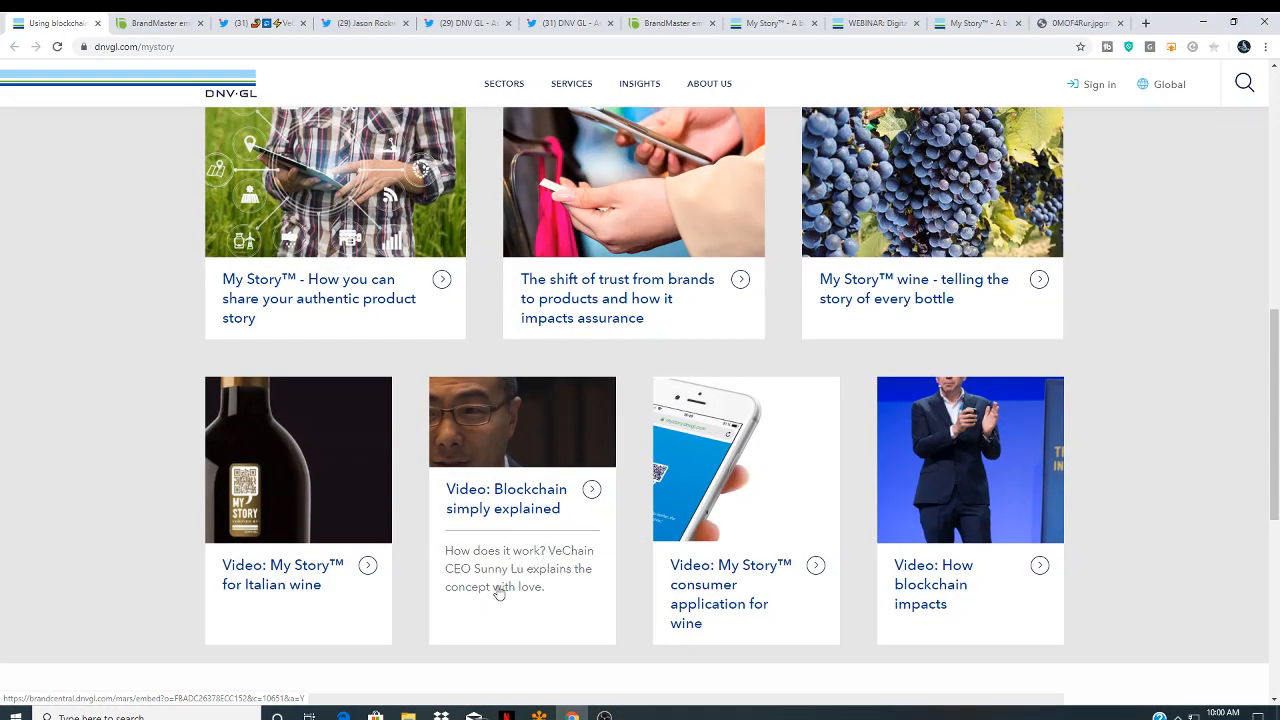
{"action": "mouse_move", "coordinate": [508, 592]}
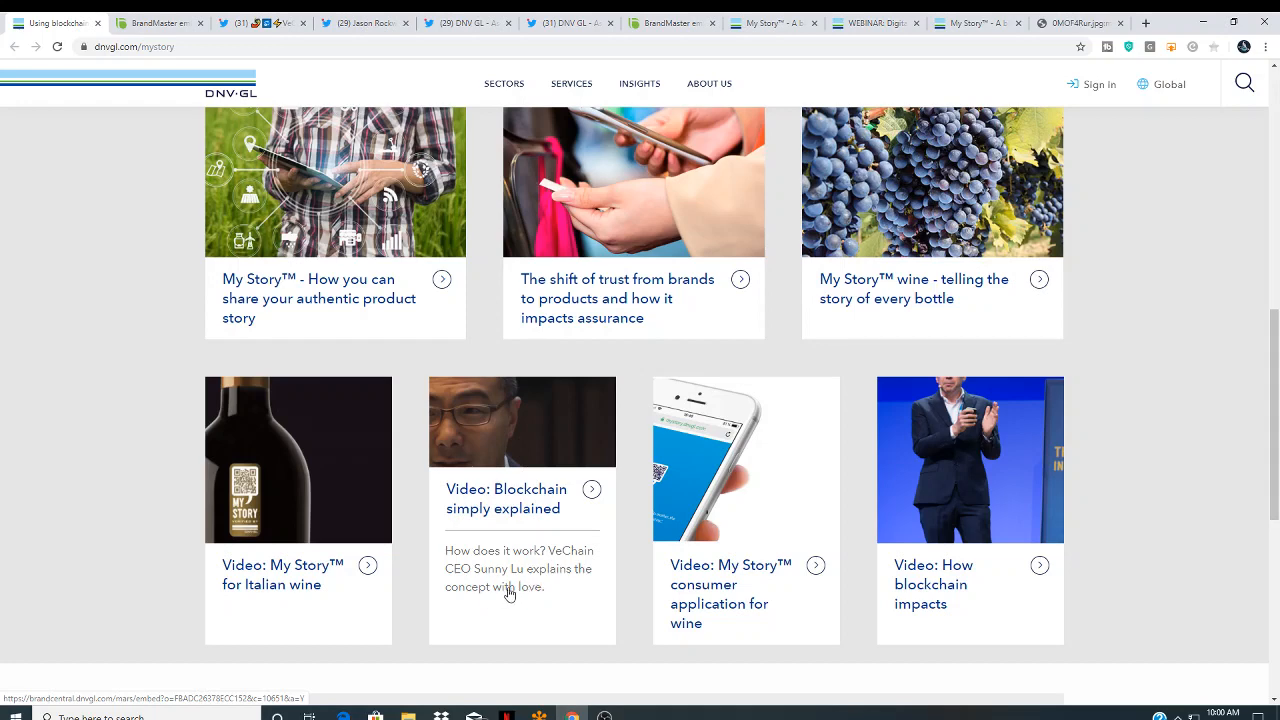
{"action": "scroll", "scroll_direction": "up", "scroll_amount": 3}
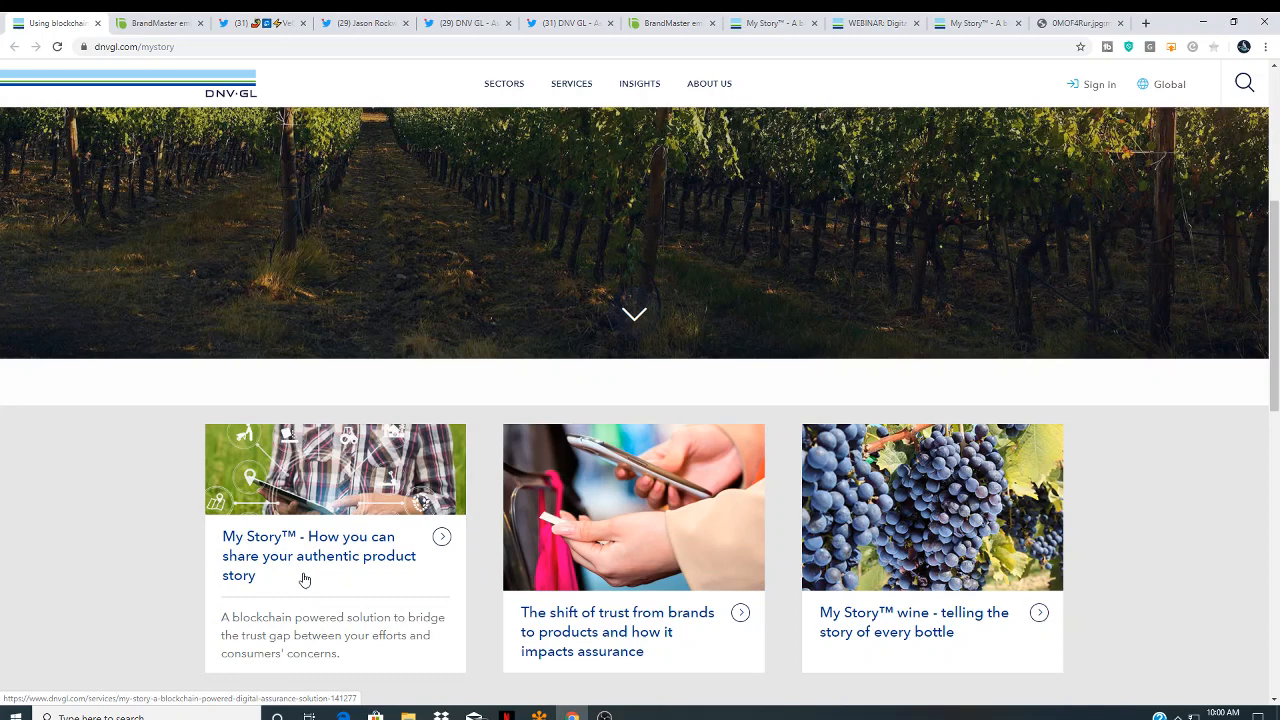
{"action": "mouse_move", "coordinate": [328, 592]}
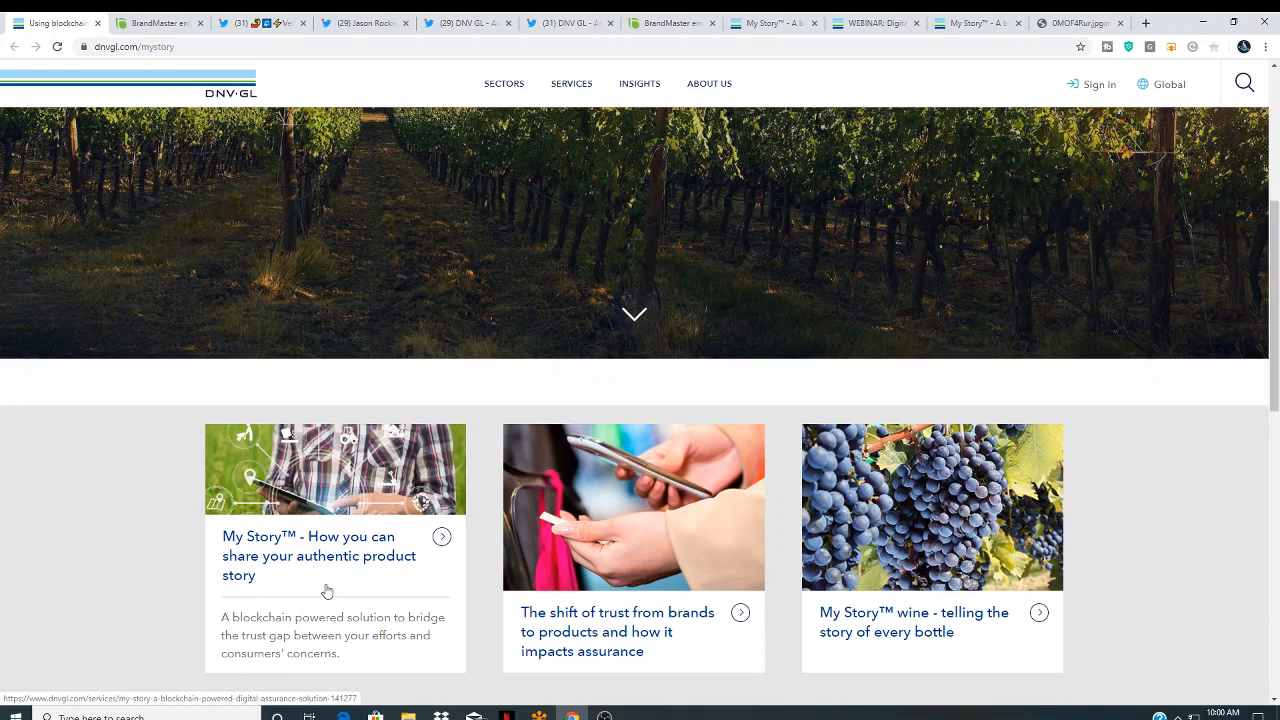
{"action": "mouse_move", "coordinate": [276, 592]}
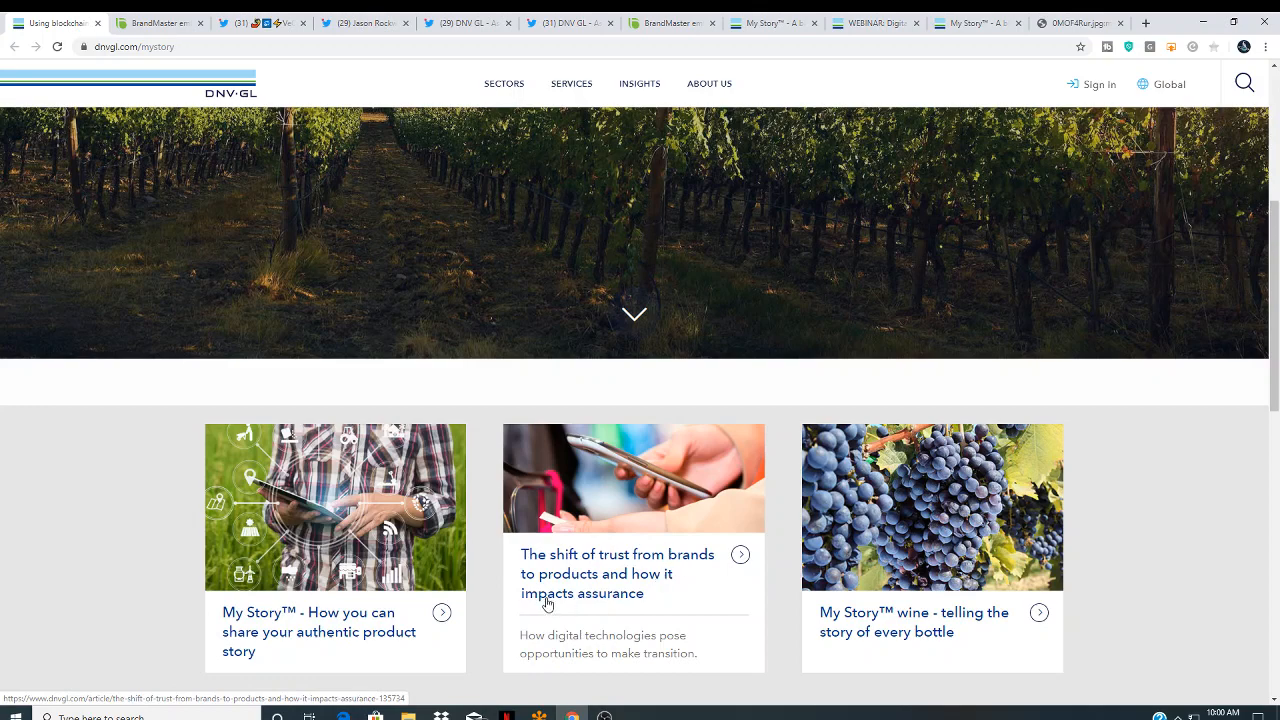
{"action": "mouse_move", "coordinate": [716, 600]}
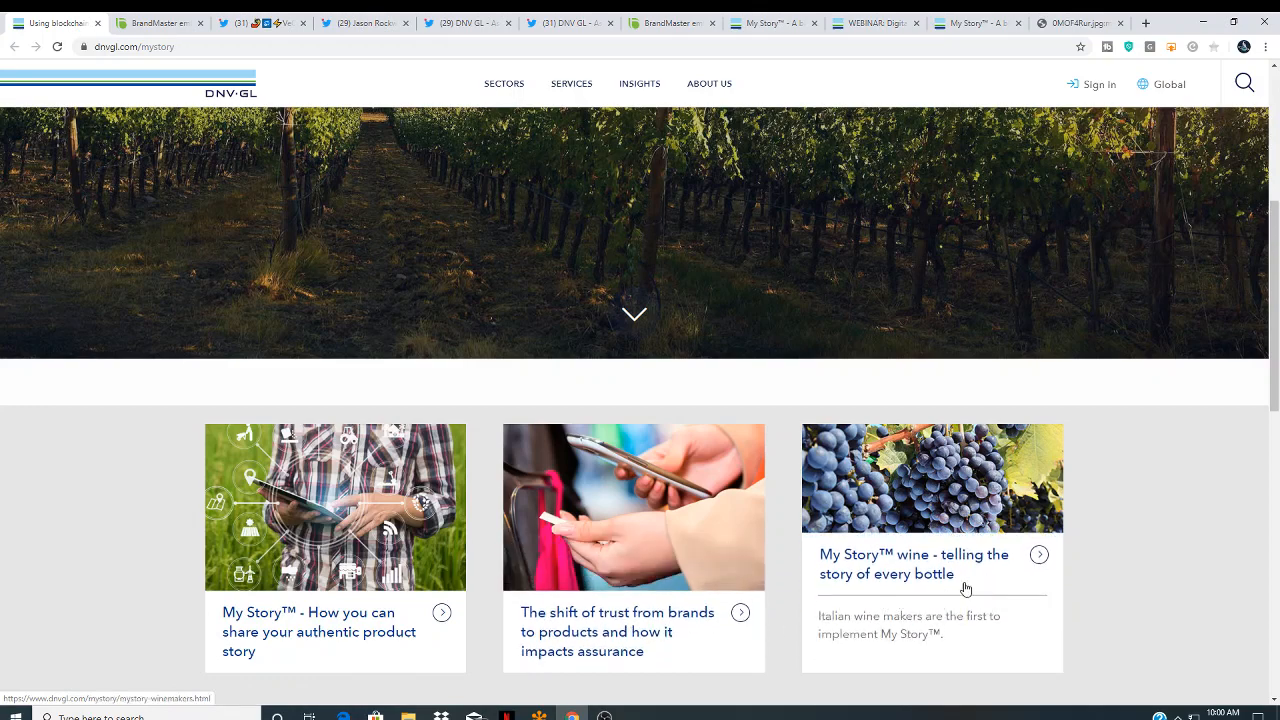
{"action": "scroll", "scroll_direction": "down", "scroll_amount": 3}
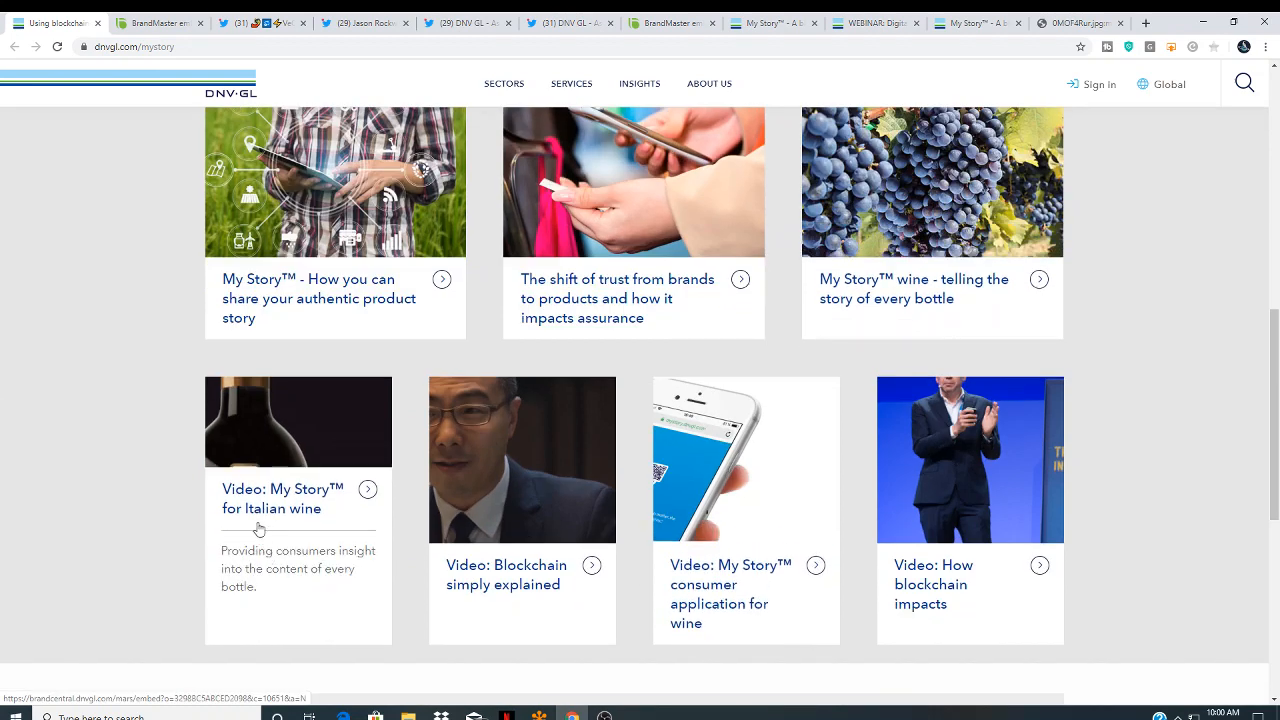
{"action": "mouse_move", "coordinate": [388, 556]}
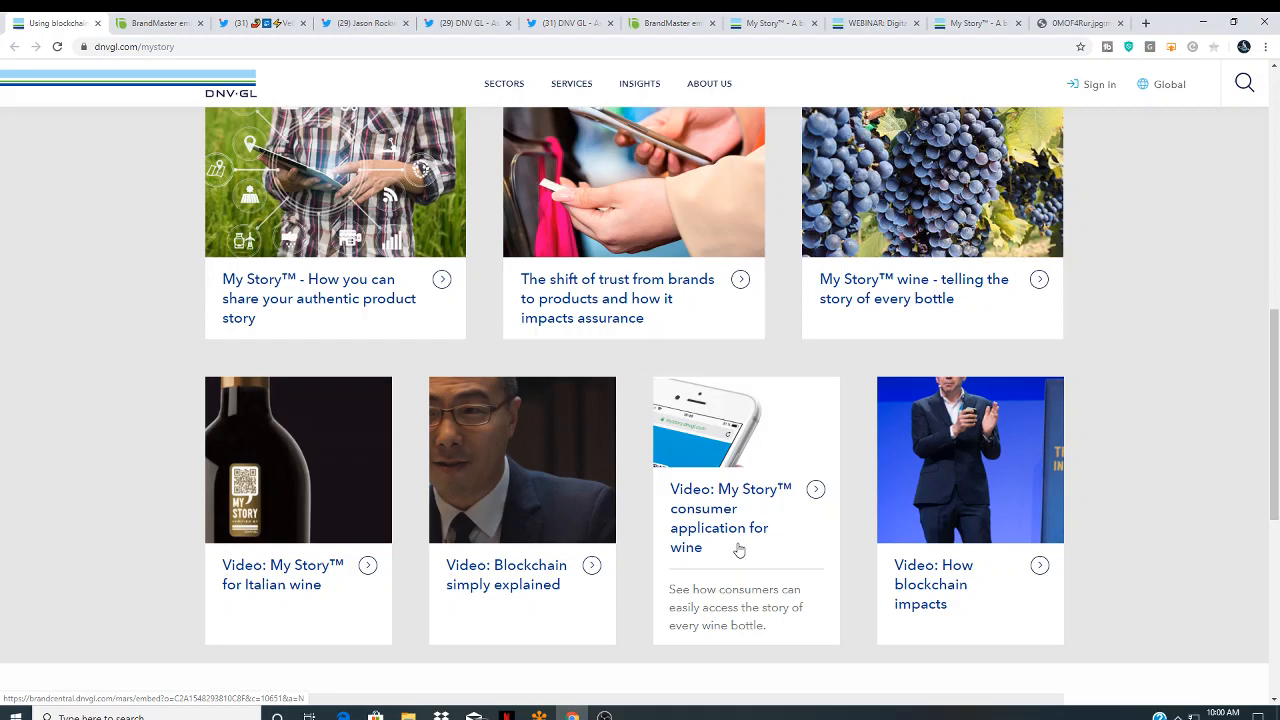
{"action": "mouse_move", "coordinate": [964, 558]}
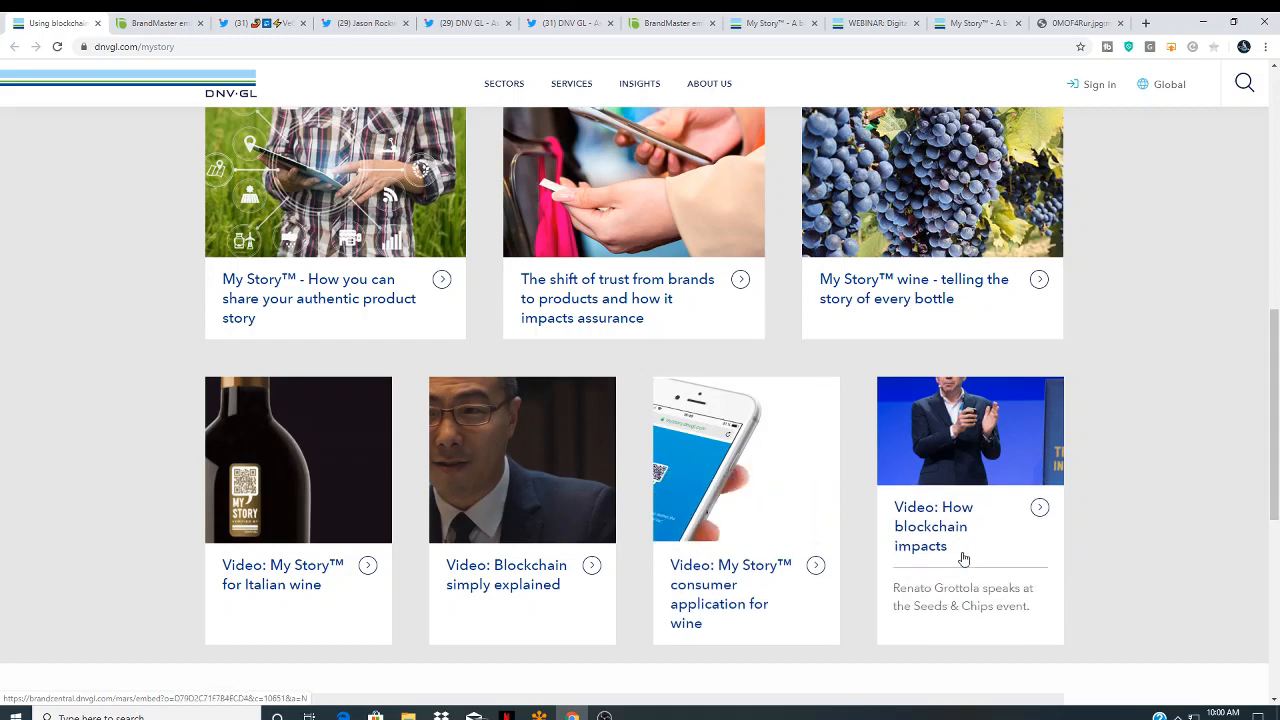
{"action": "mouse_move", "coordinate": [916, 610]}
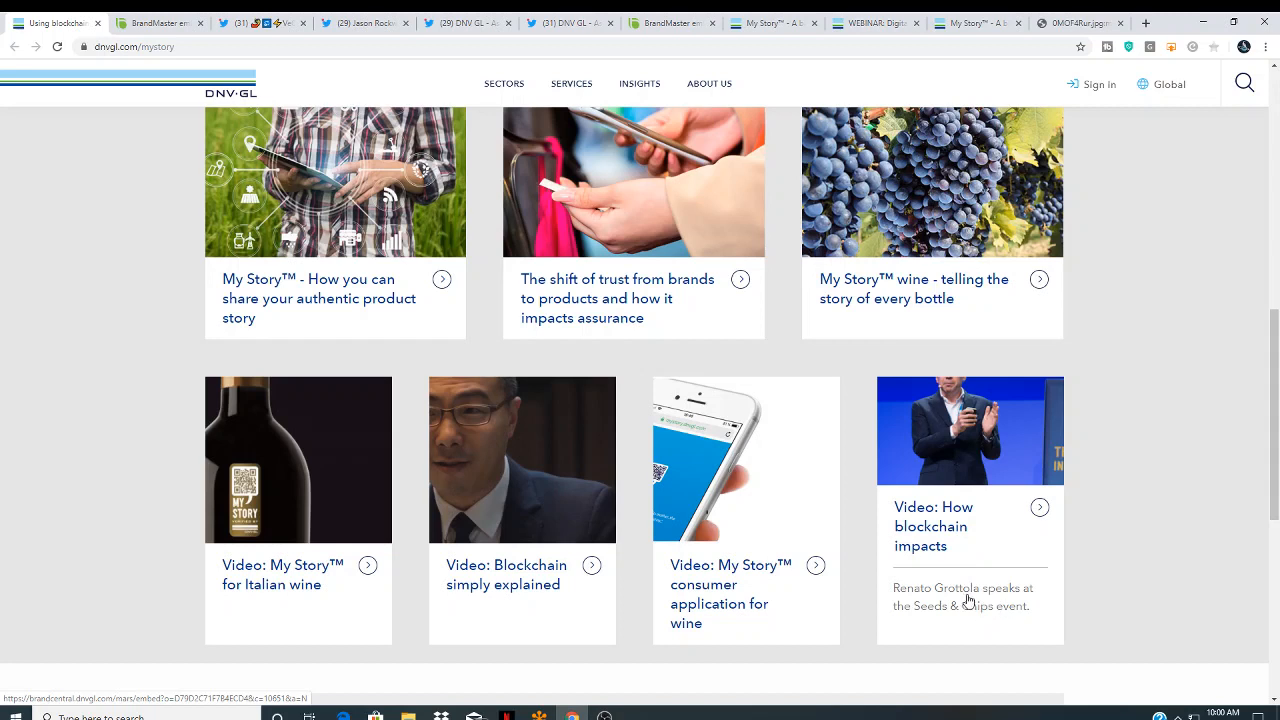
{"action": "mouse_move", "coordinate": [1016, 560]}
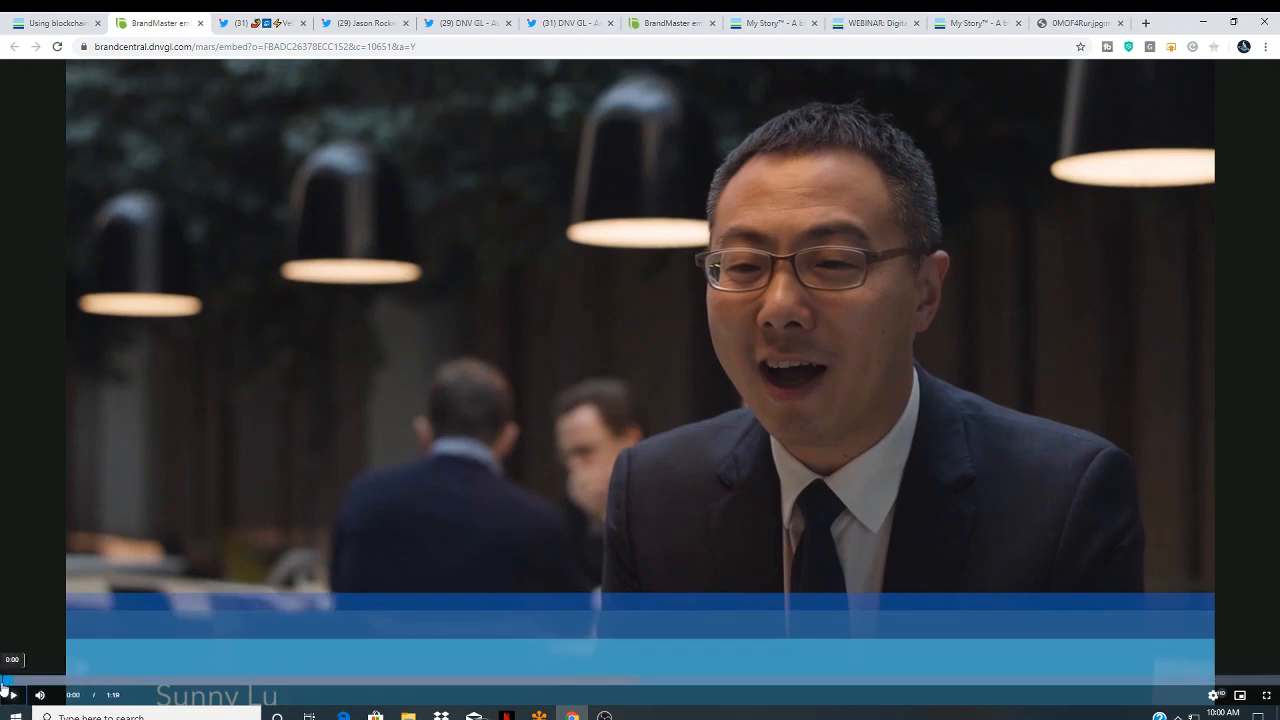
Watch the blockchain explainer video to the end and return to the My Story page.
{"action": "left_click", "coordinate": [12, 694]}
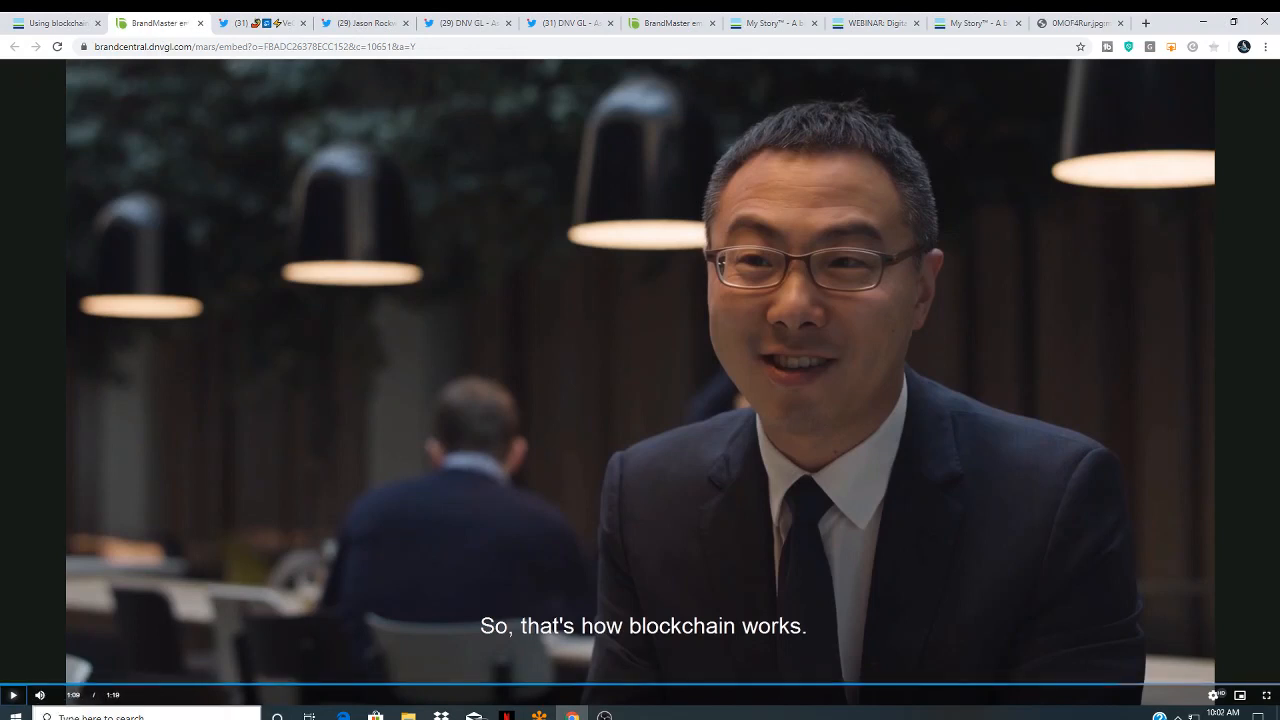
{"action": "left_click", "coordinate": [56, 22]}
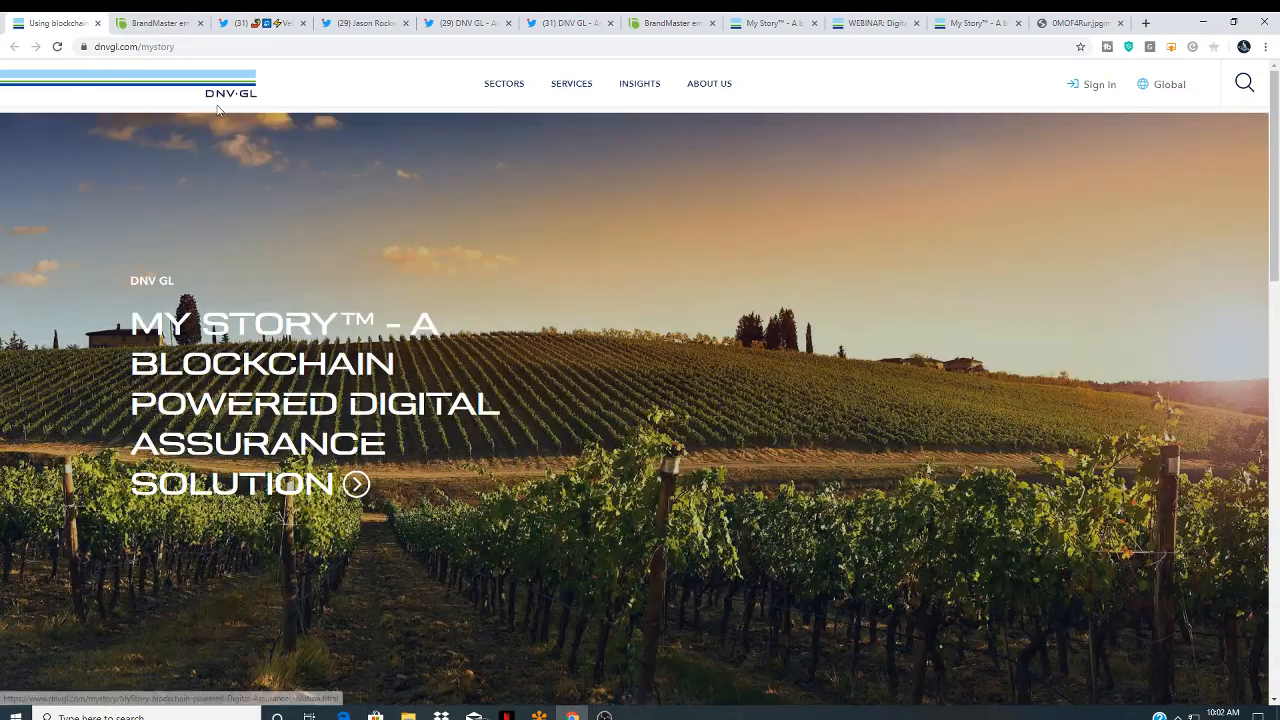
{"action": "mouse_move", "coordinate": [212, 596]}
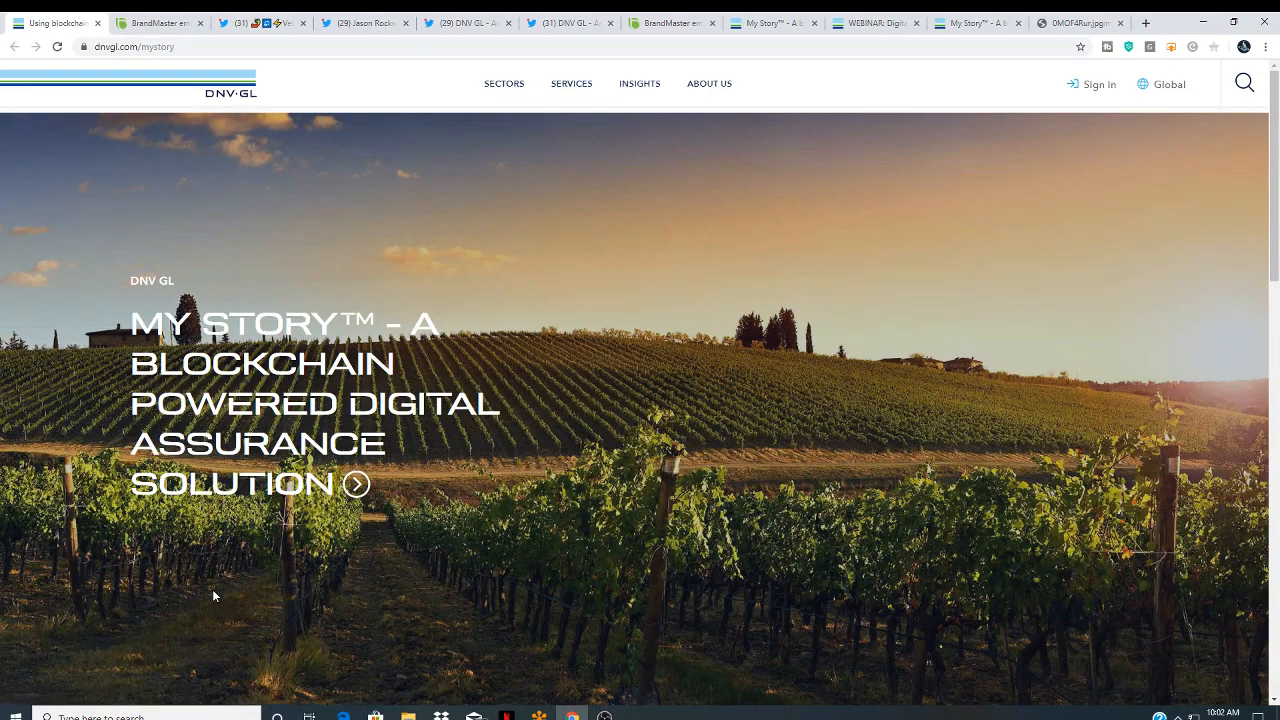
{"action": "mouse_move", "coordinate": [256, 564]}
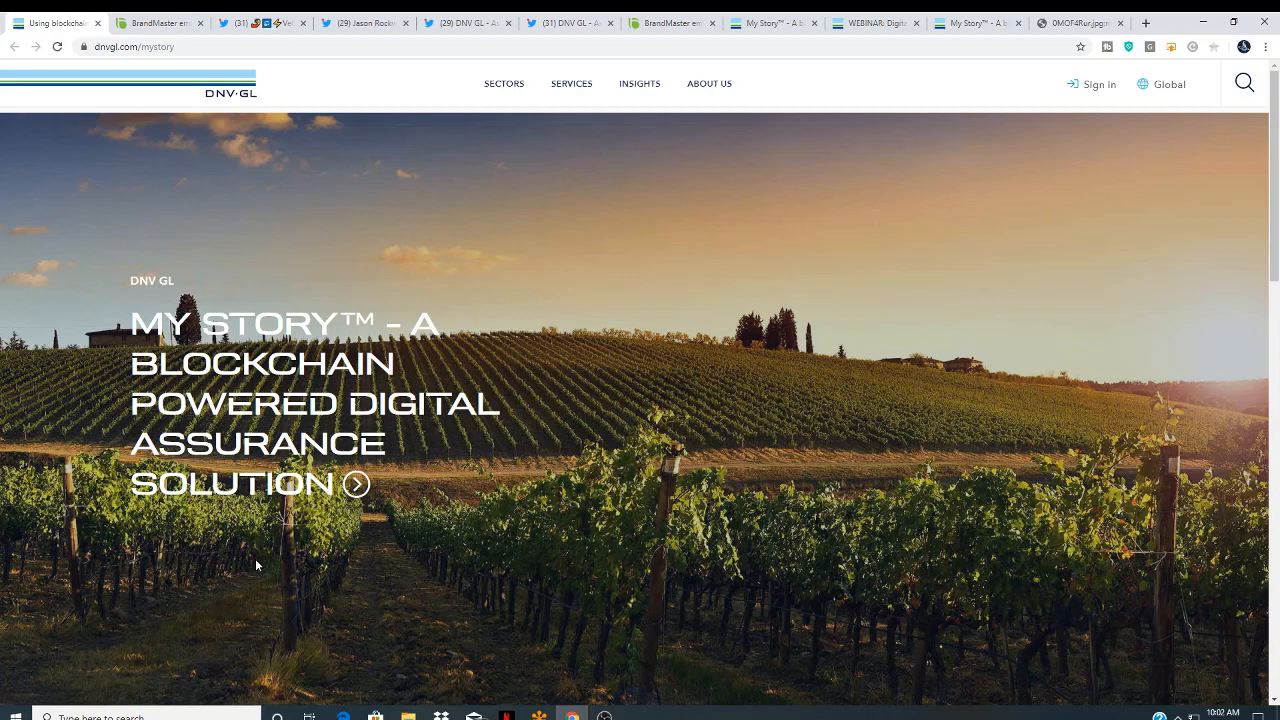
{"action": "mouse_move", "coordinate": [248, 568]}
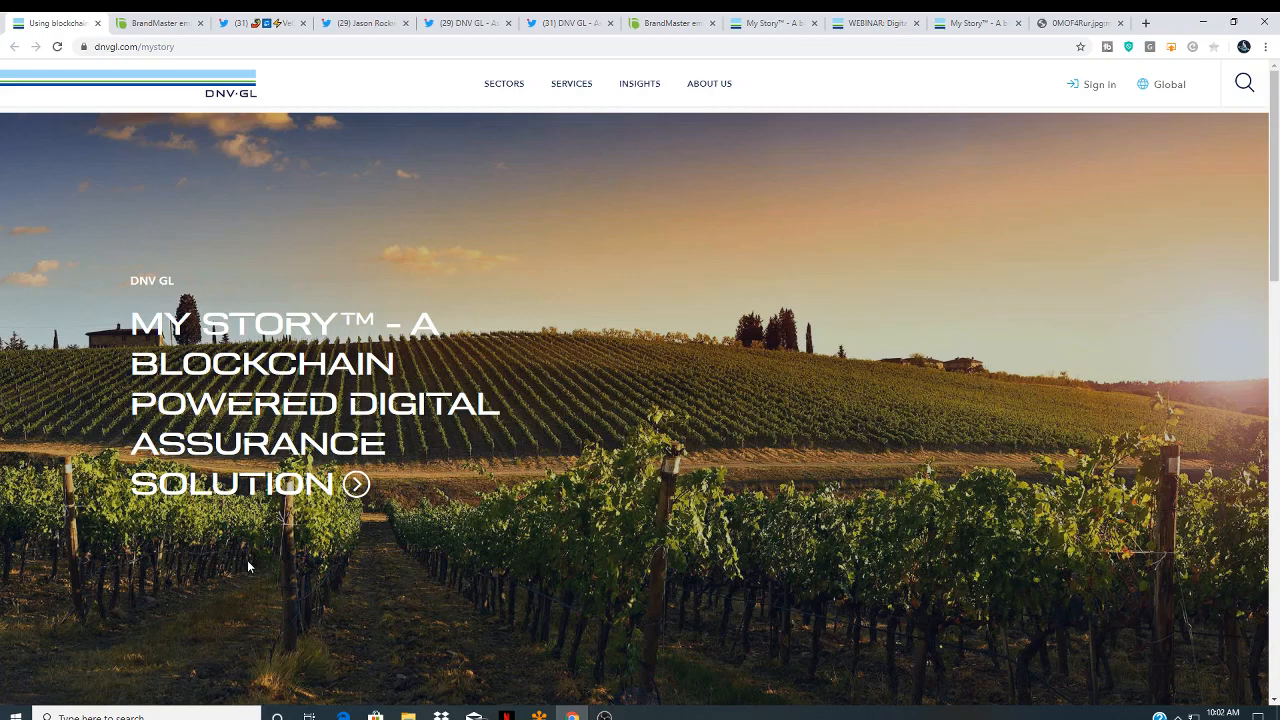
{"action": "mouse_move", "coordinate": [274, 564]}
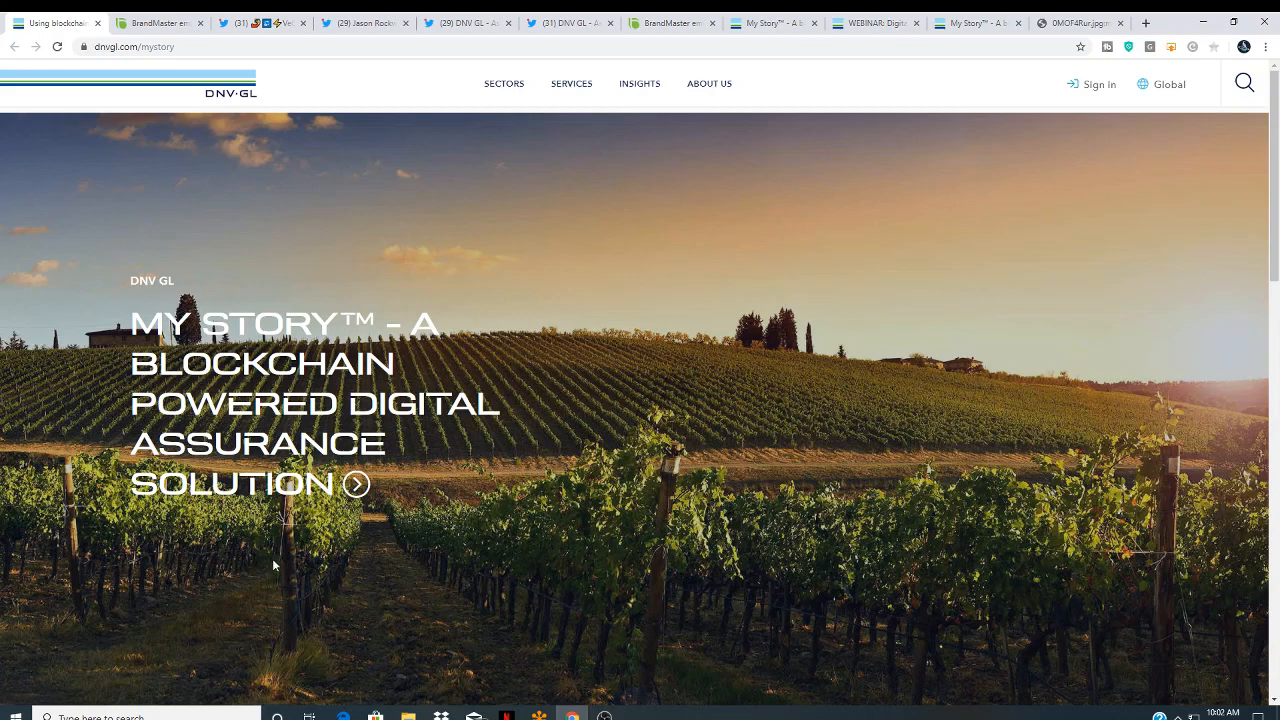
{"action": "mouse_move", "coordinate": [716, 504]}
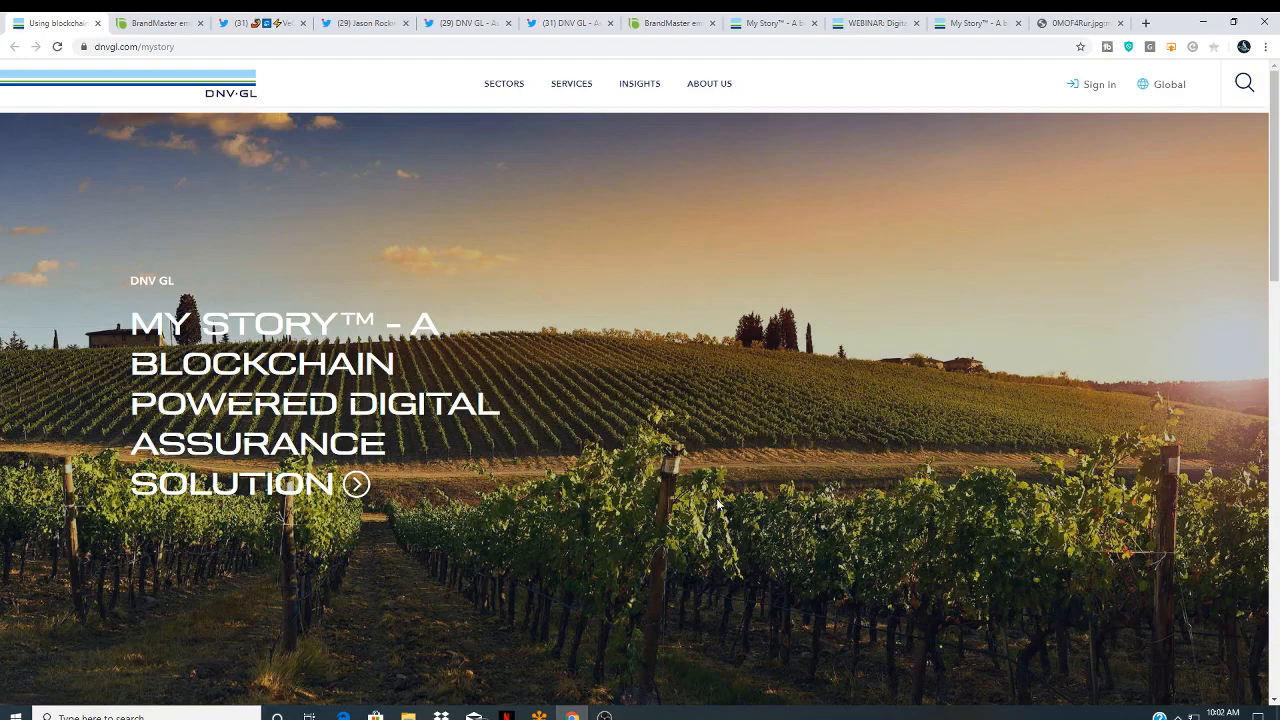
{"action": "scroll", "scroll_direction": "down", "scroll_amount": 3}
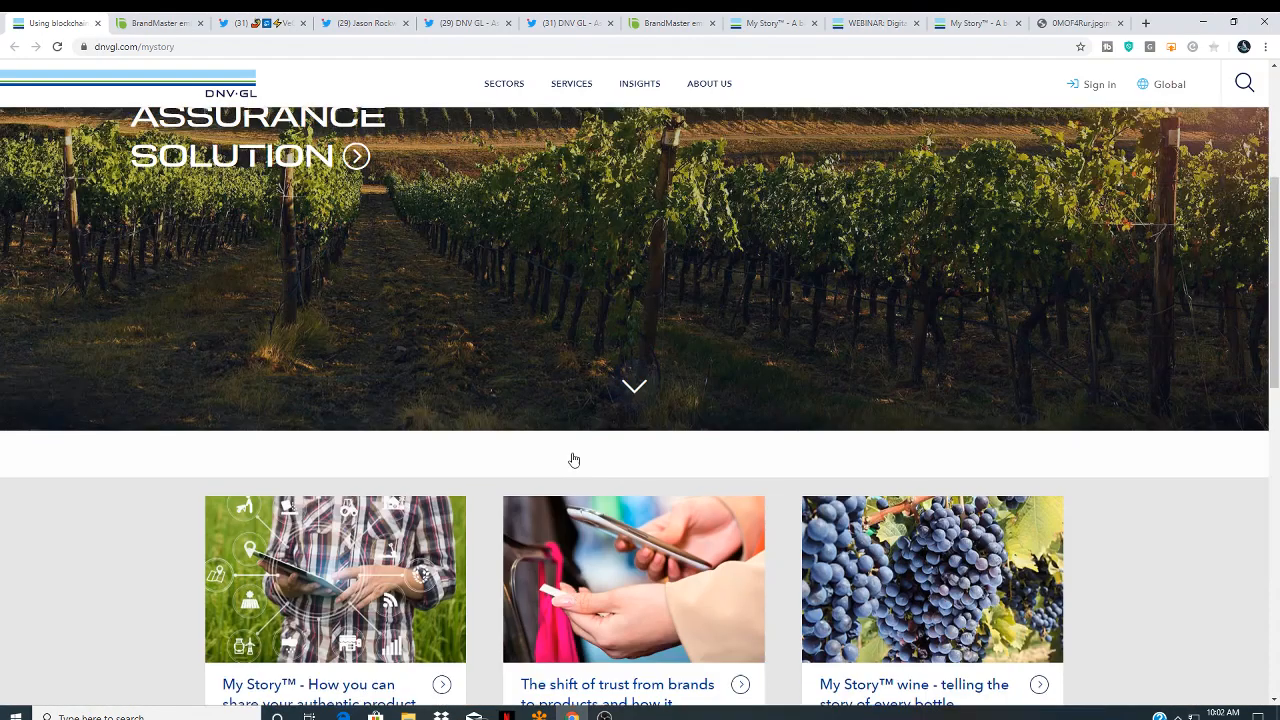
{"action": "scroll", "scroll_direction": "up", "scroll_amount": 3}
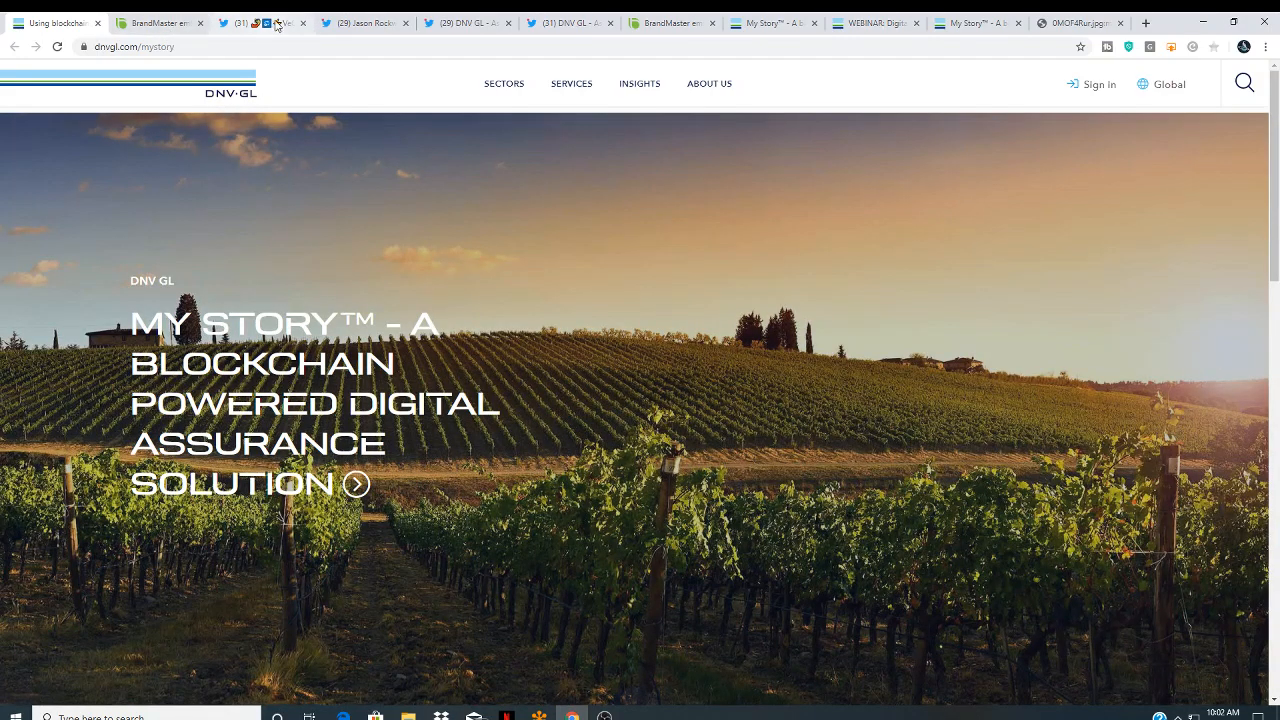
{"action": "left_click", "coordinate": [260, 22]}
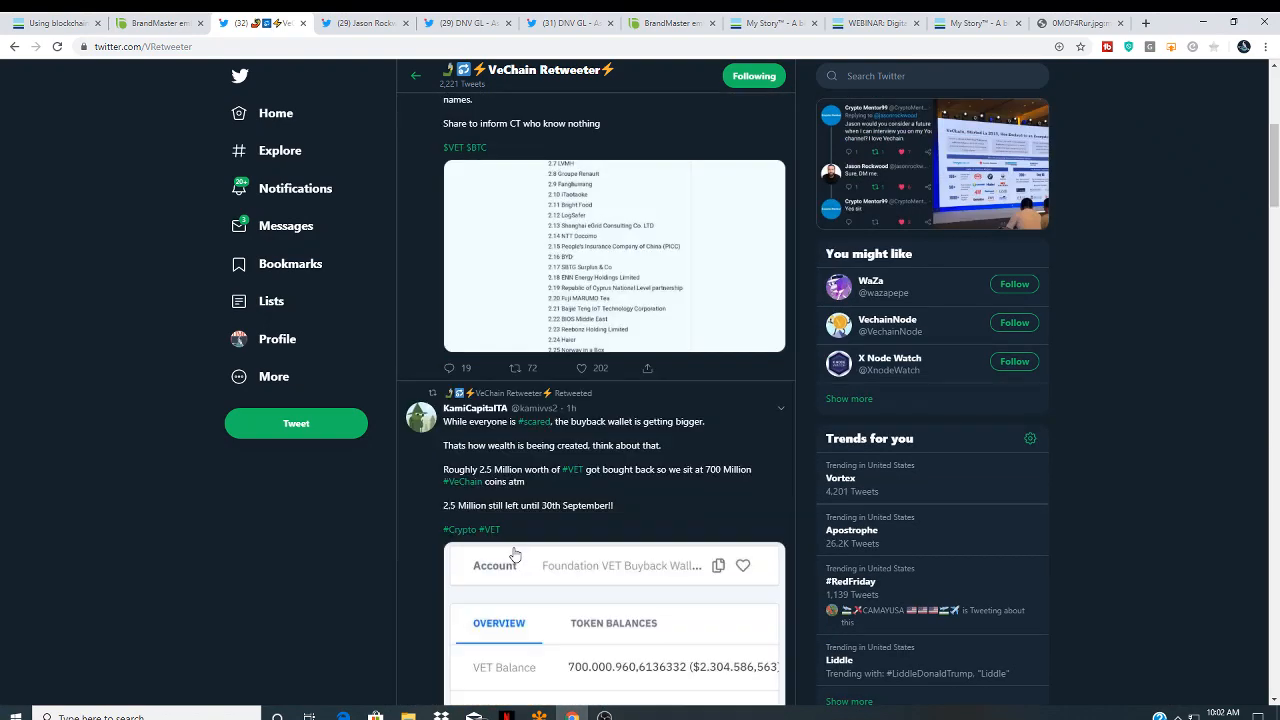
{"action": "scroll", "scroll_direction": "up", "scroll_amount": 3}
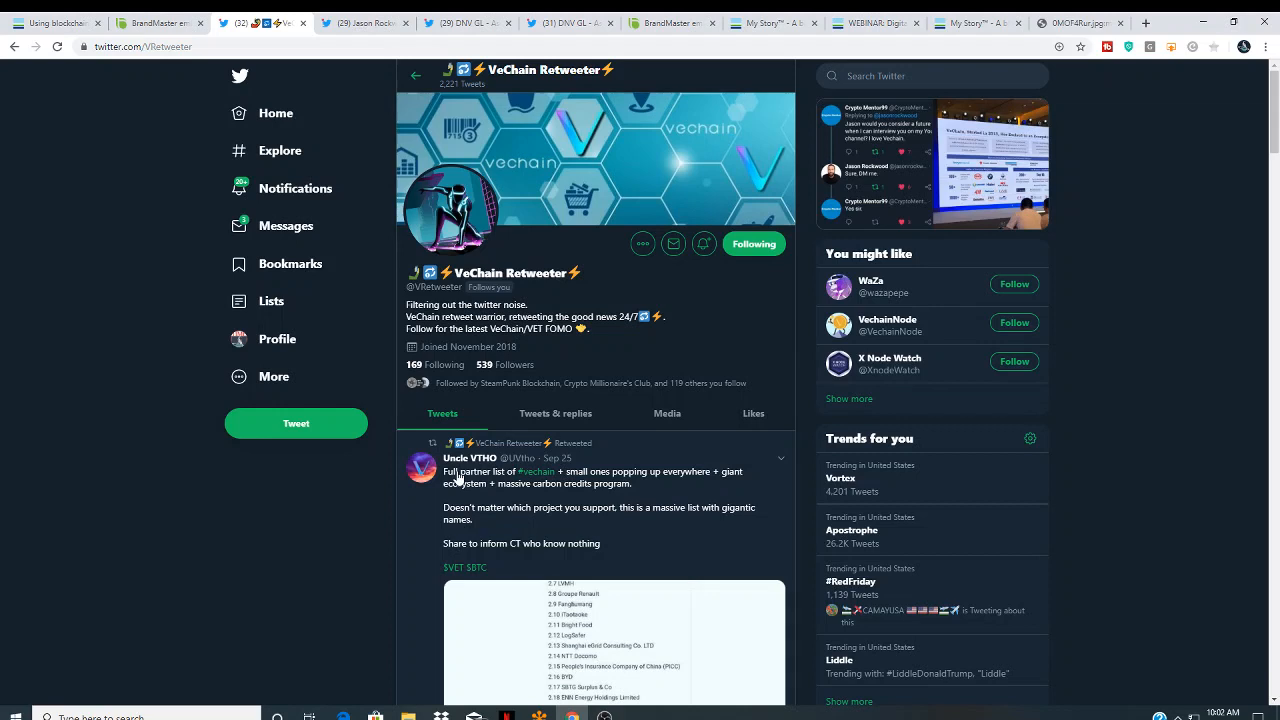
{"action": "mouse_move", "coordinate": [496, 478]}
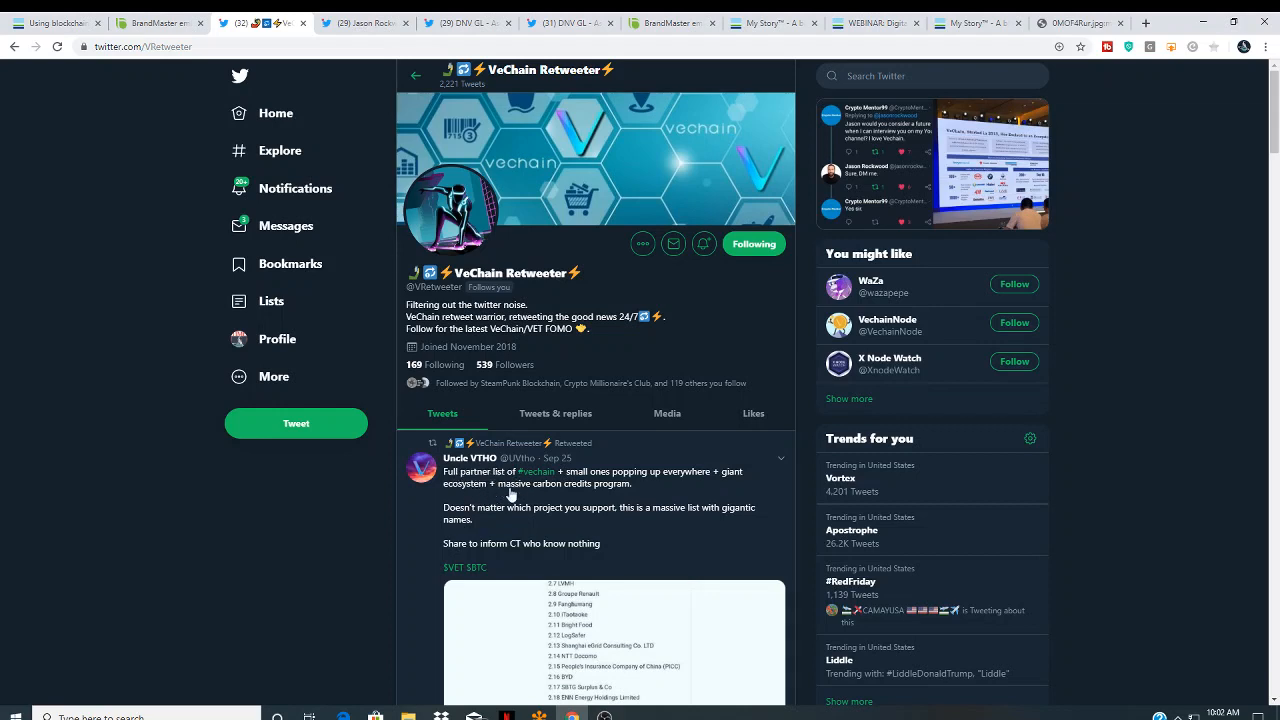
{"action": "mouse_move", "coordinate": [676, 490]}
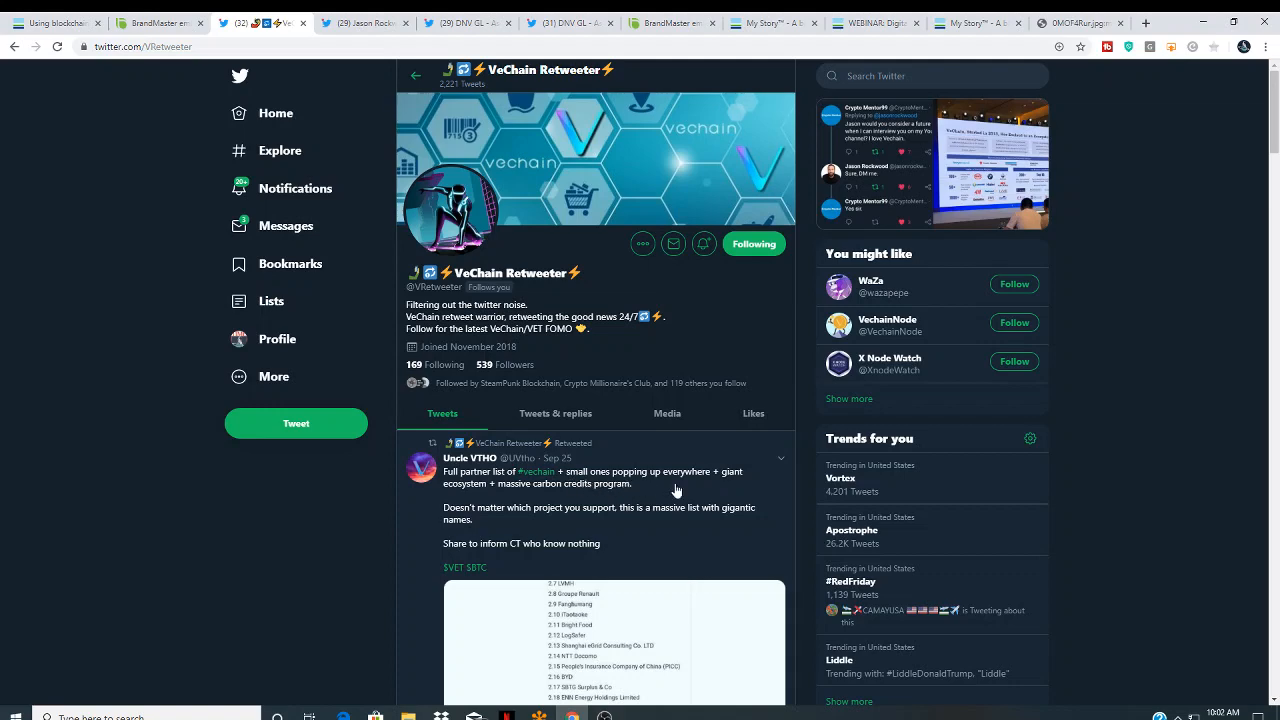
{"action": "mouse_move", "coordinate": [496, 508]}
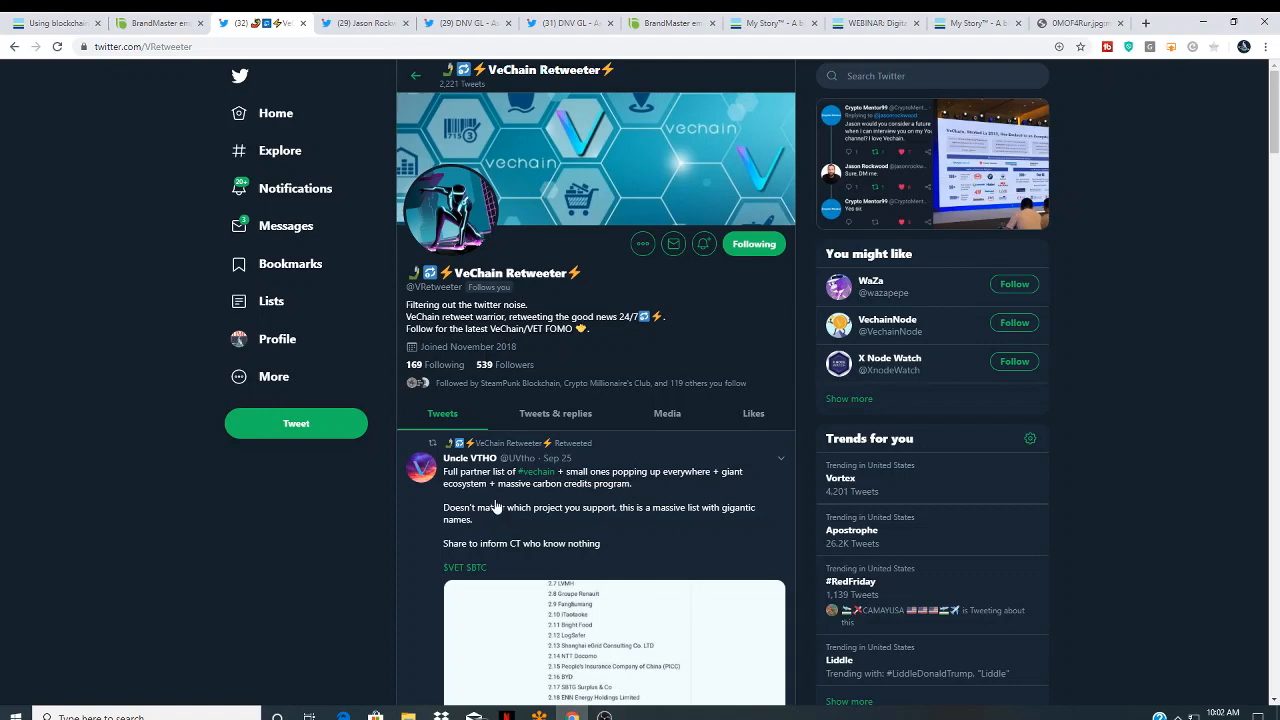
{"action": "scroll", "scroll_direction": "down", "scroll_amount": 3}
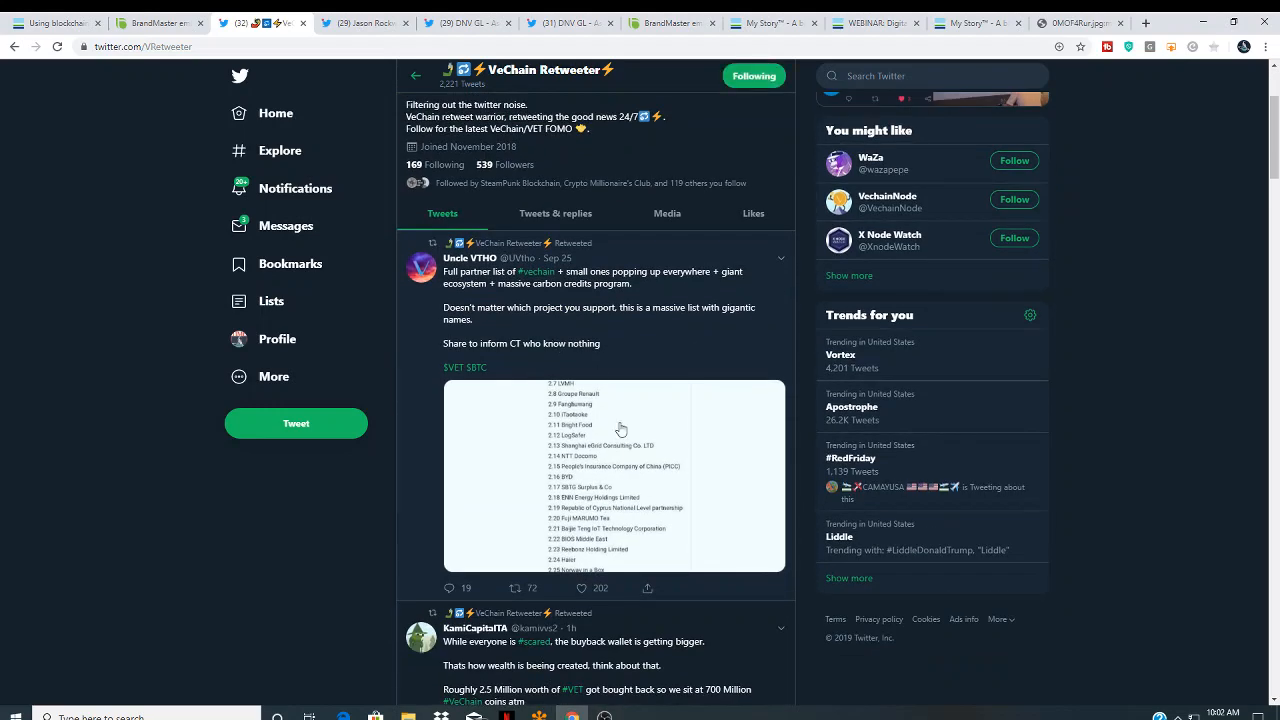
{"action": "scroll", "scroll_direction": "down", "scroll_amount": 3}
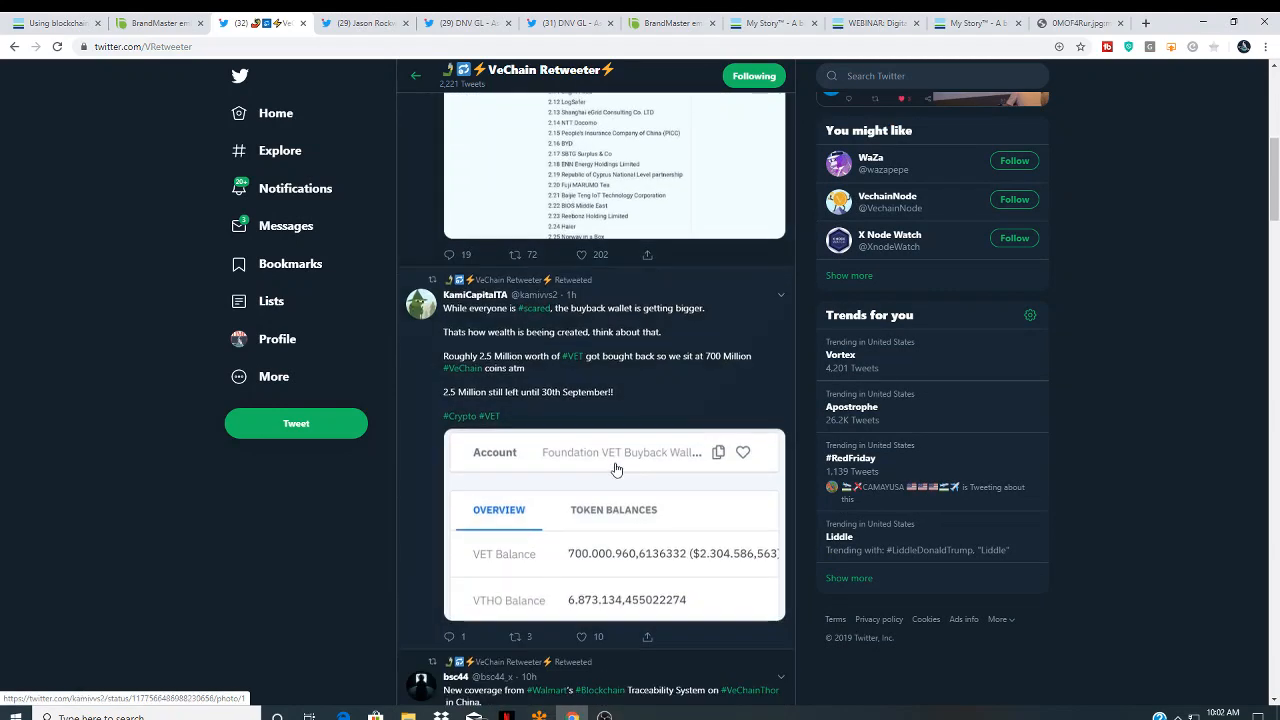
{"action": "scroll", "scroll_direction": "down", "scroll_amount": 3}
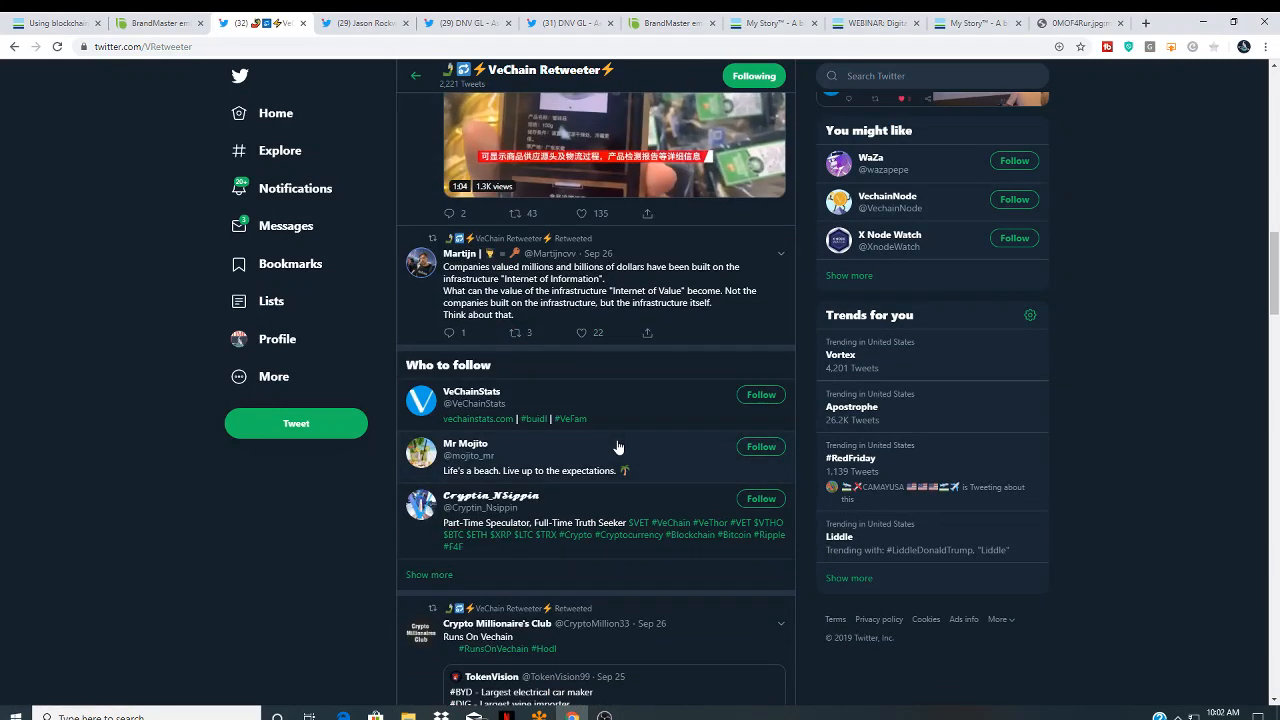
{"action": "scroll", "scroll_direction": "down", "scroll_amount": 3}
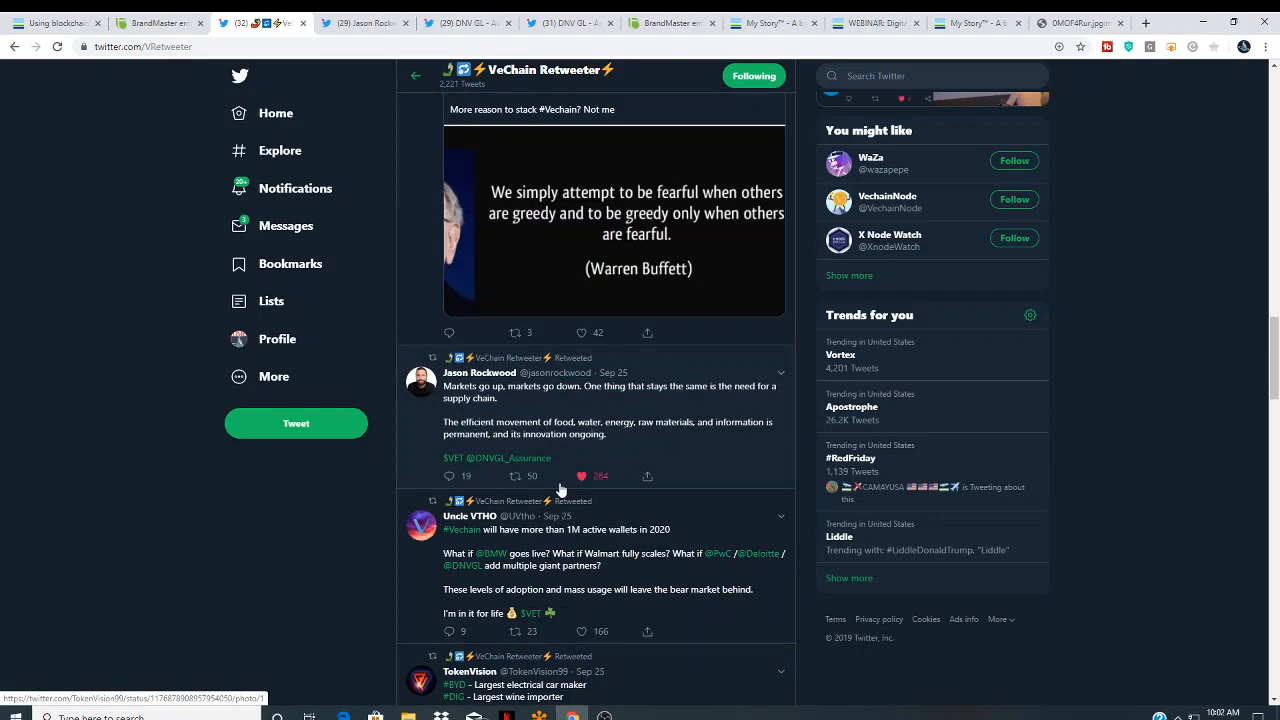
{"action": "scroll", "scroll_direction": "up", "scroll_amount": 3}
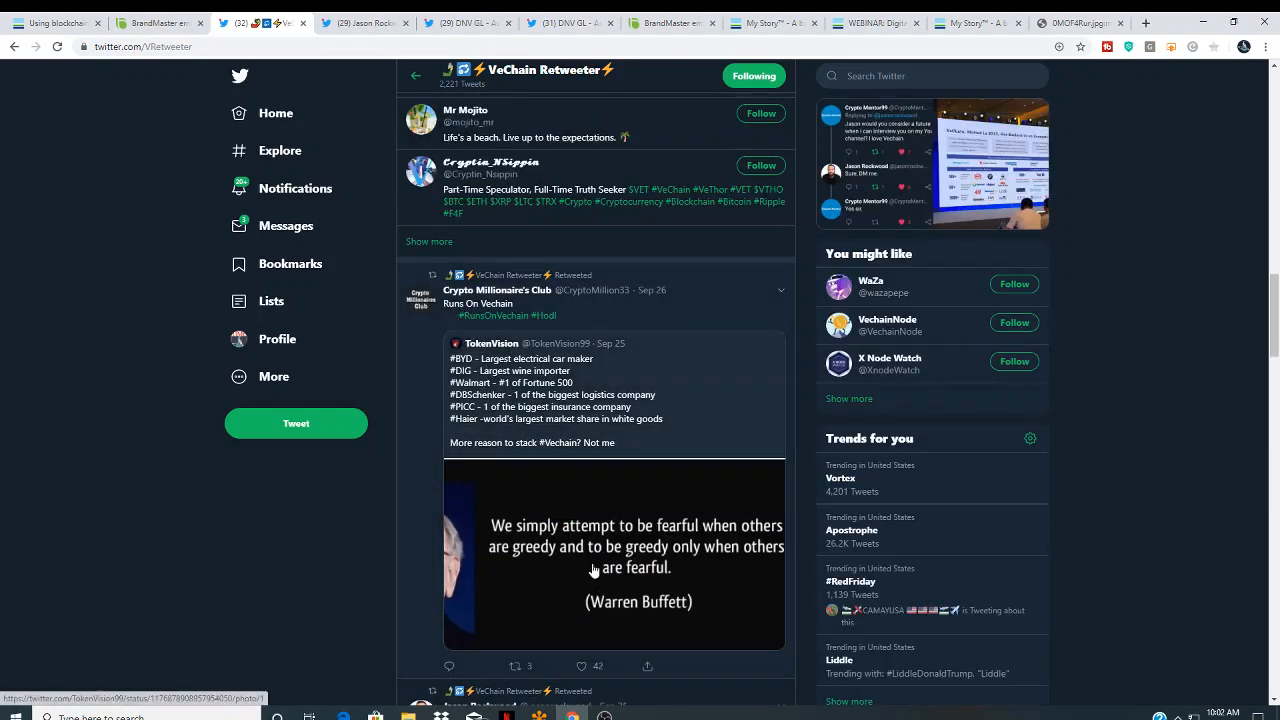
{"action": "scroll", "scroll_direction": "down", "scroll_amount": 3}
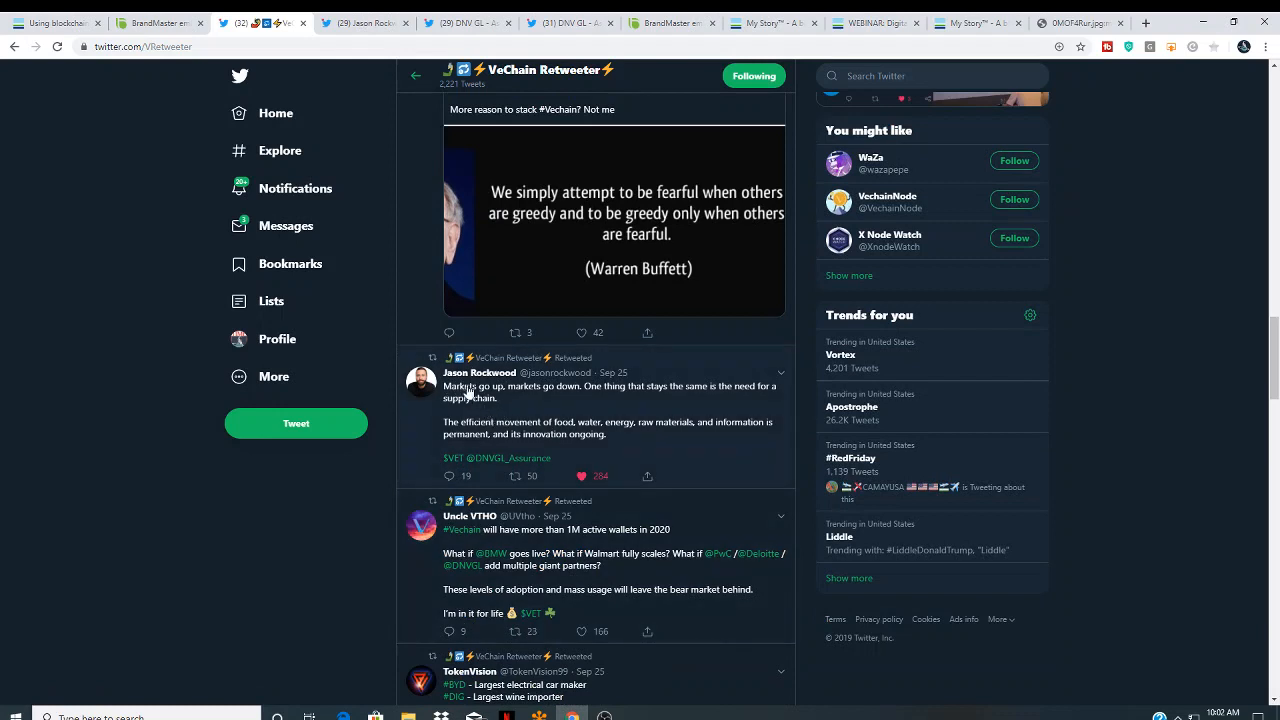
{"action": "mouse_move", "coordinate": [518, 404]}
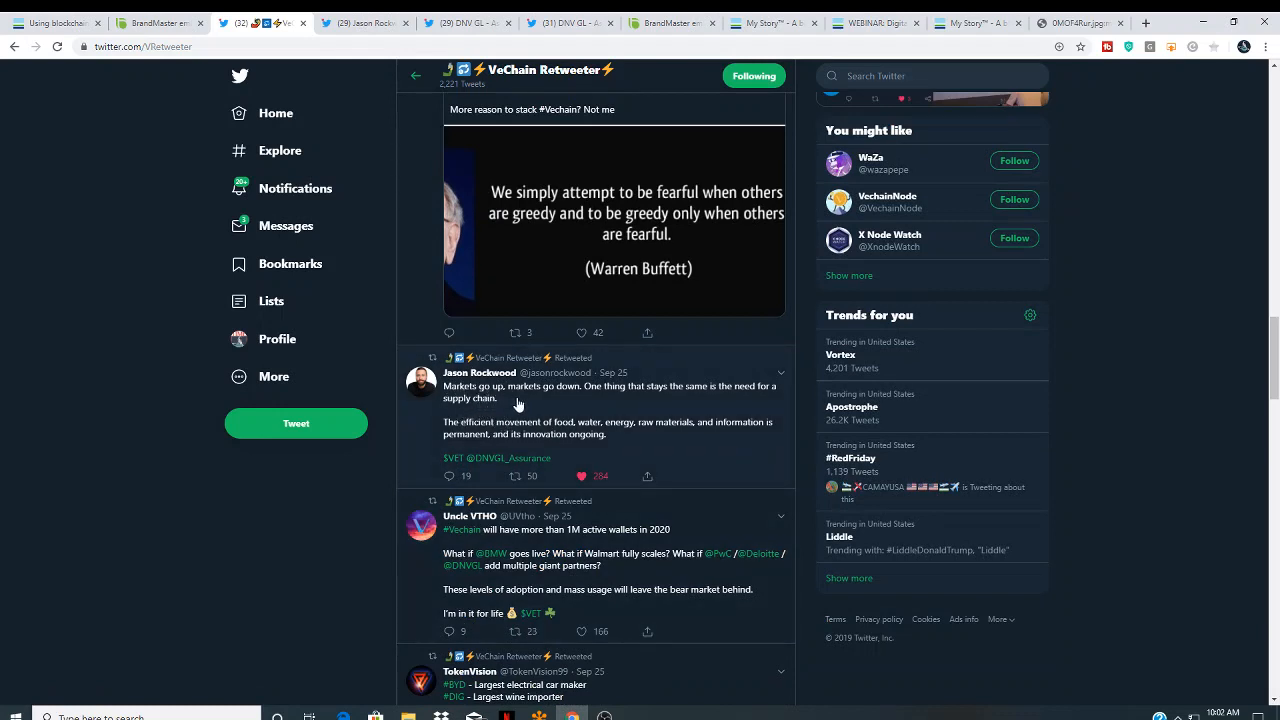
{"action": "mouse_move", "coordinate": [710, 424]}
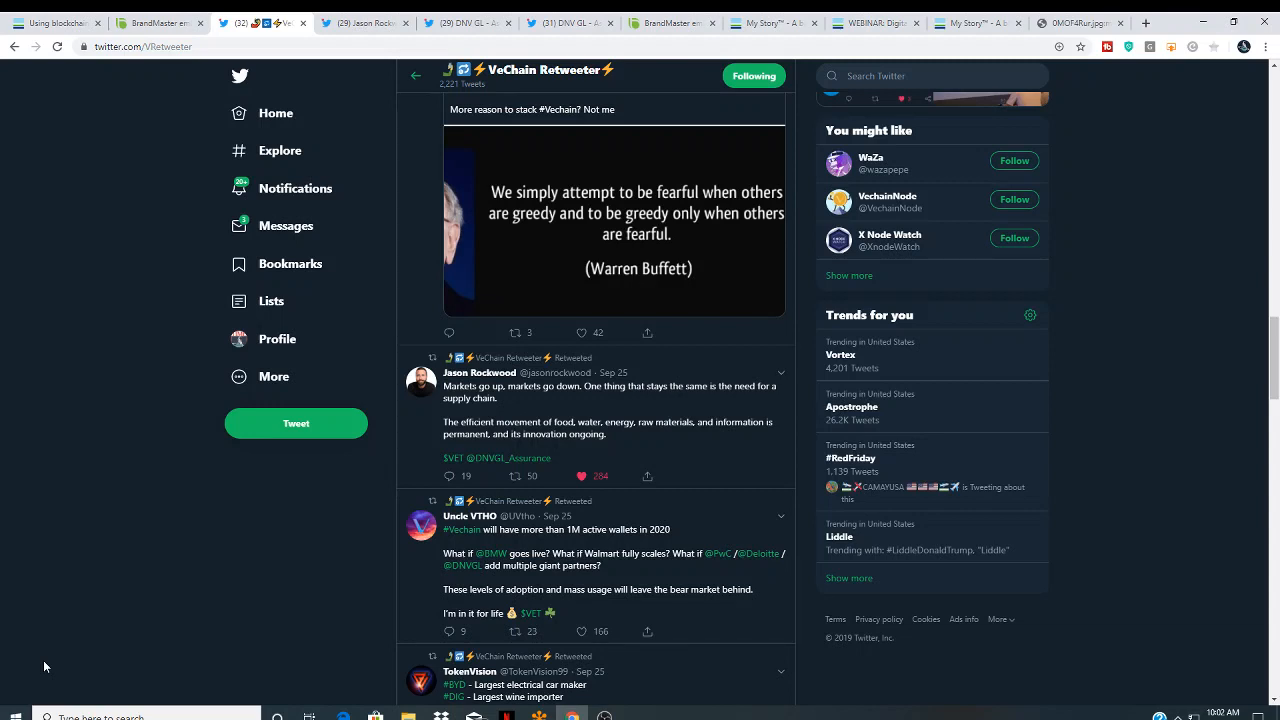
{"action": "mouse_move", "coordinate": [128, 656]}
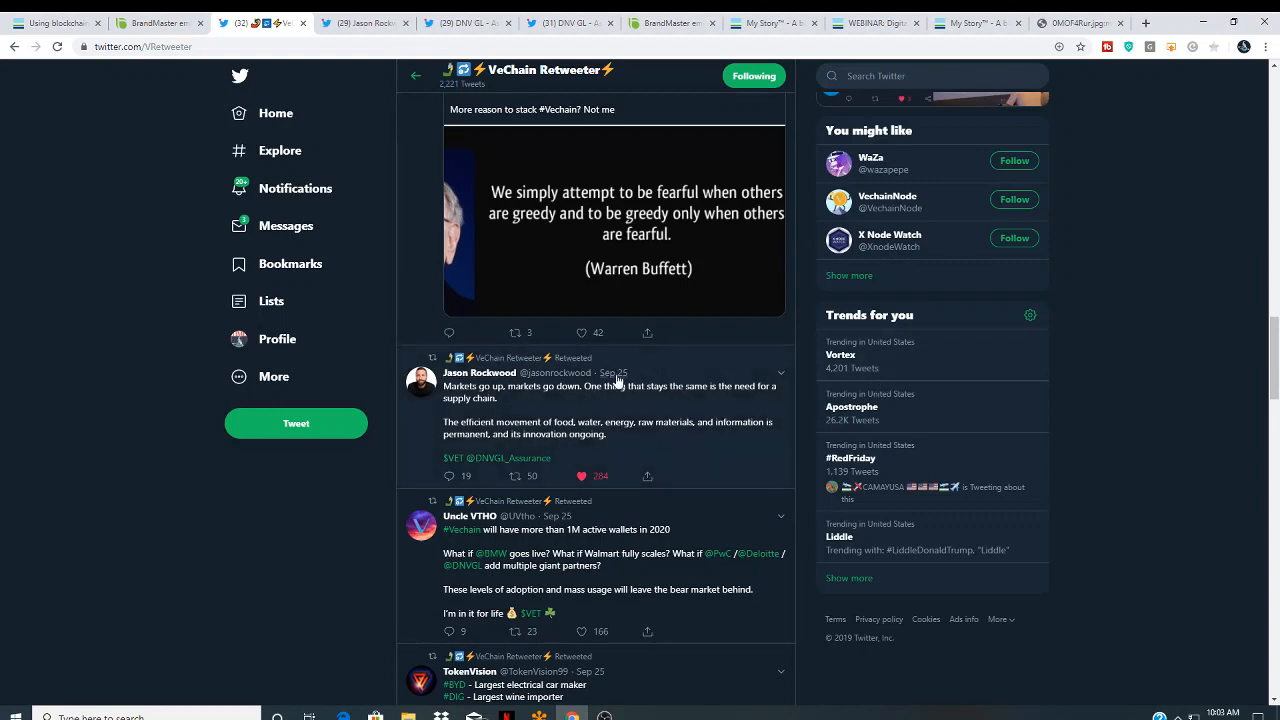
{"action": "mouse_move", "coordinate": [596, 676]}
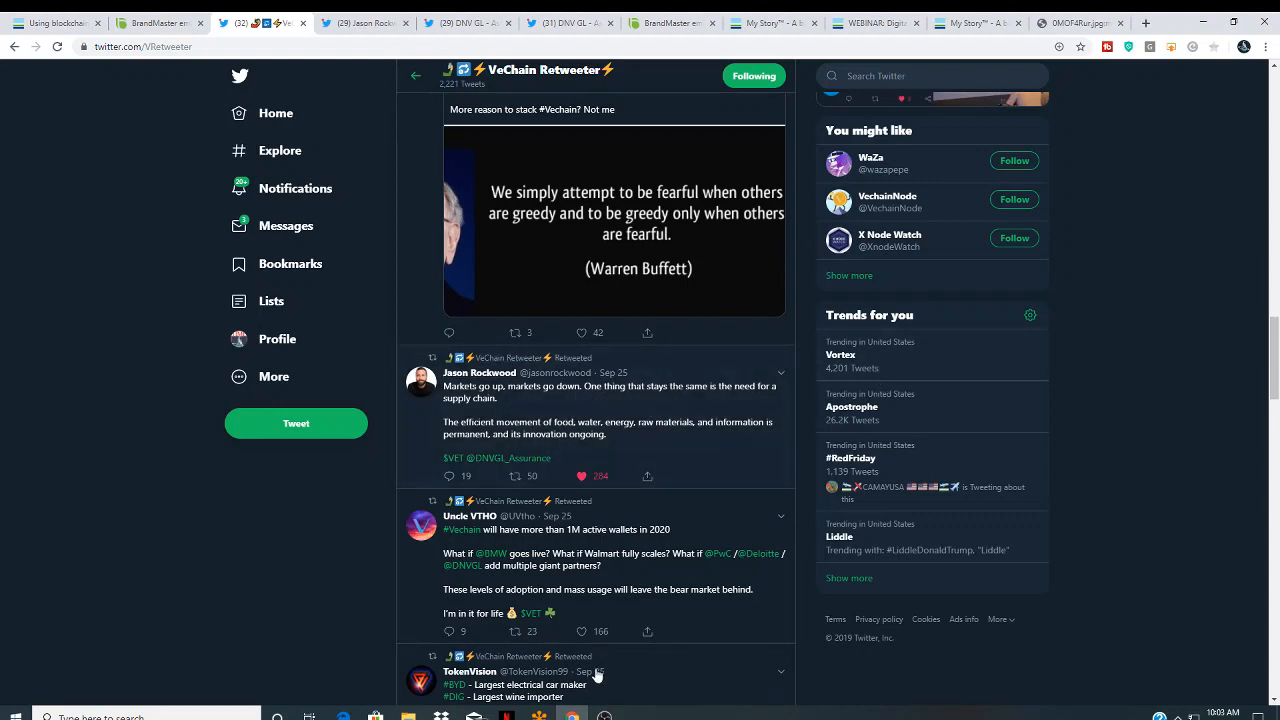
{"action": "mouse_move", "coordinate": [604, 544]}
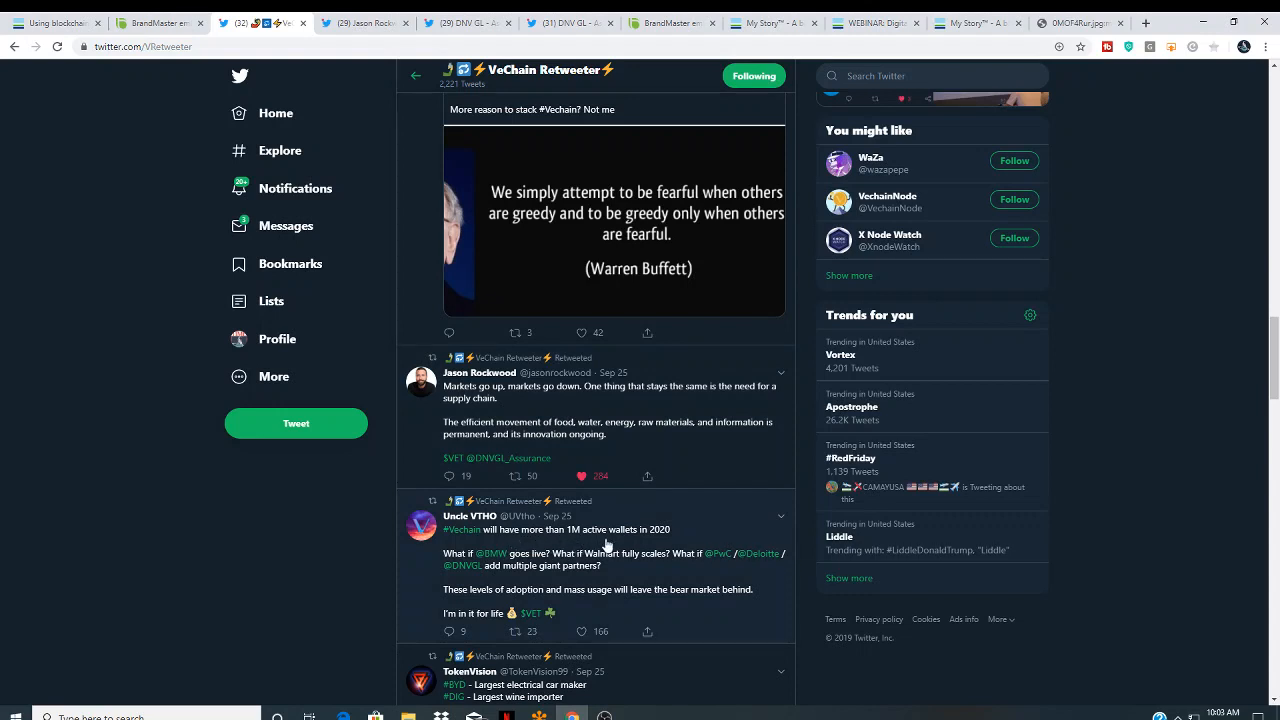
{"action": "mouse_move", "coordinate": [516, 632]}
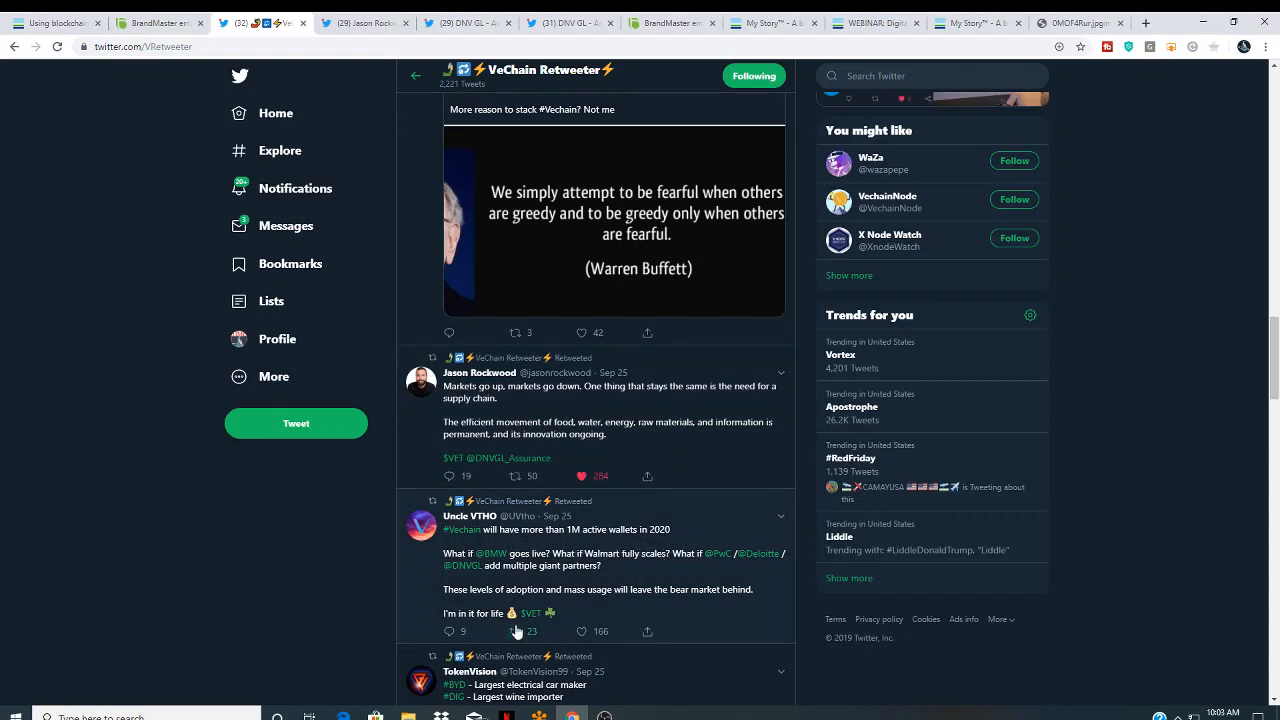
{"action": "mouse_move", "coordinate": [600, 568]}
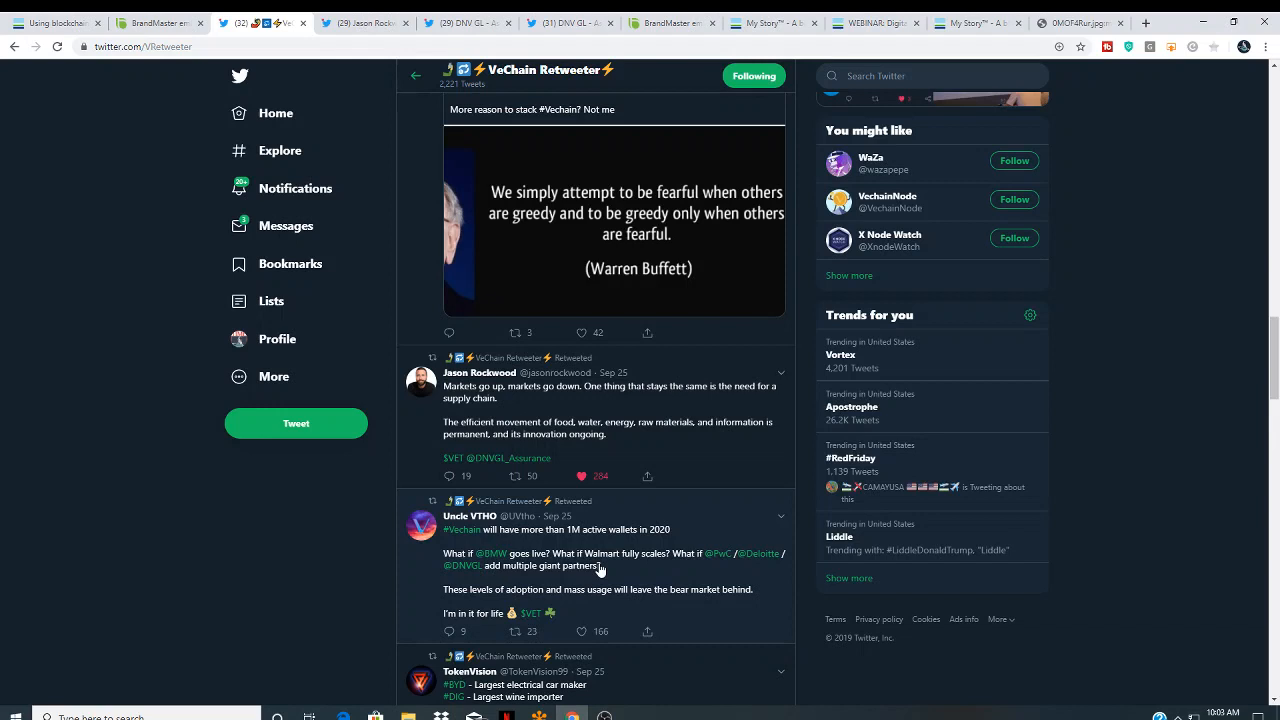
{"action": "mouse_move", "coordinate": [700, 572]}
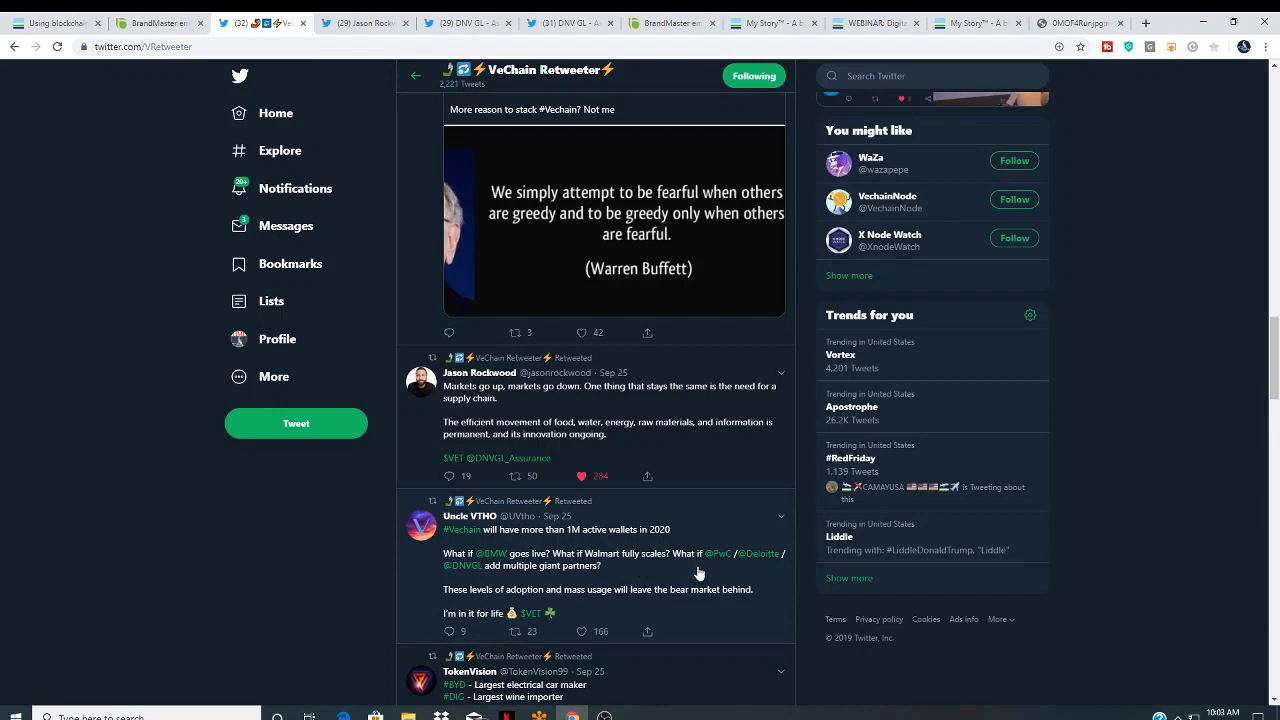
{"action": "mouse_move", "coordinate": [476, 588]}
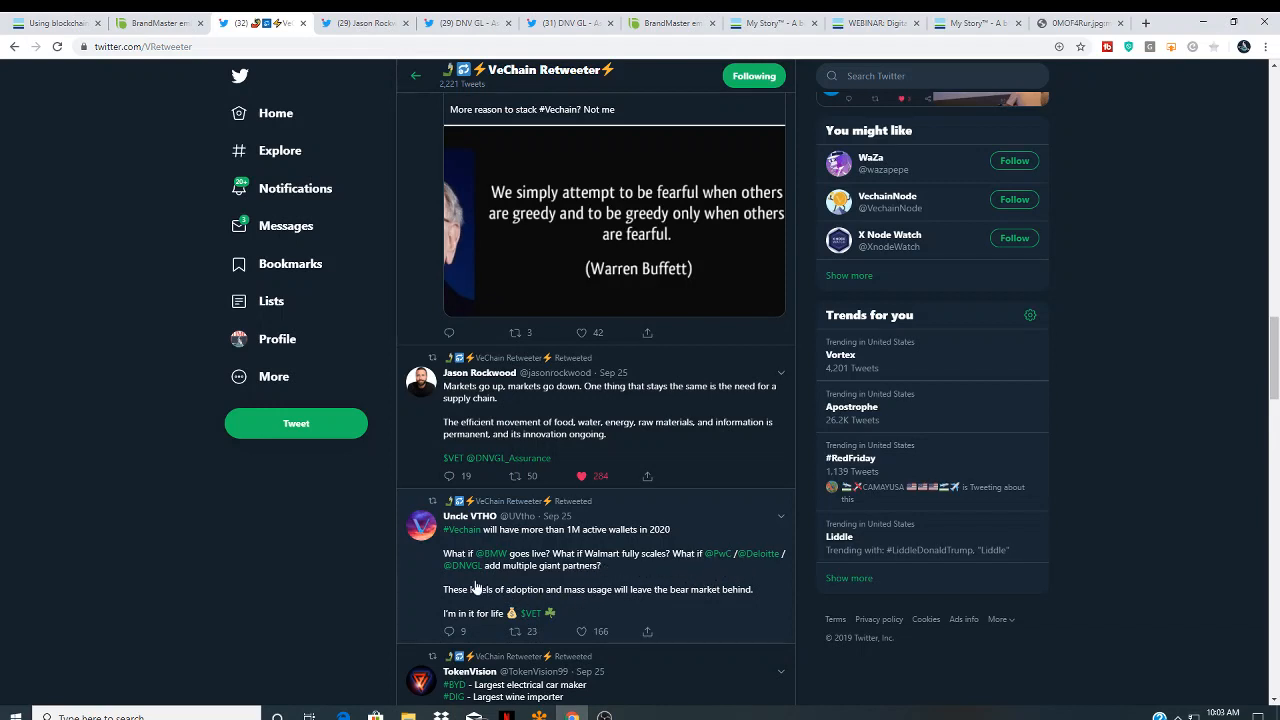
{"action": "mouse_move", "coordinate": [592, 538]}
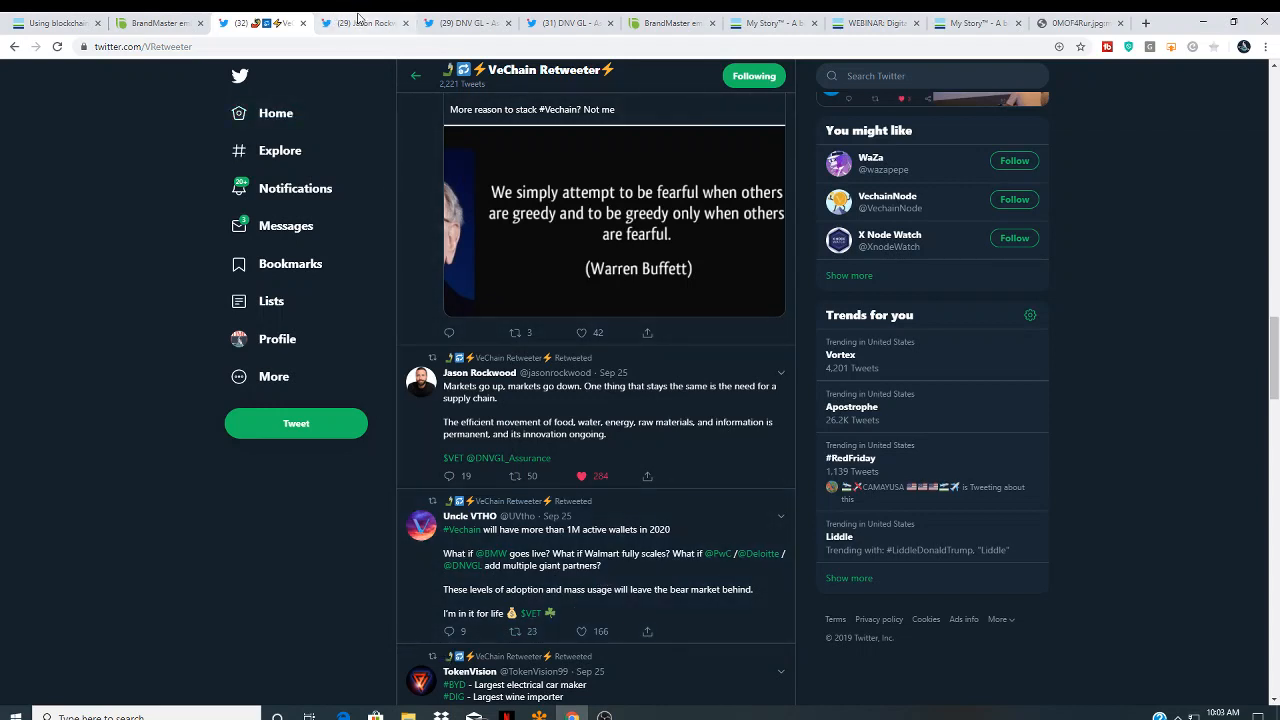
{"action": "left_click", "coordinate": [478, 372]}
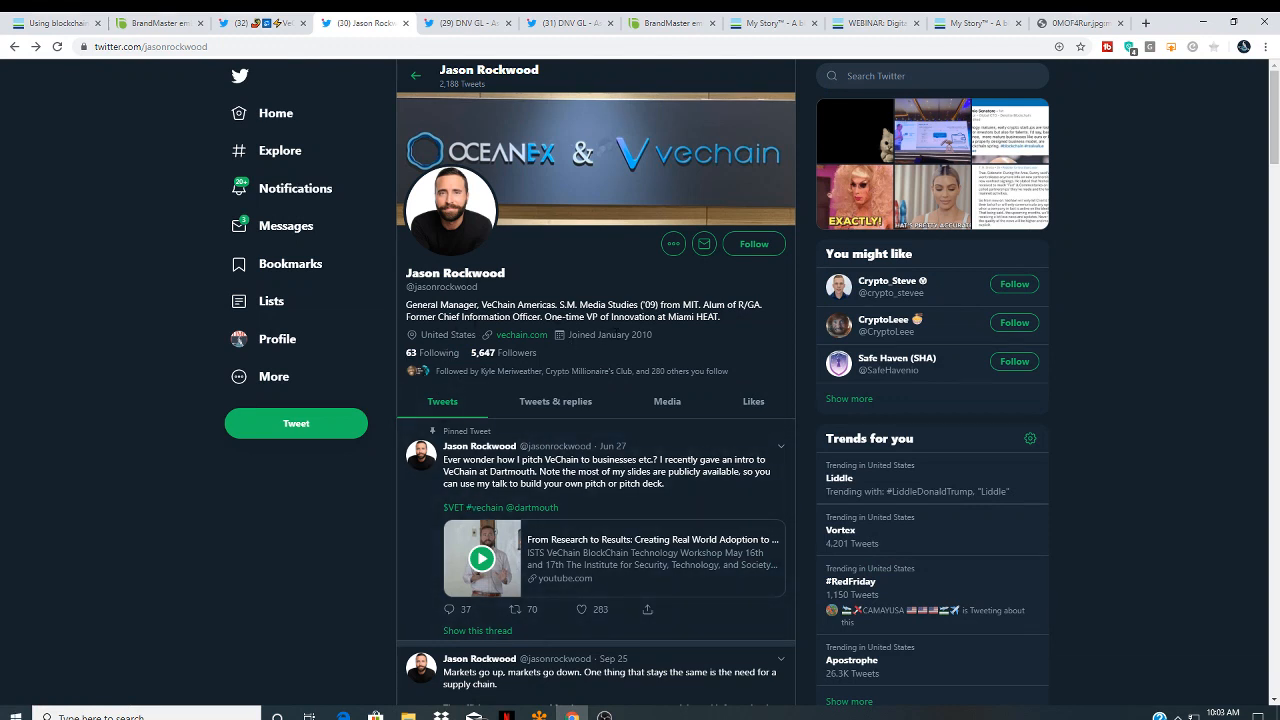
{"action": "mouse_move", "coordinate": [678, 332]}
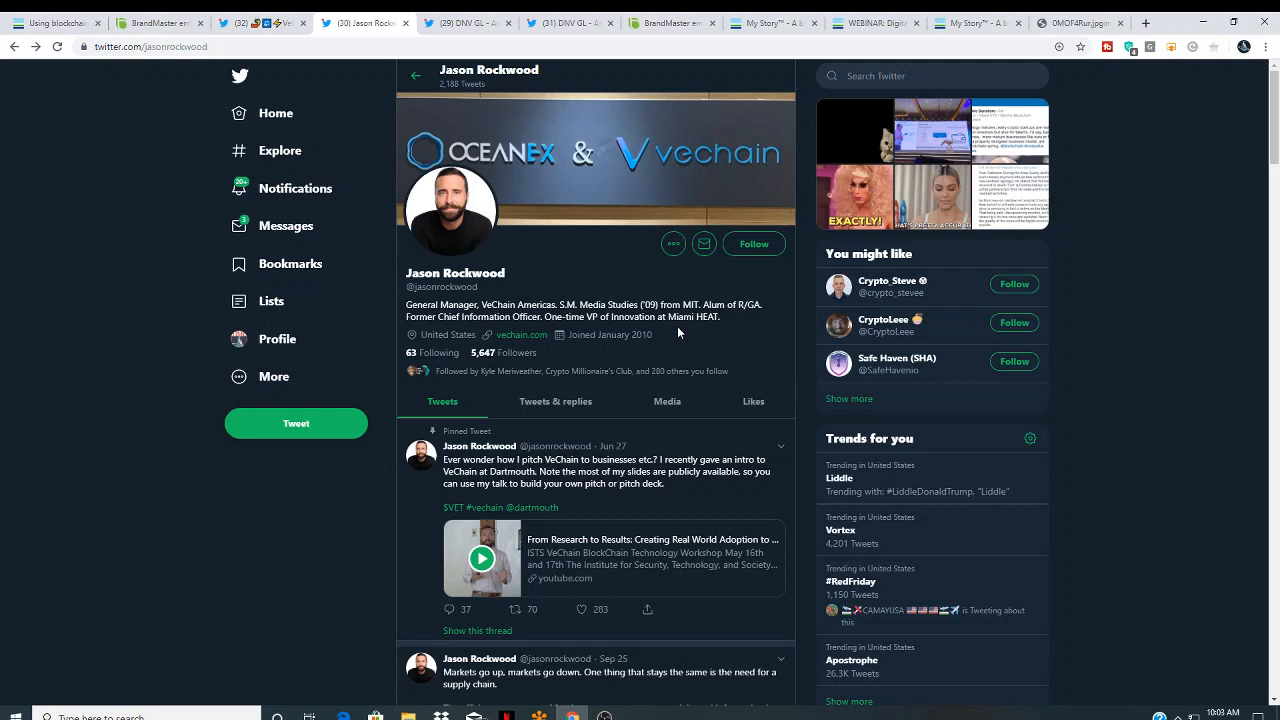
{"action": "left_click", "coordinate": [752, 244]}
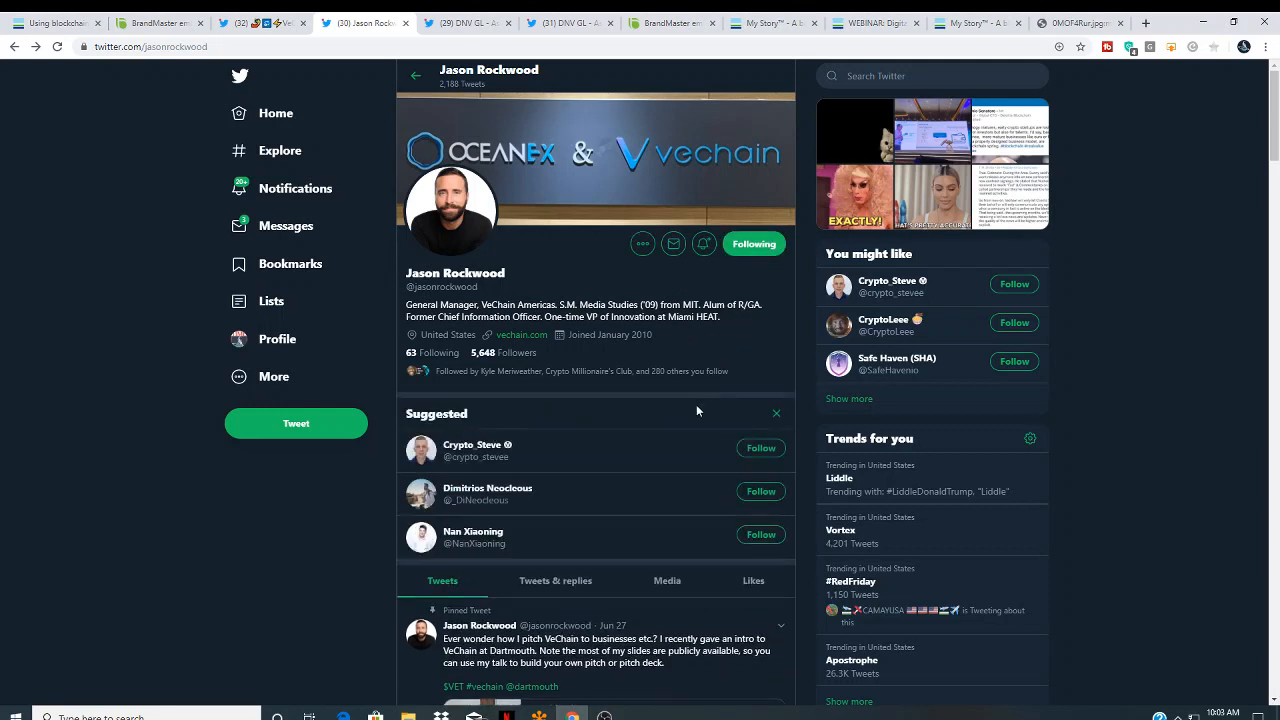
{"action": "mouse_move", "coordinate": [564, 212]}
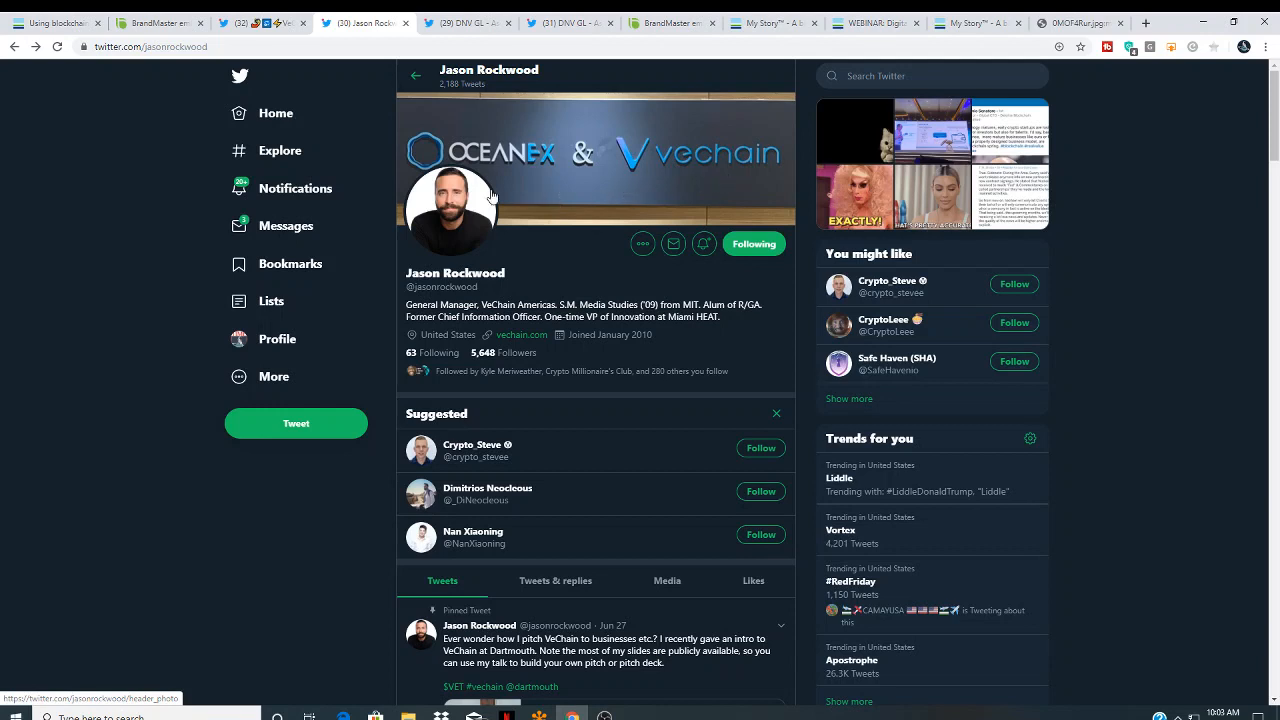
{"action": "mouse_move", "coordinate": [588, 366]}
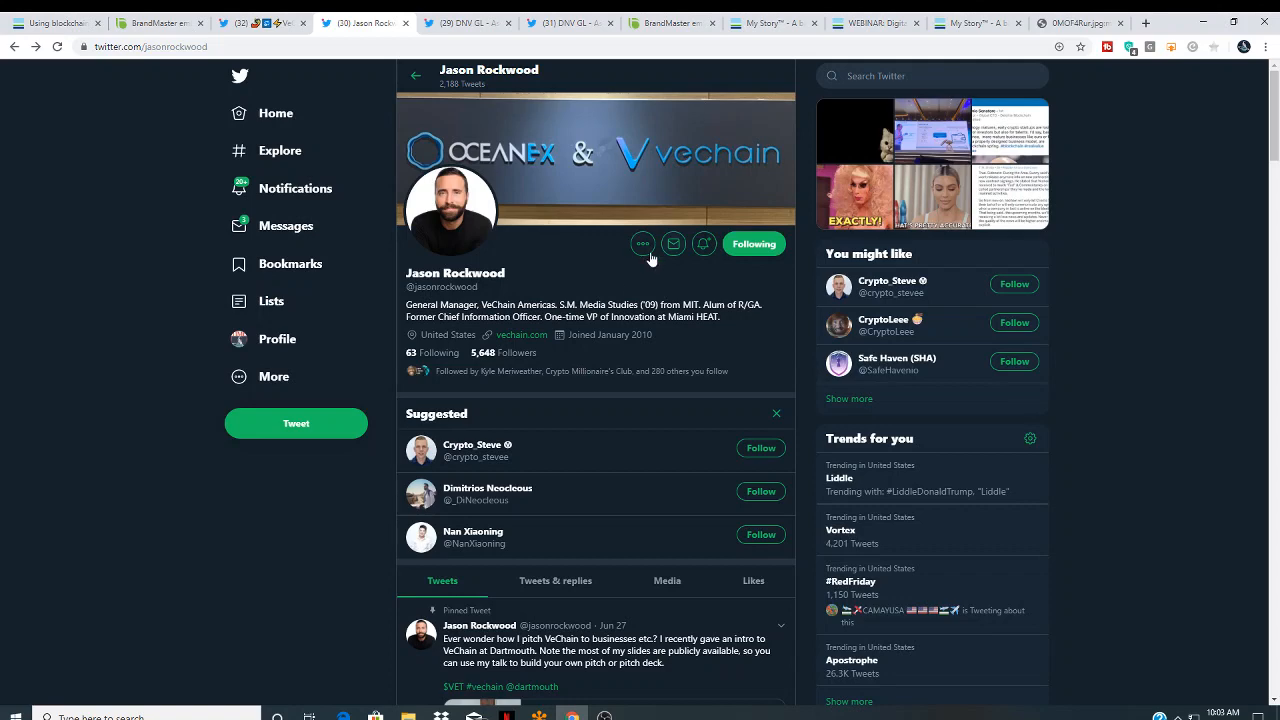
{"action": "scroll", "scroll_direction": "down", "scroll_amount": 3}
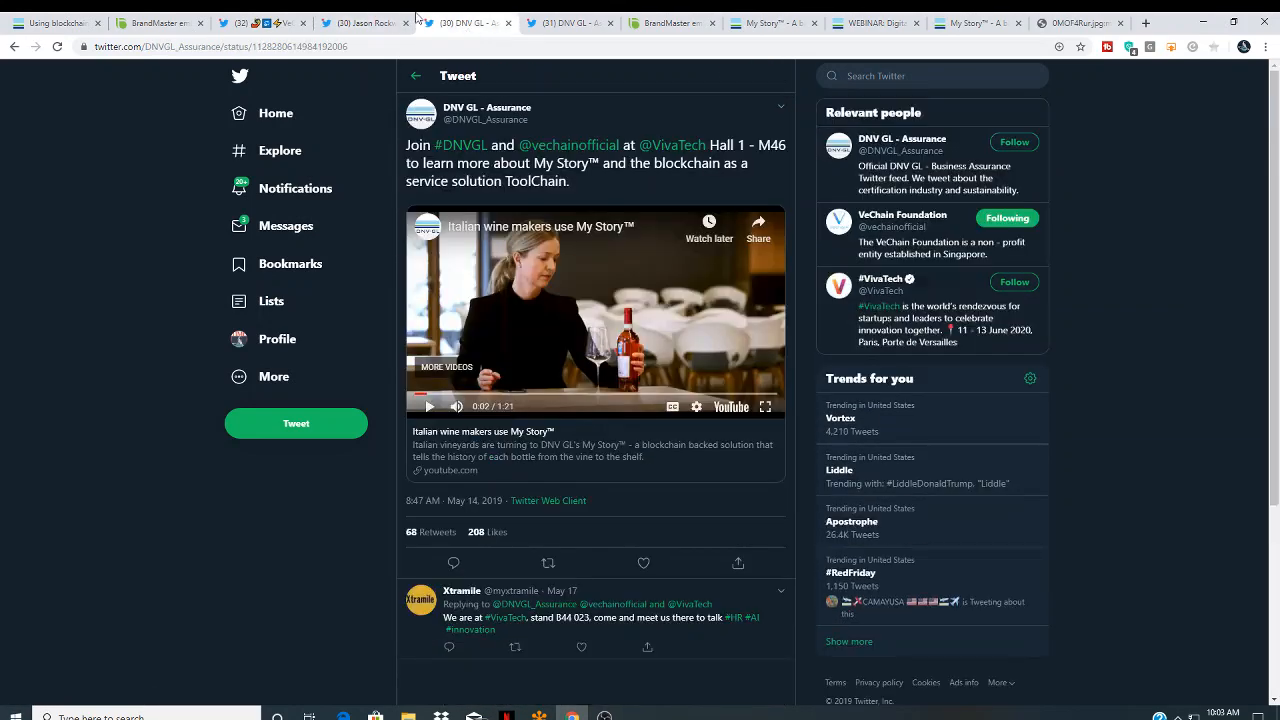
Play Jason Rockwood's pinned VeChain pitch video partway, rewinding once, then pause it.
{"action": "left_click", "coordinate": [364, 24]}
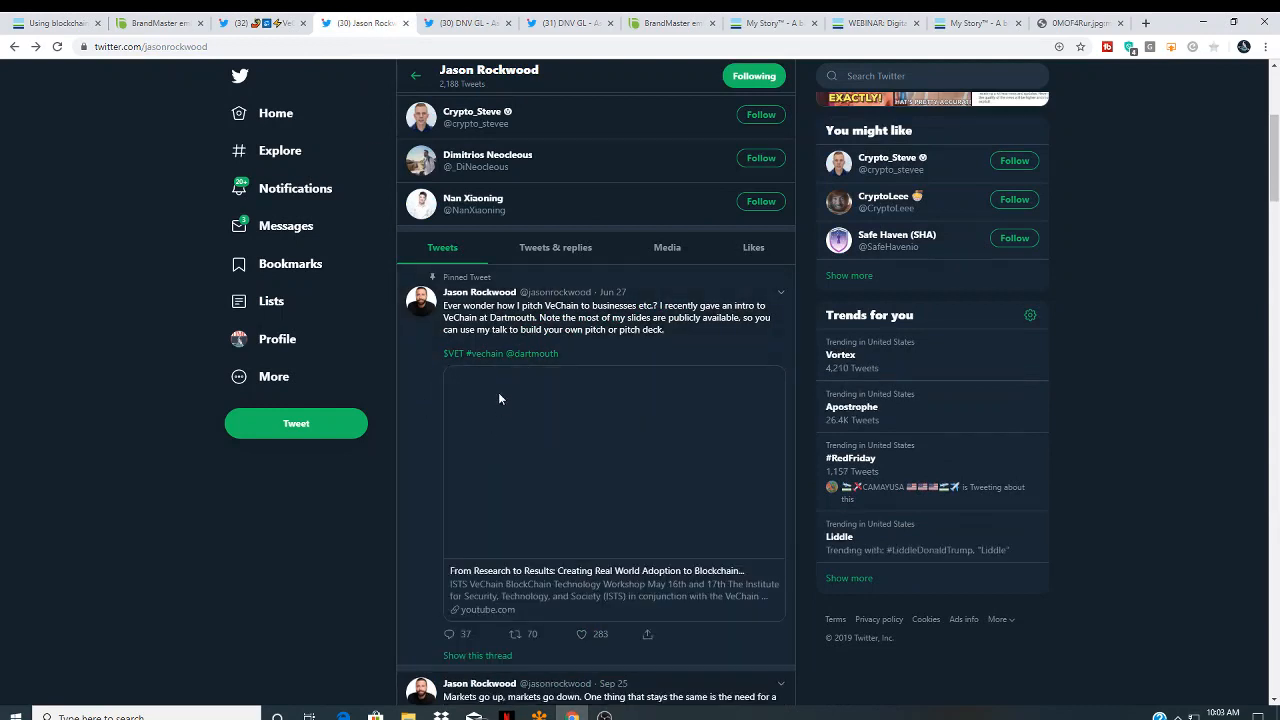
{"action": "left_click", "coordinate": [612, 460]}
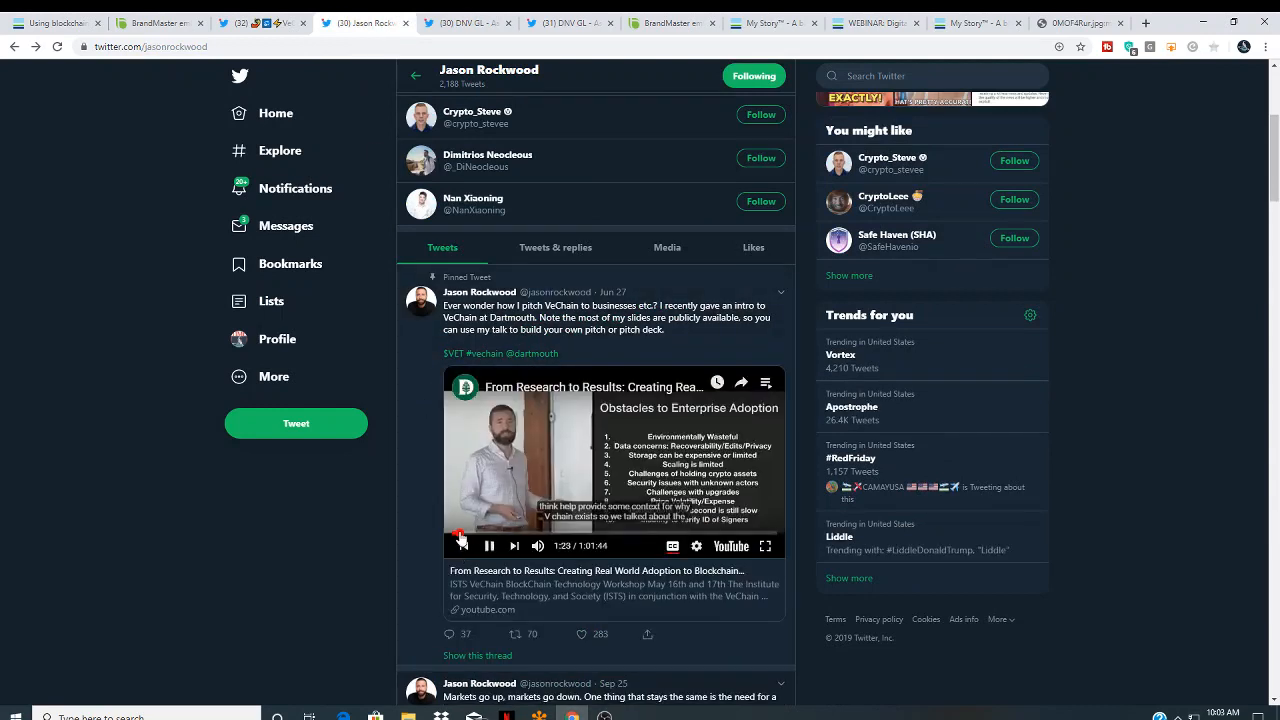
{"action": "left_click", "coordinate": [460, 532]}
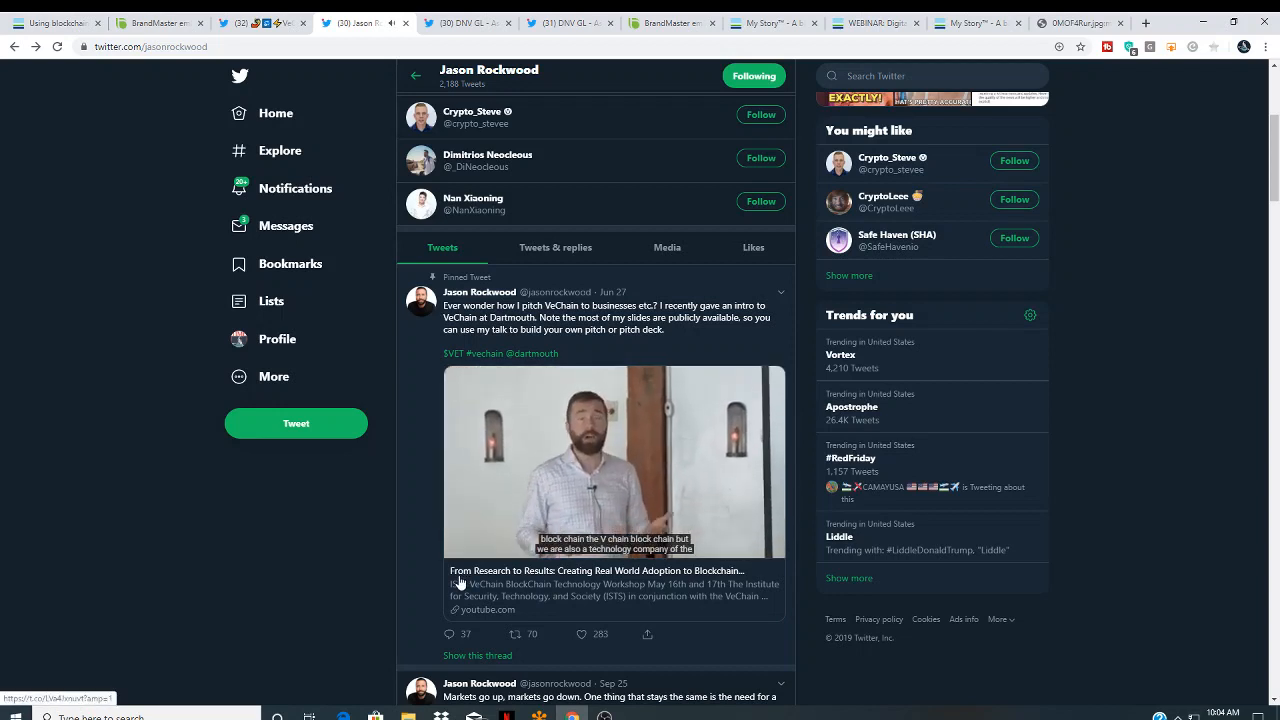
{"action": "left_click", "coordinate": [612, 462]}
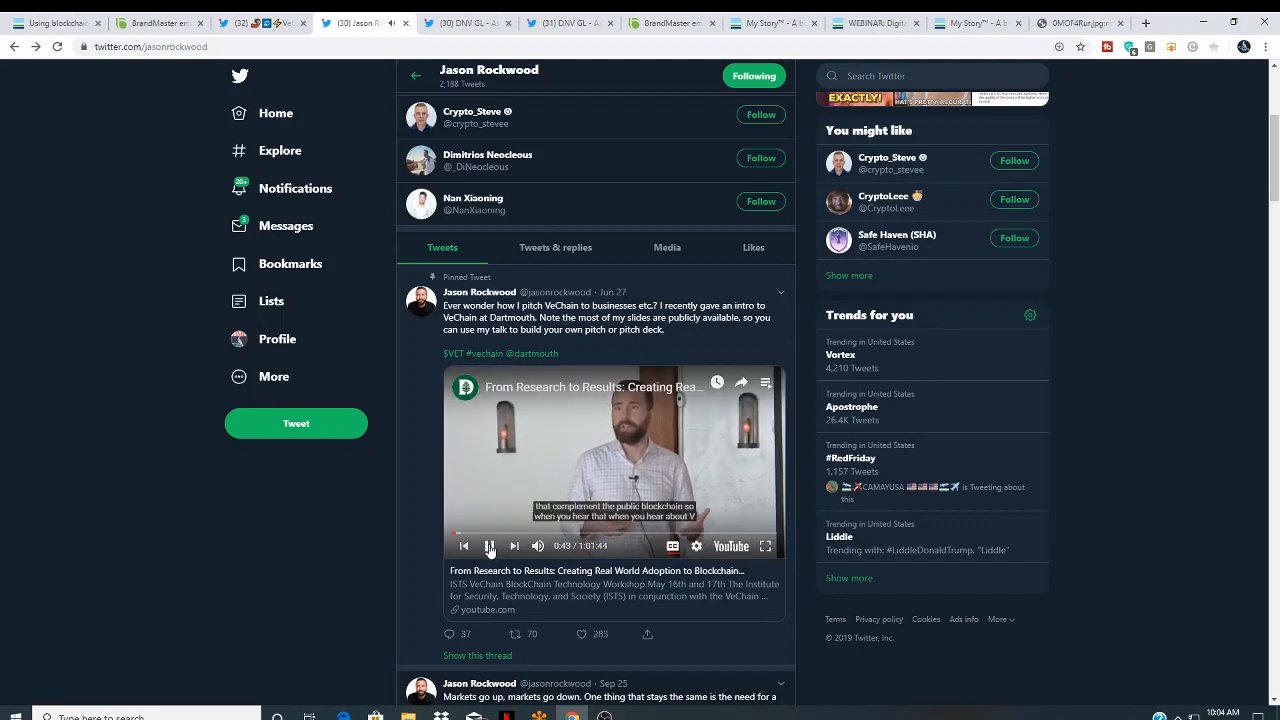
{"action": "left_click", "coordinate": [488, 544]}
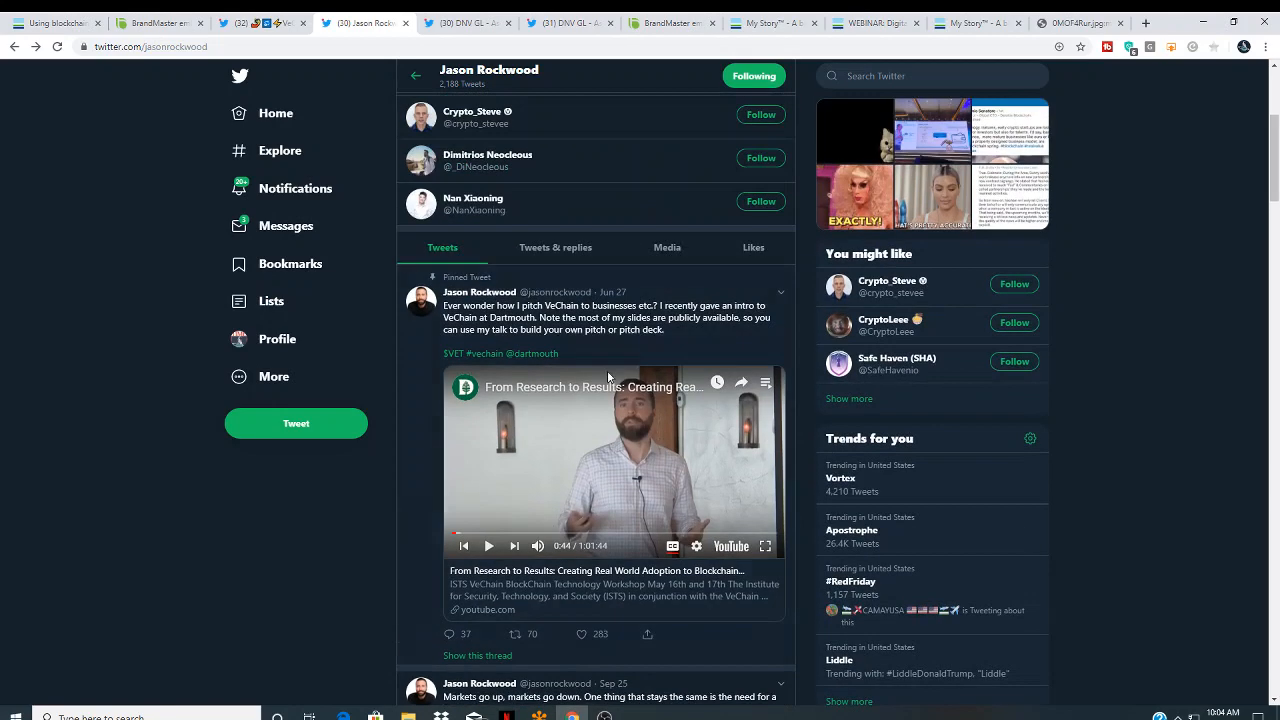
{"action": "mouse_move", "coordinate": [616, 504]}
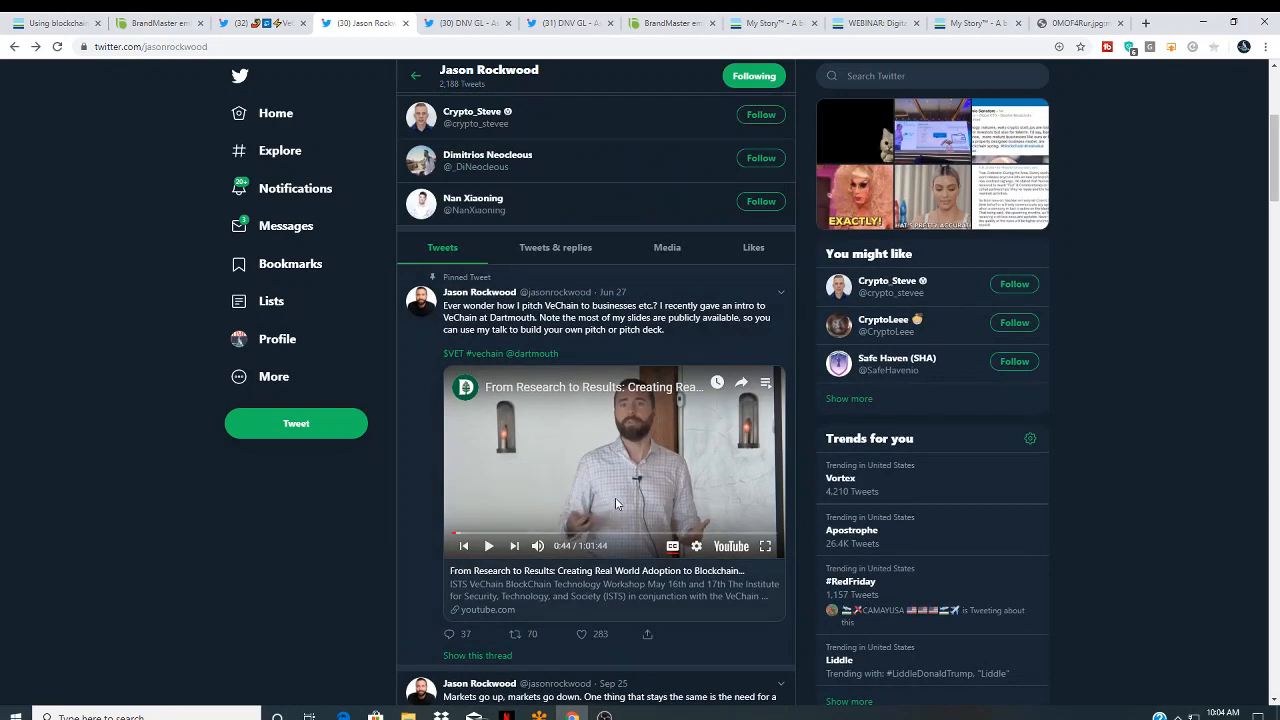
{"action": "scroll", "scroll_direction": "down", "scroll_amount": 3}
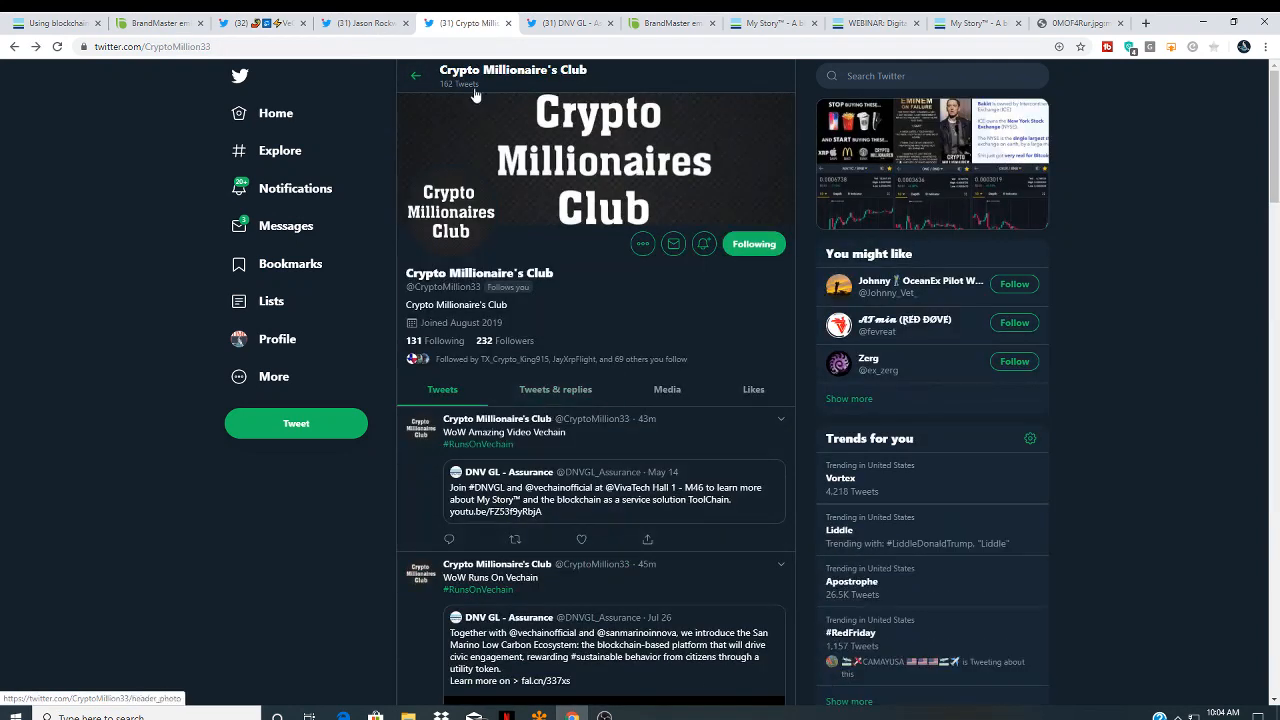
Browse the DNV GL - Assurance profile's blockchain tweets down the feed.
{"action": "left_click", "coordinate": [600, 492]}
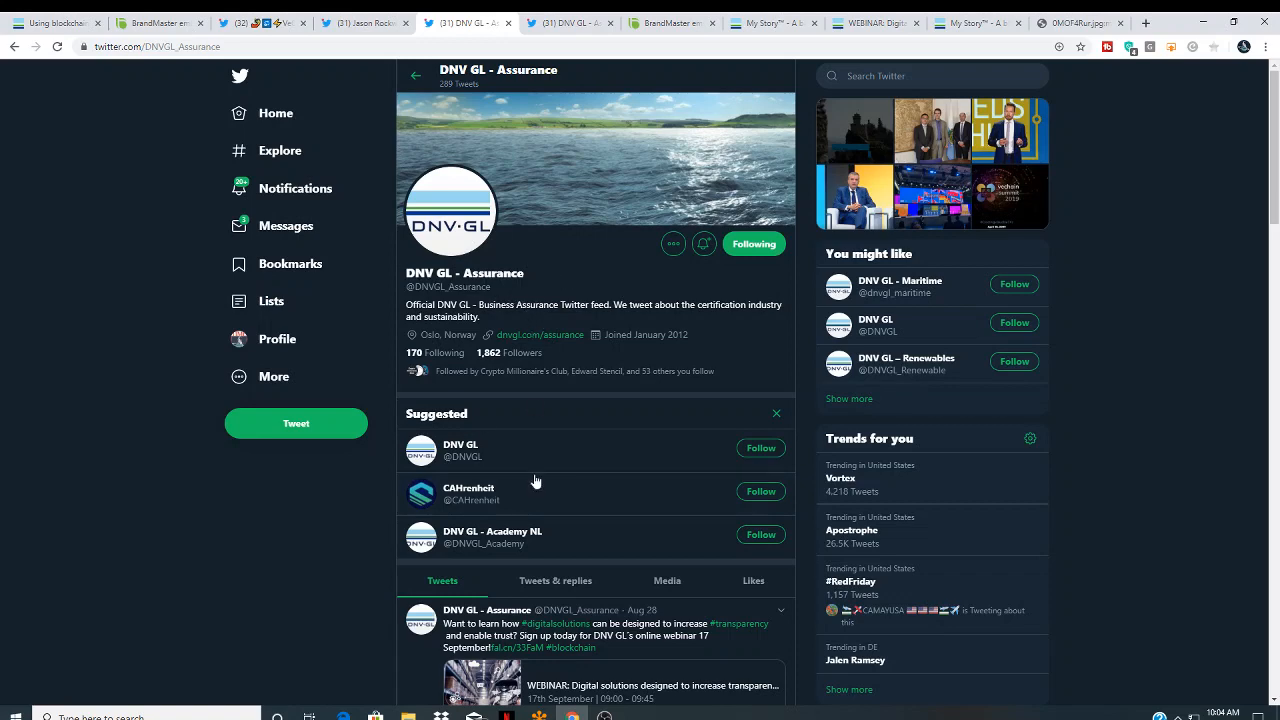
{"action": "mouse_move", "coordinate": [536, 92]}
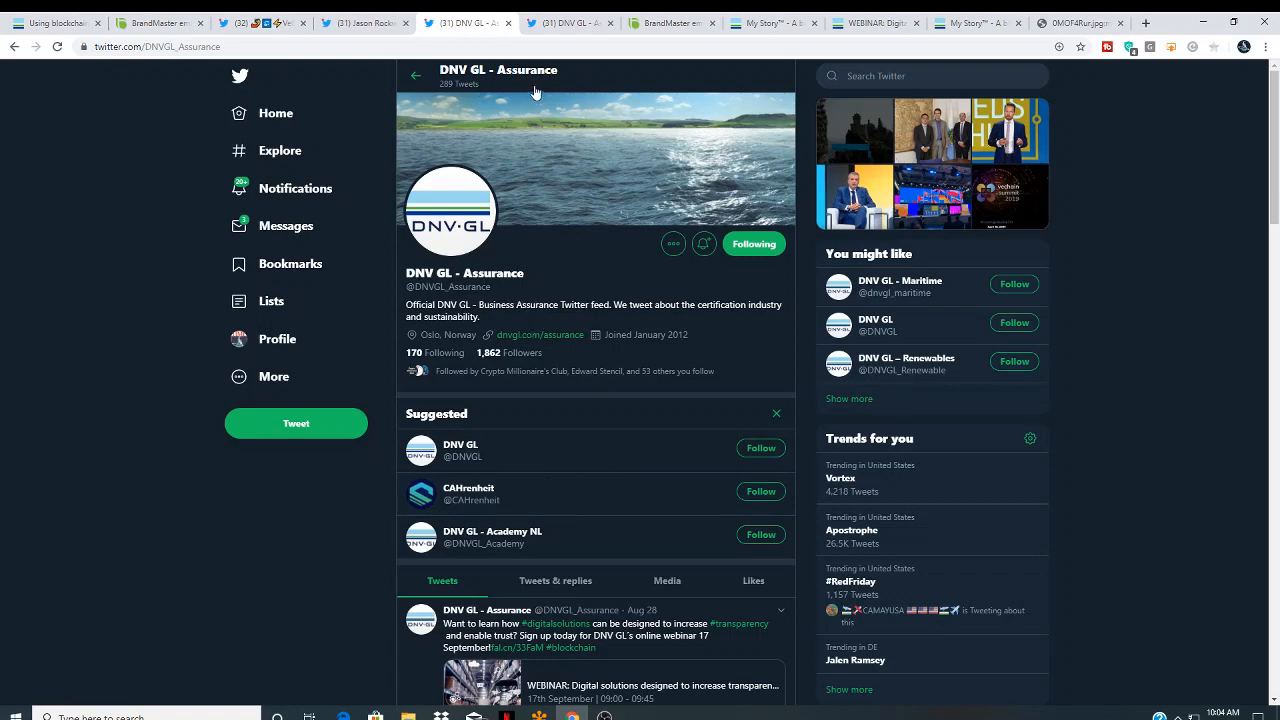
{"action": "scroll", "scroll_direction": "down", "scroll_amount": 3}
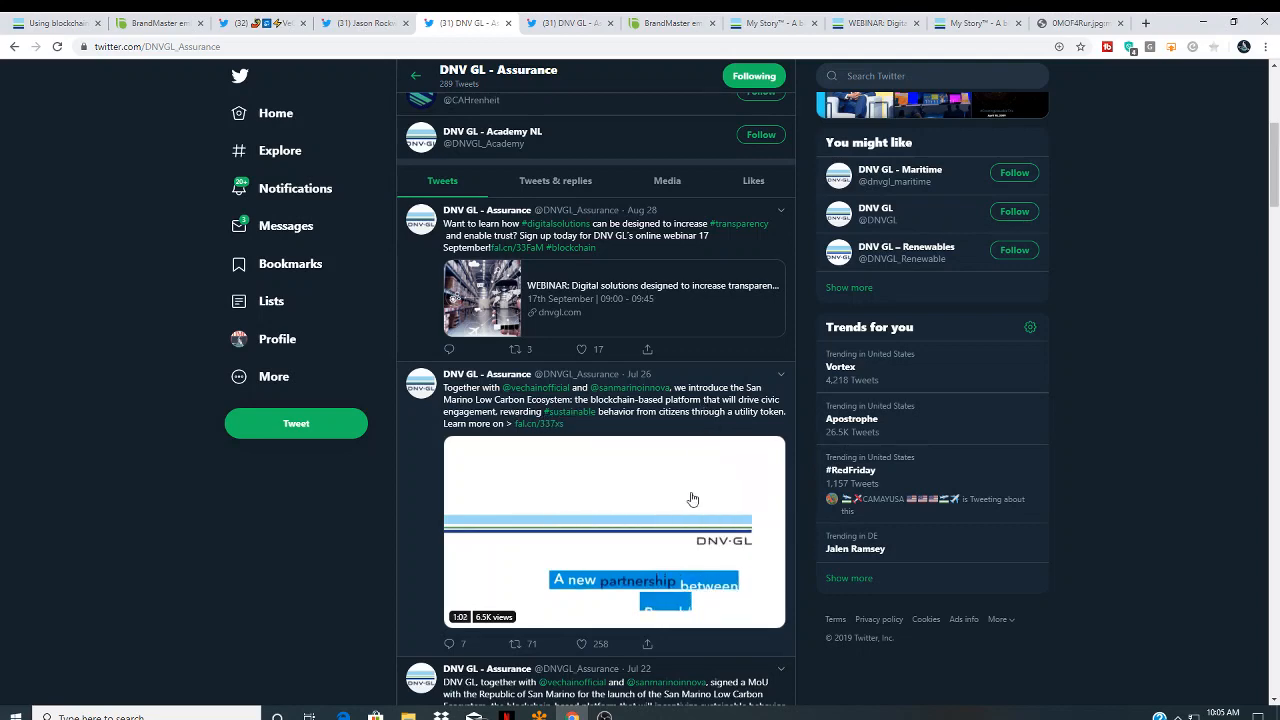
{"action": "scroll", "scroll_direction": "down", "scroll_amount": 3}
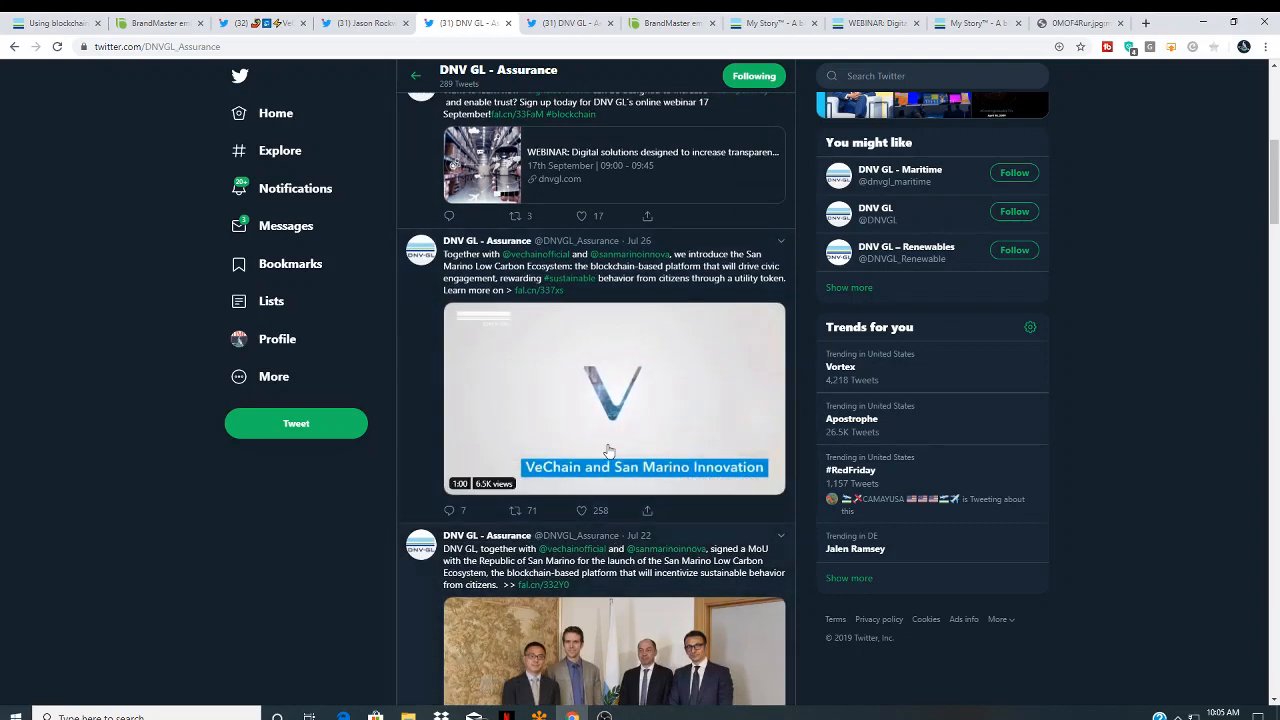
{"action": "scroll", "scroll_direction": "down", "scroll_amount": 3}
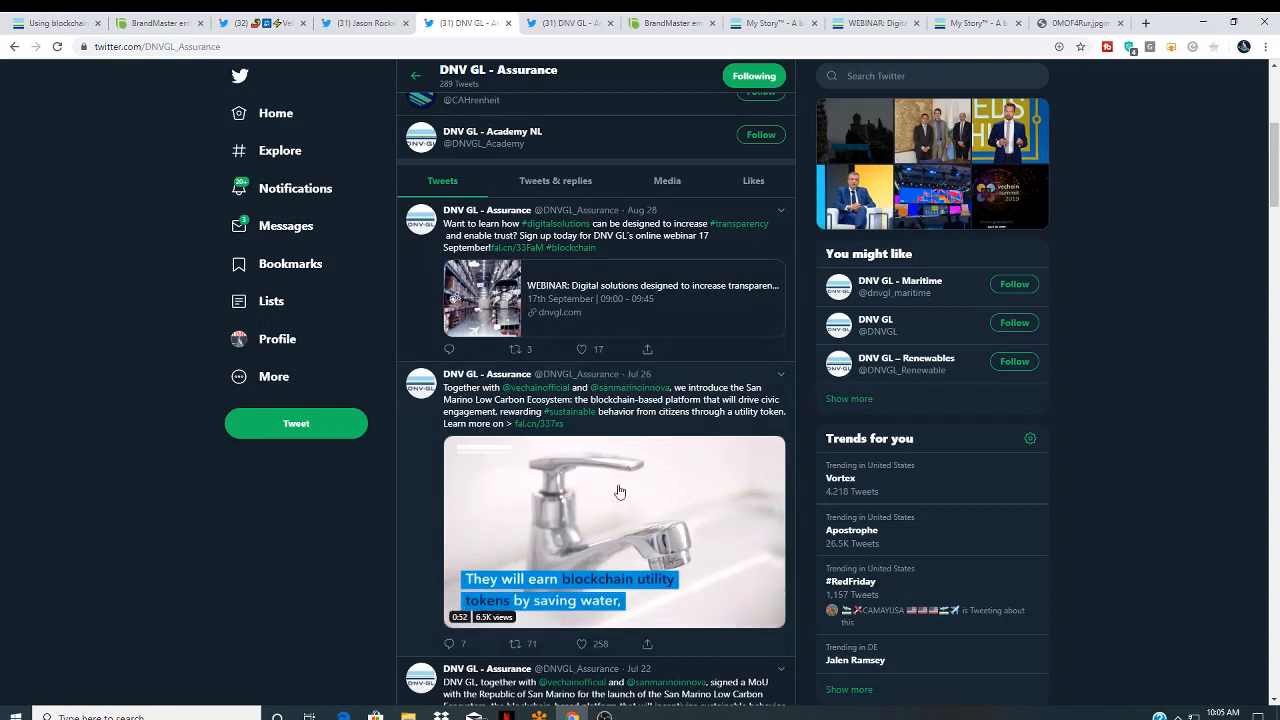
Play the San Marino video and scroll on to the older VivaTech posts.
{"action": "left_click", "coordinate": [614, 532]}
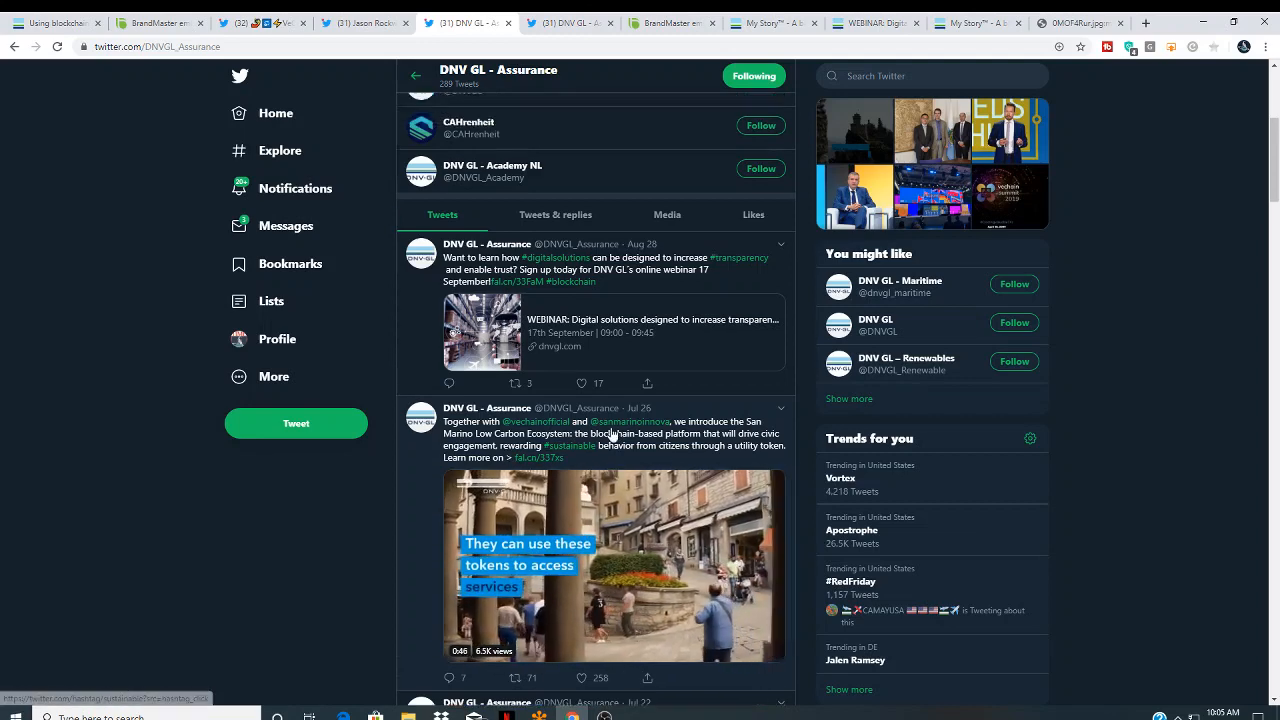
{"action": "scroll", "scroll_direction": "down", "scroll_amount": 3}
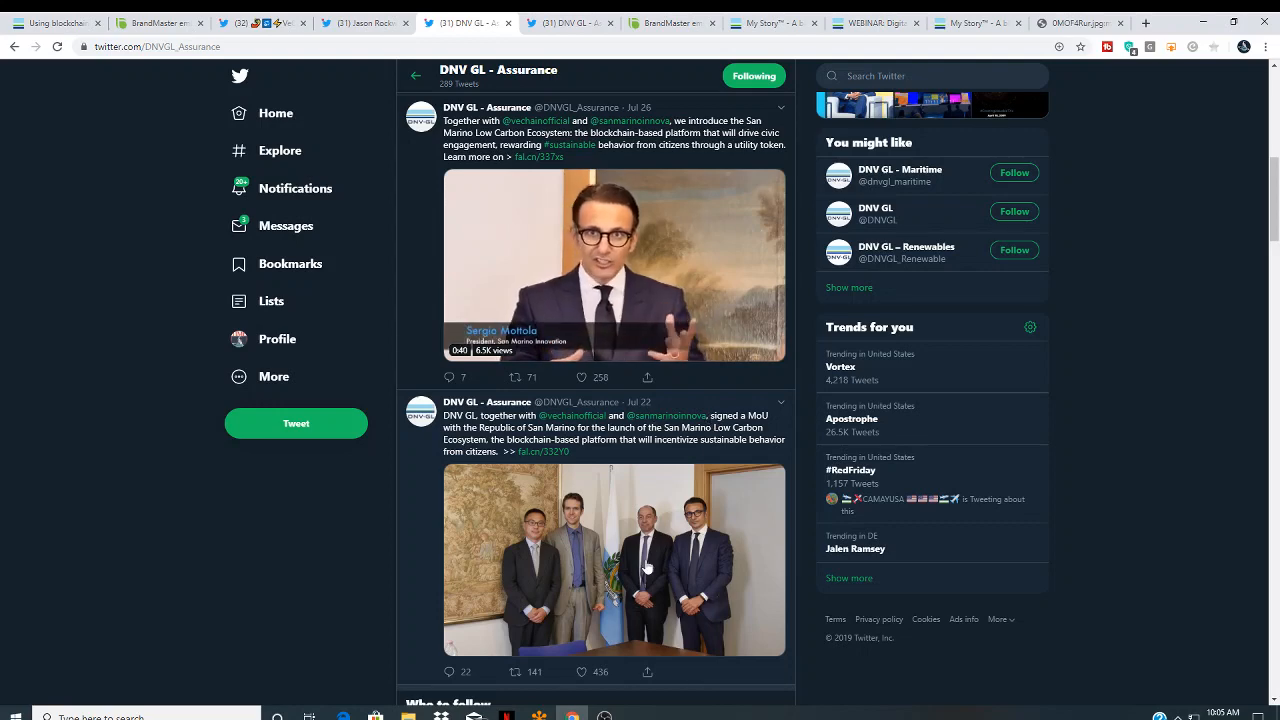
{"action": "scroll", "scroll_direction": "down", "scroll_amount": 3}
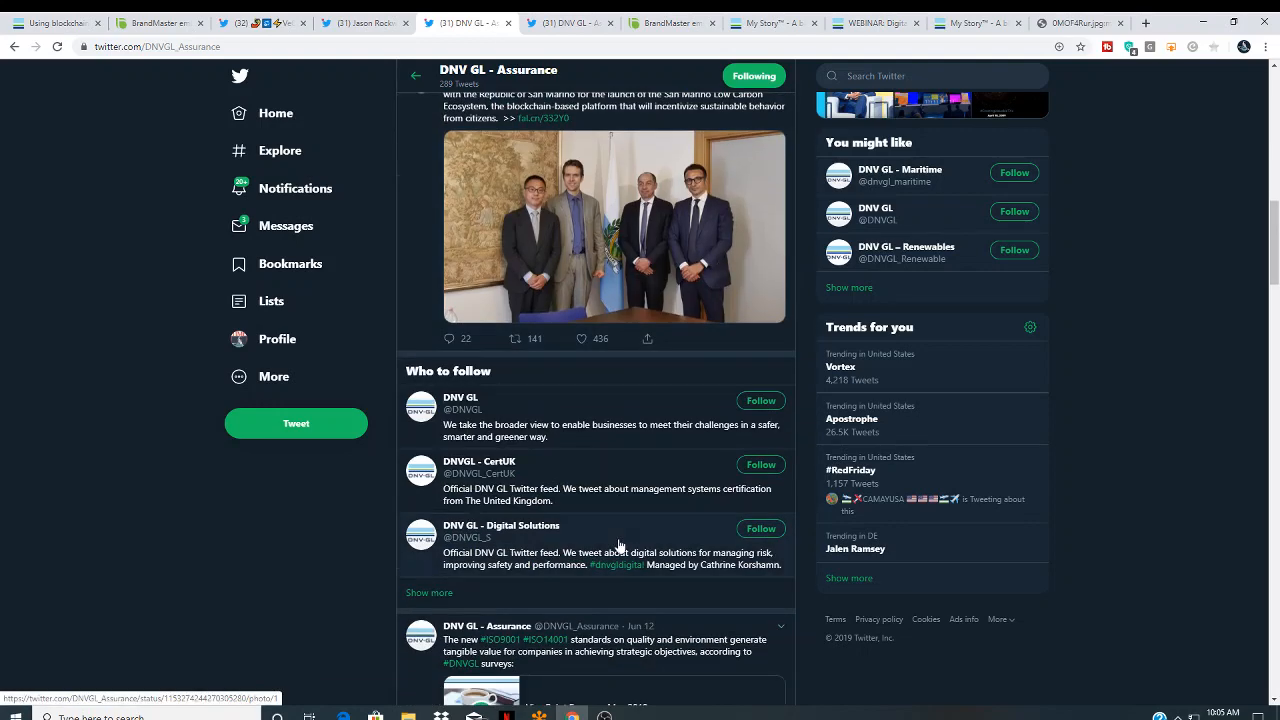
{"action": "scroll", "scroll_direction": "up", "scroll_amount": 3}
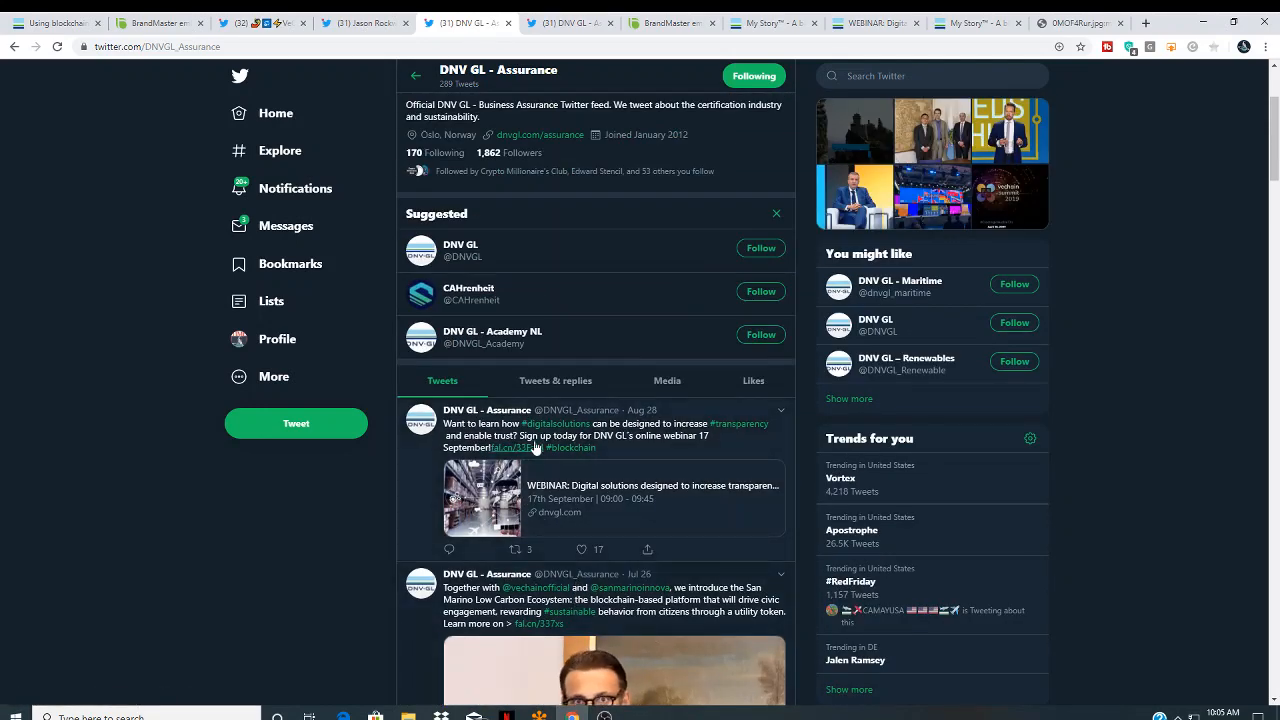
{"action": "mouse_move", "coordinate": [690, 440]}
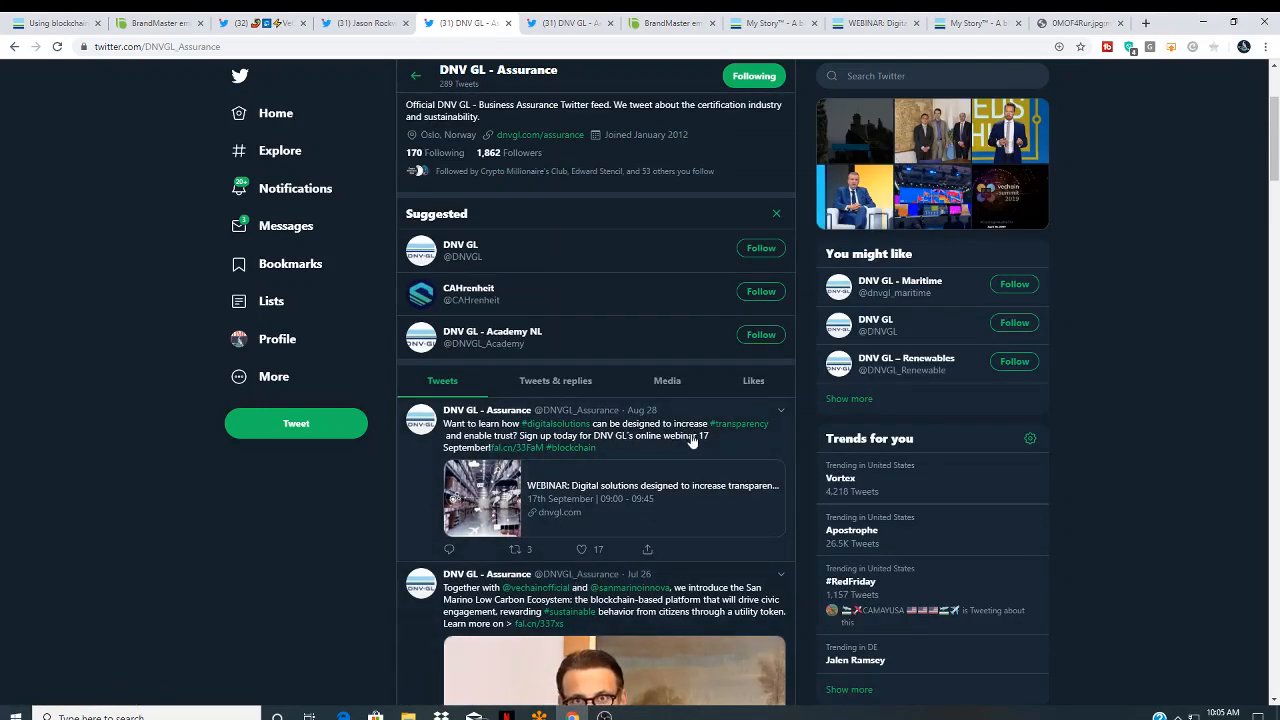
{"action": "mouse_move", "coordinate": [556, 496]}
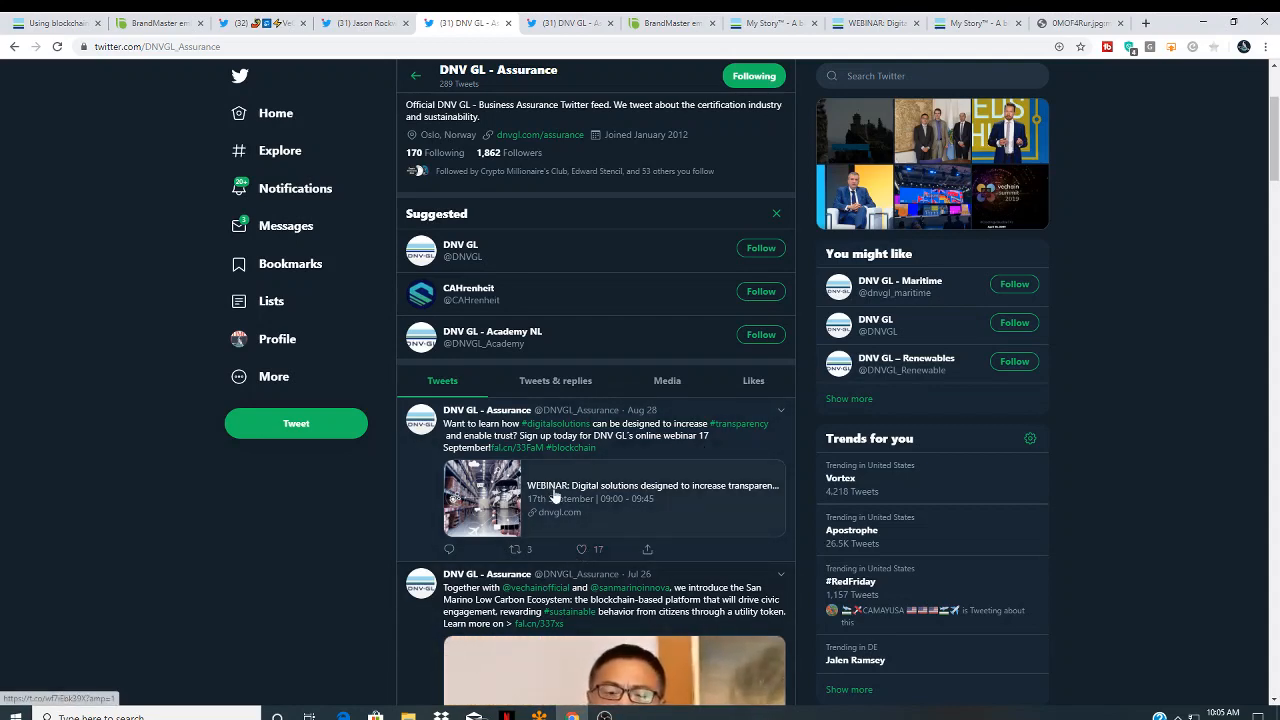
{"action": "scroll", "scroll_direction": "down", "scroll_amount": 3}
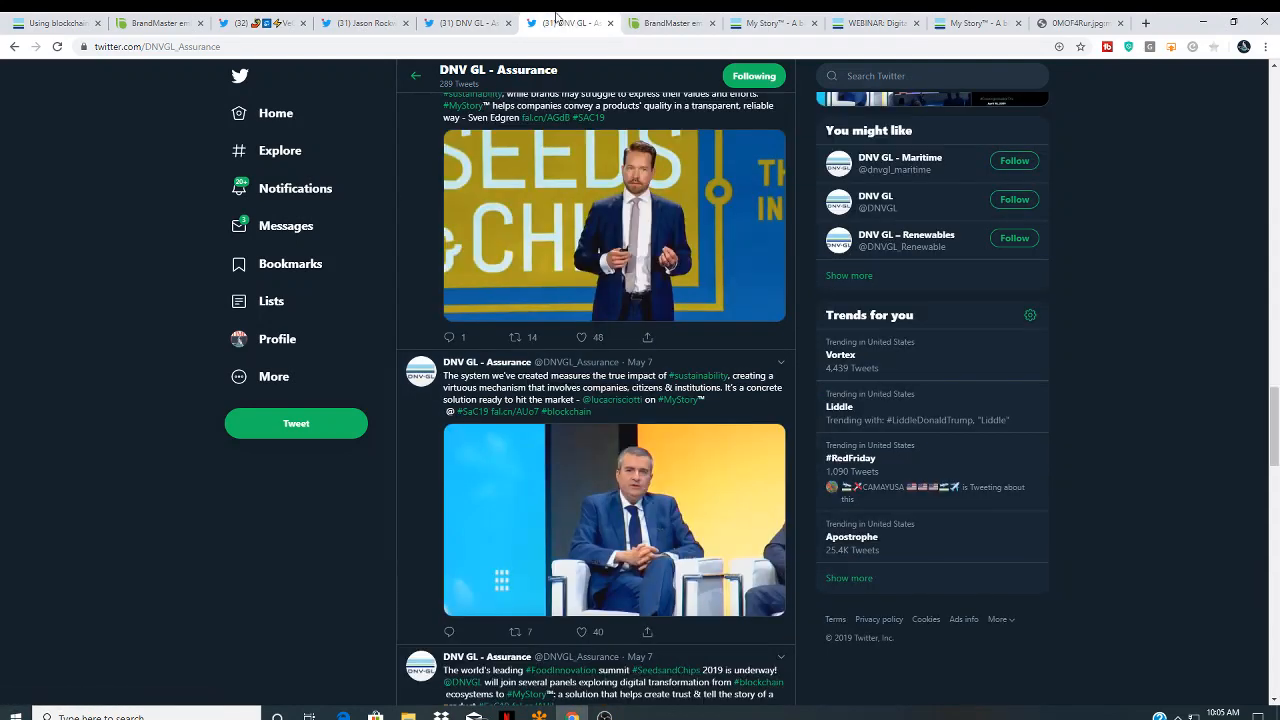
Scroll through the May tweets on the DNV GL Assurance profile.
{"action": "scroll", "scroll_direction": "up", "scroll_amount": 3}
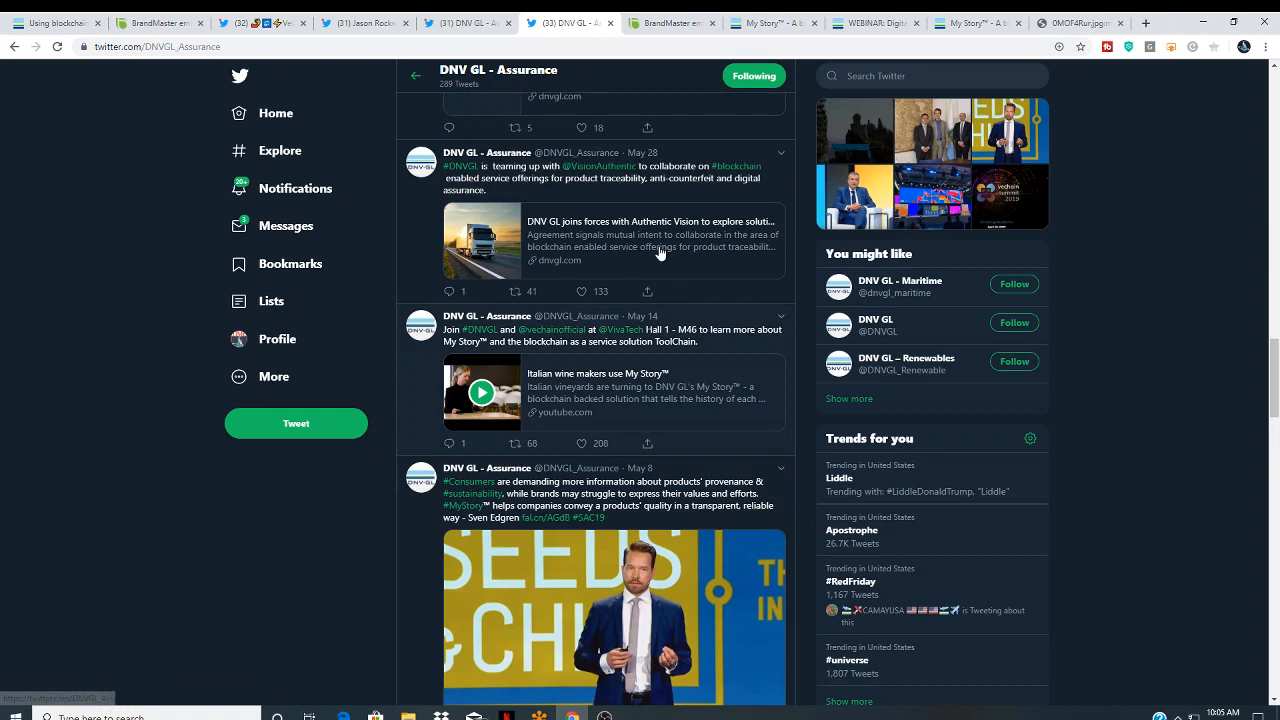
{"action": "scroll", "scroll_direction": "down", "scroll_amount": 3}
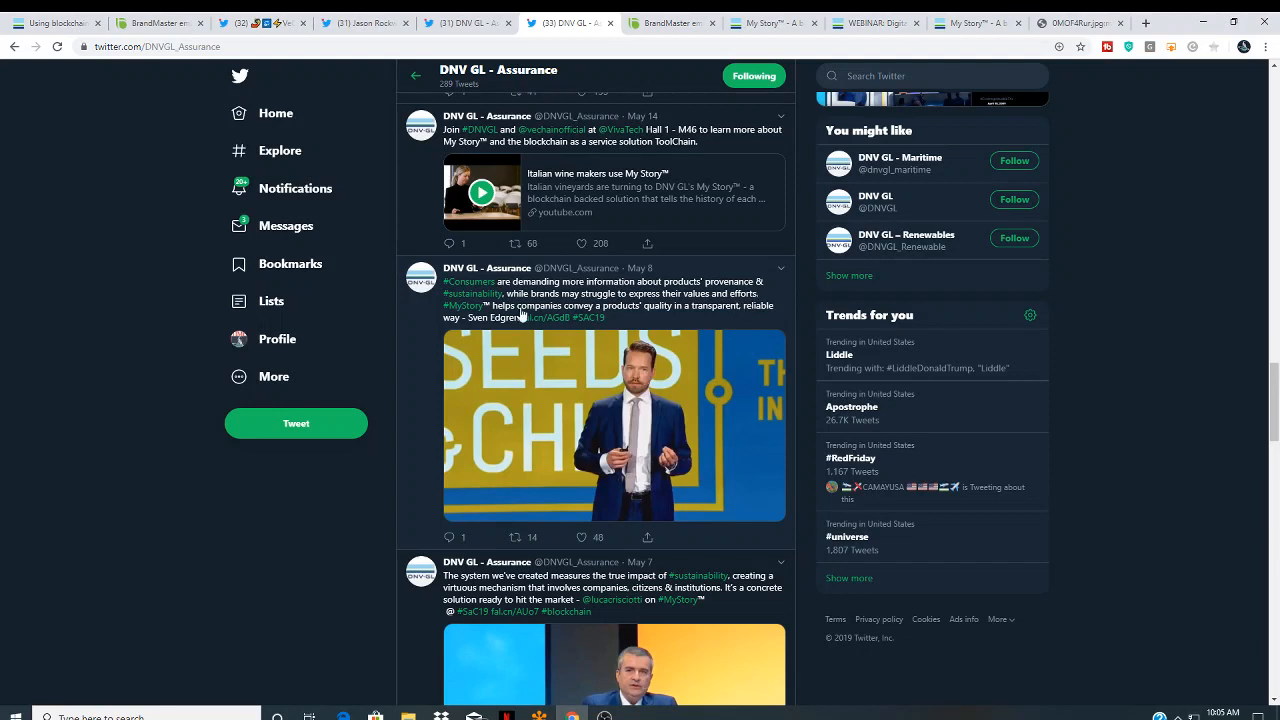
{"action": "mouse_move", "coordinate": [456, 330]}
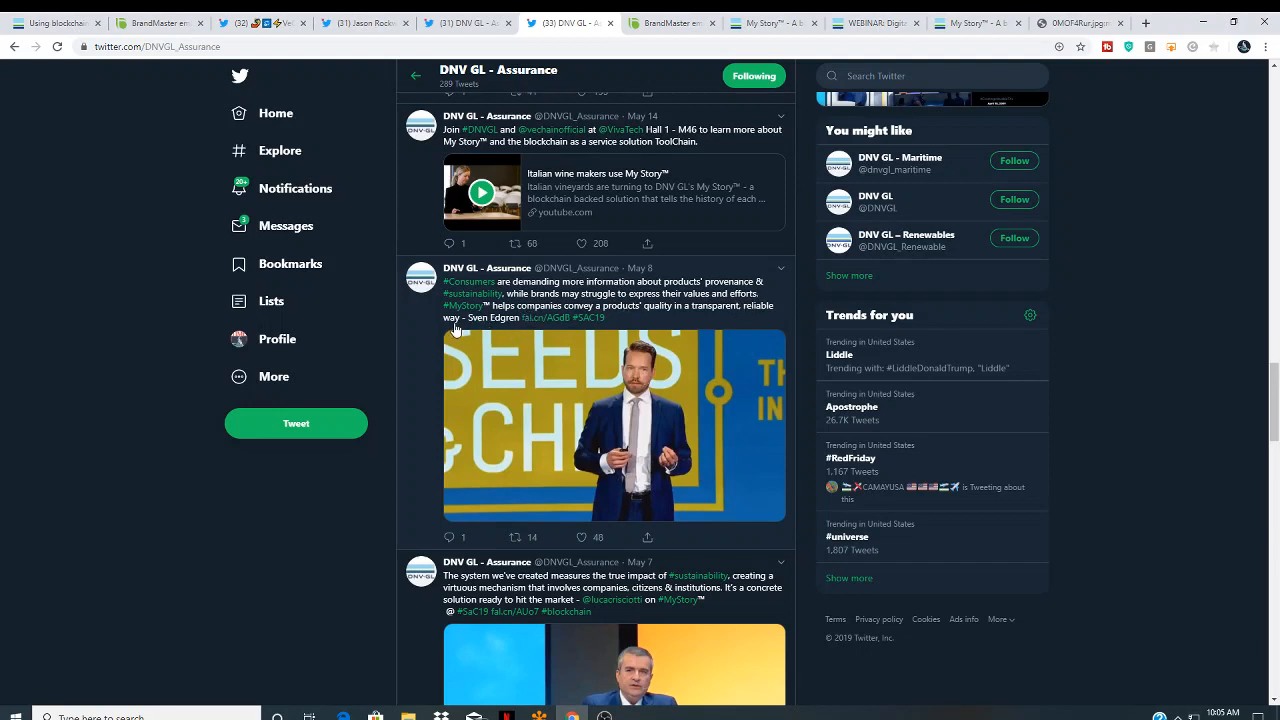
{"action": "mouse_move", "coordinate": [584, 344]}
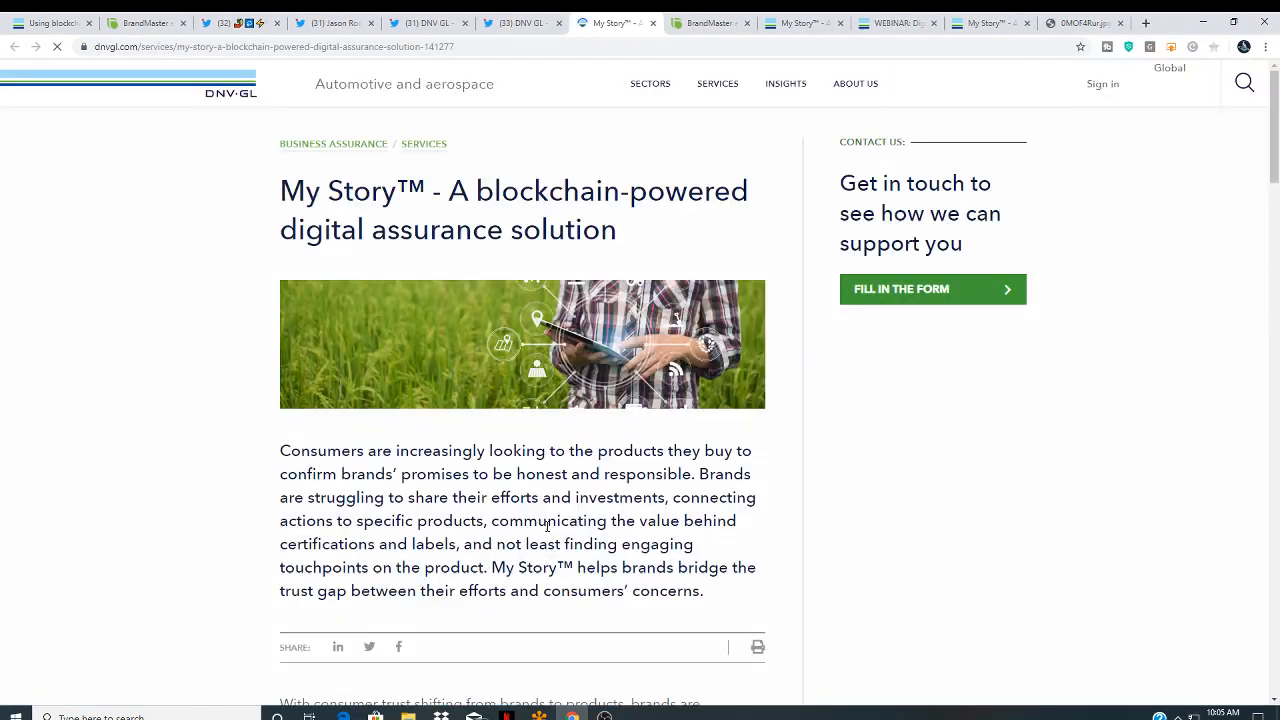
Read the My Story solution page and highlight the paragraph about blockchain and VeChain.
{"action": "left_click", "coordinate": [522, 22]}
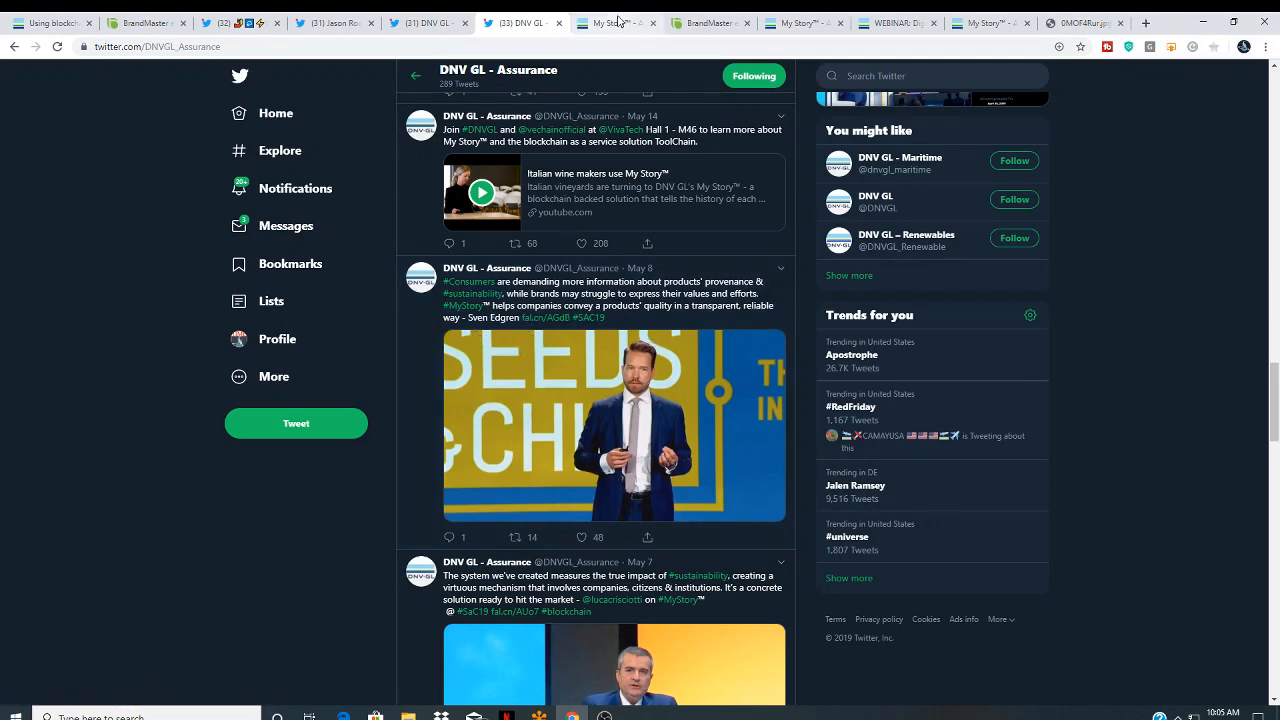
{"action": "left_click", "coordinate": [616, 22]}
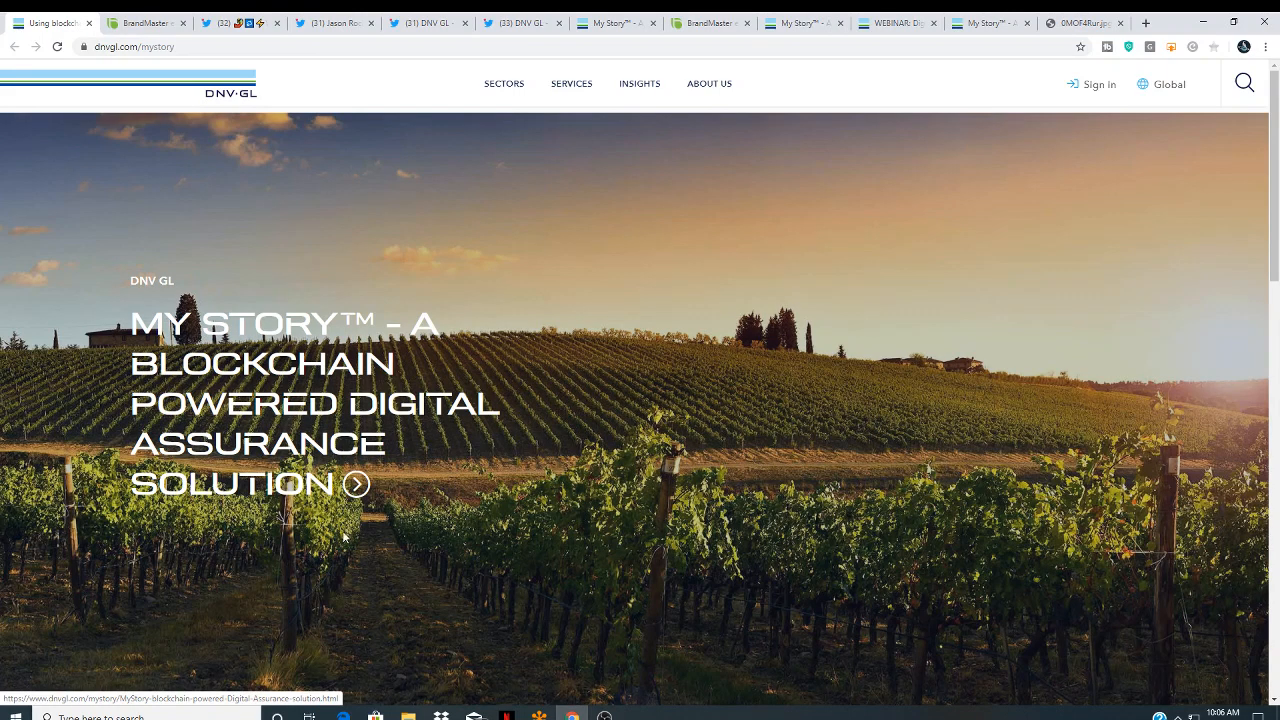
{"action": "scroll", "scroll_direction": "down", "scroll_amount": 3}
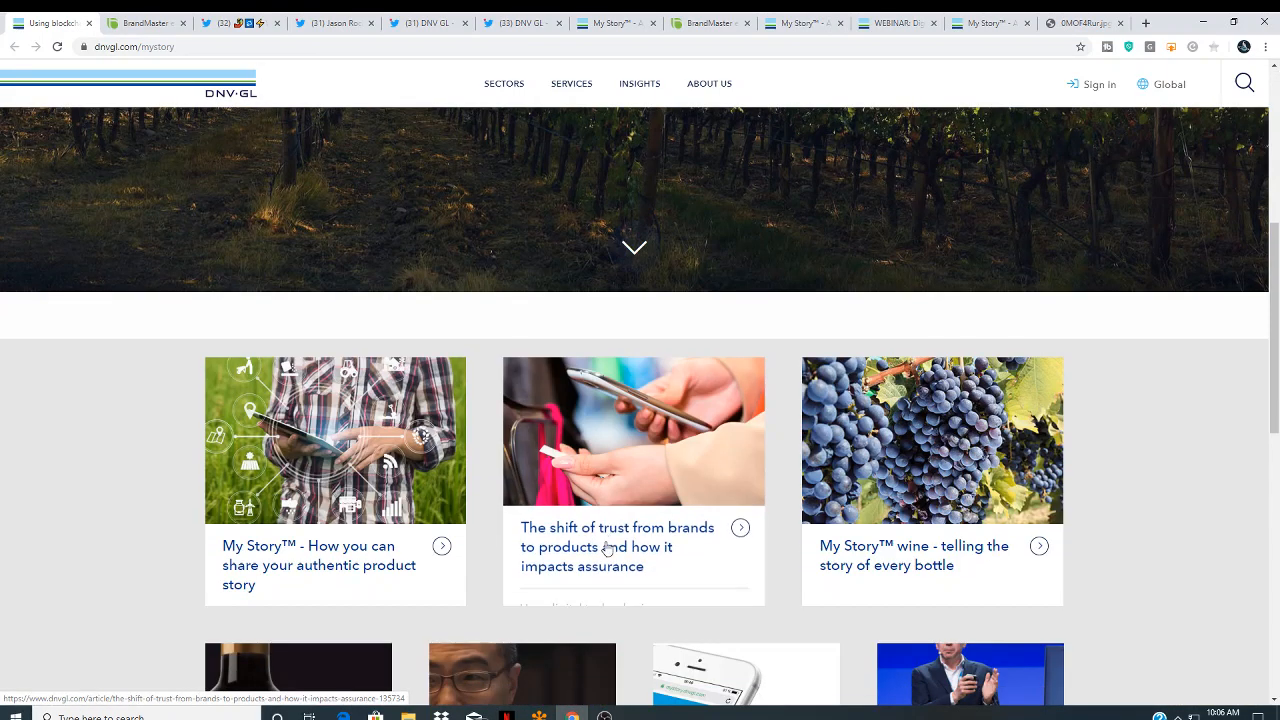
{"action": "scroll", "scroll_direction": "down", "scroll_amount": 3}
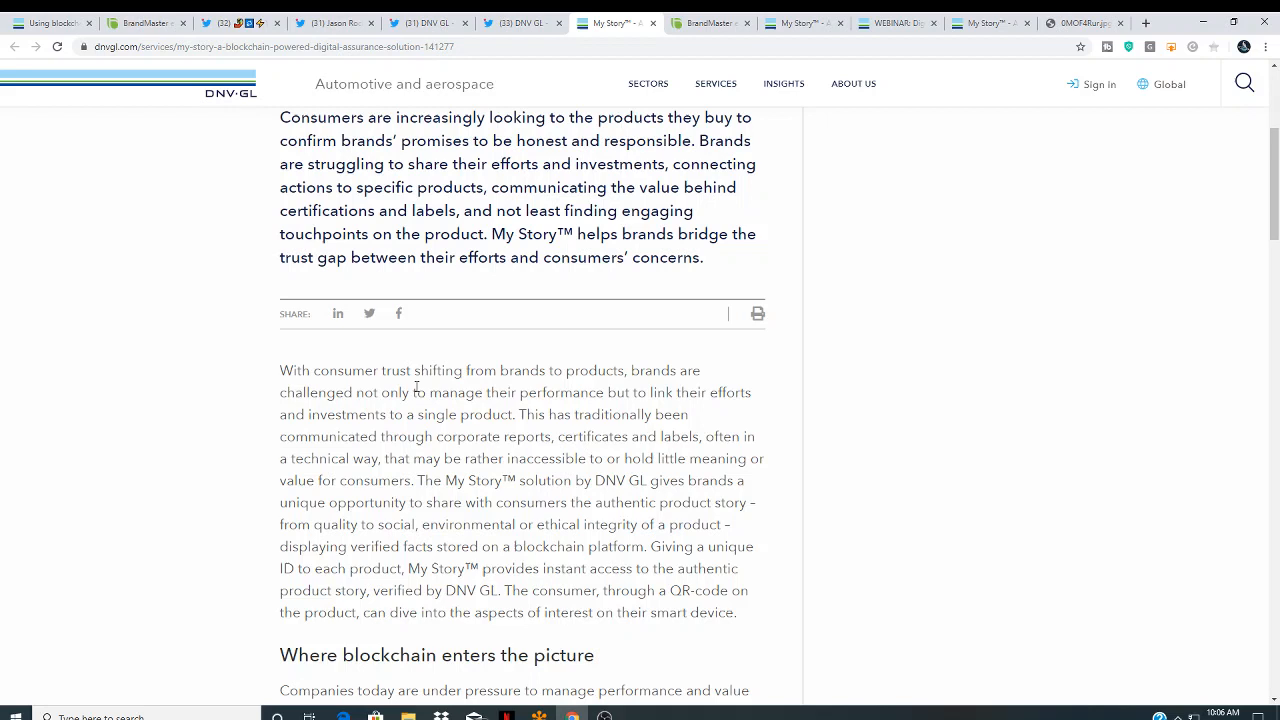
{"action": "mouse_move", "coordinate": [4, 448]}
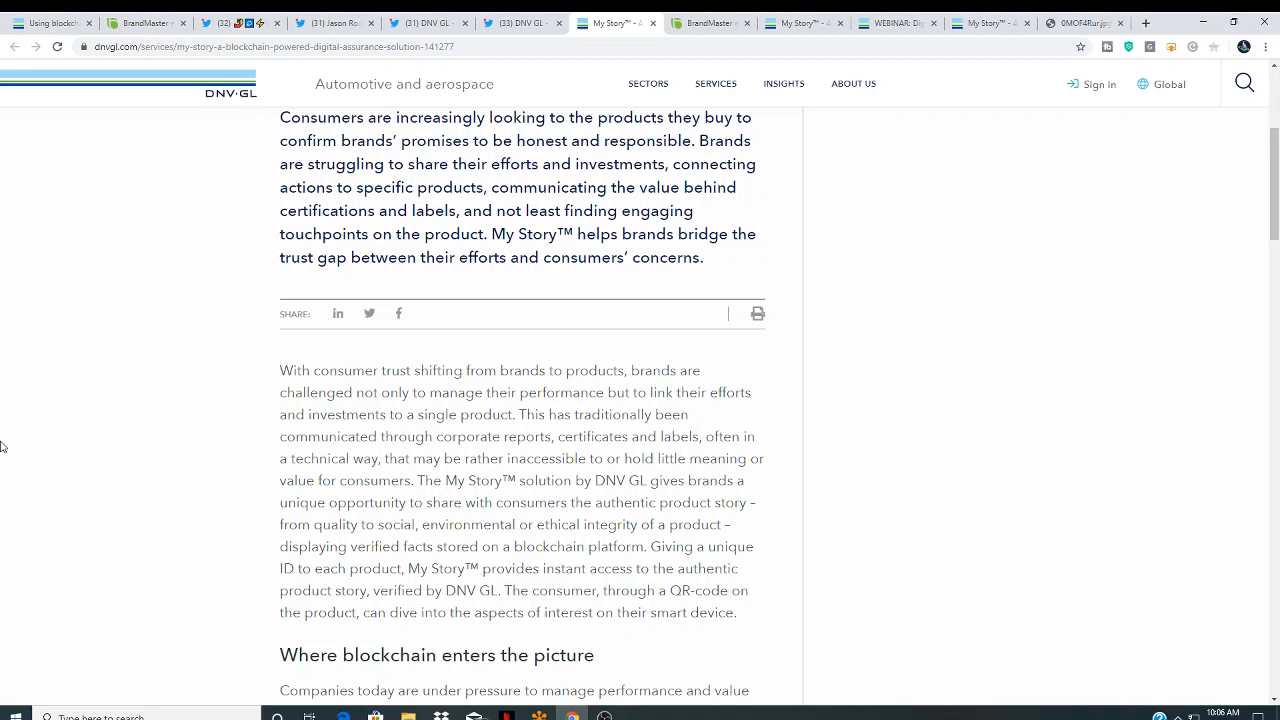
{"action": "mouse_move", "coordinate": [68, 390]}
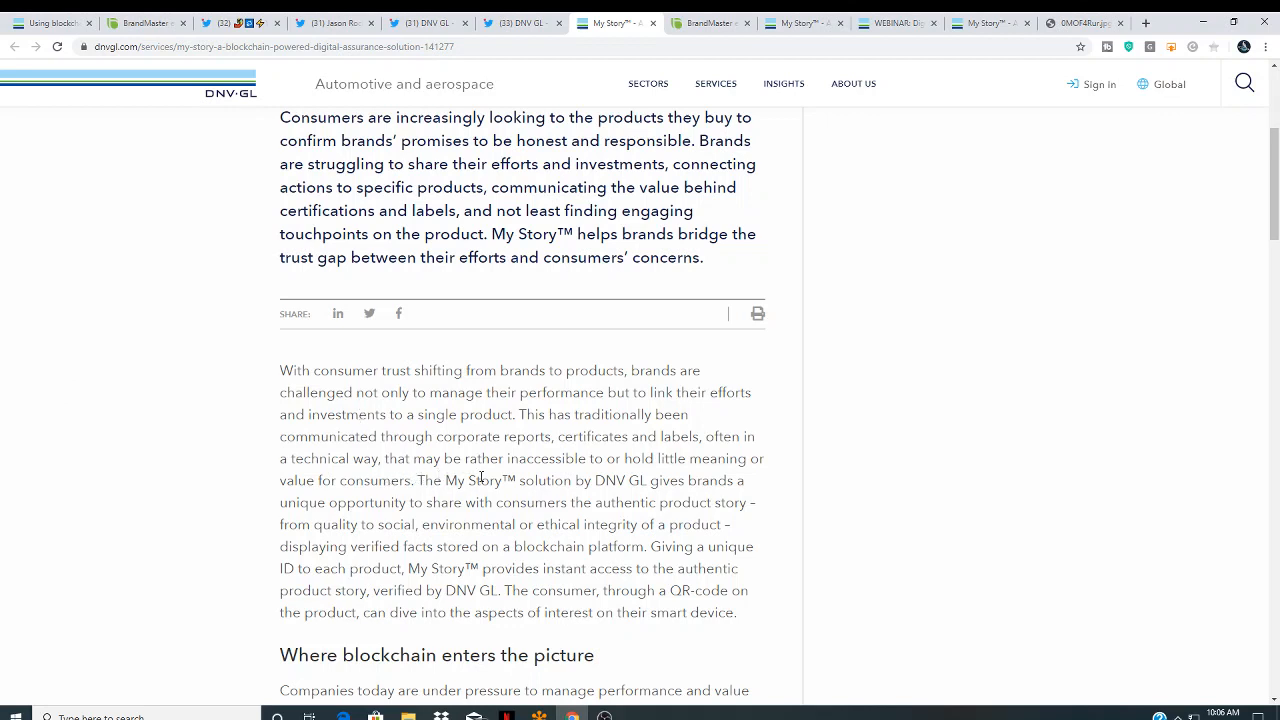
{"action": "mouse_move", "coordinate": [616, 476]}
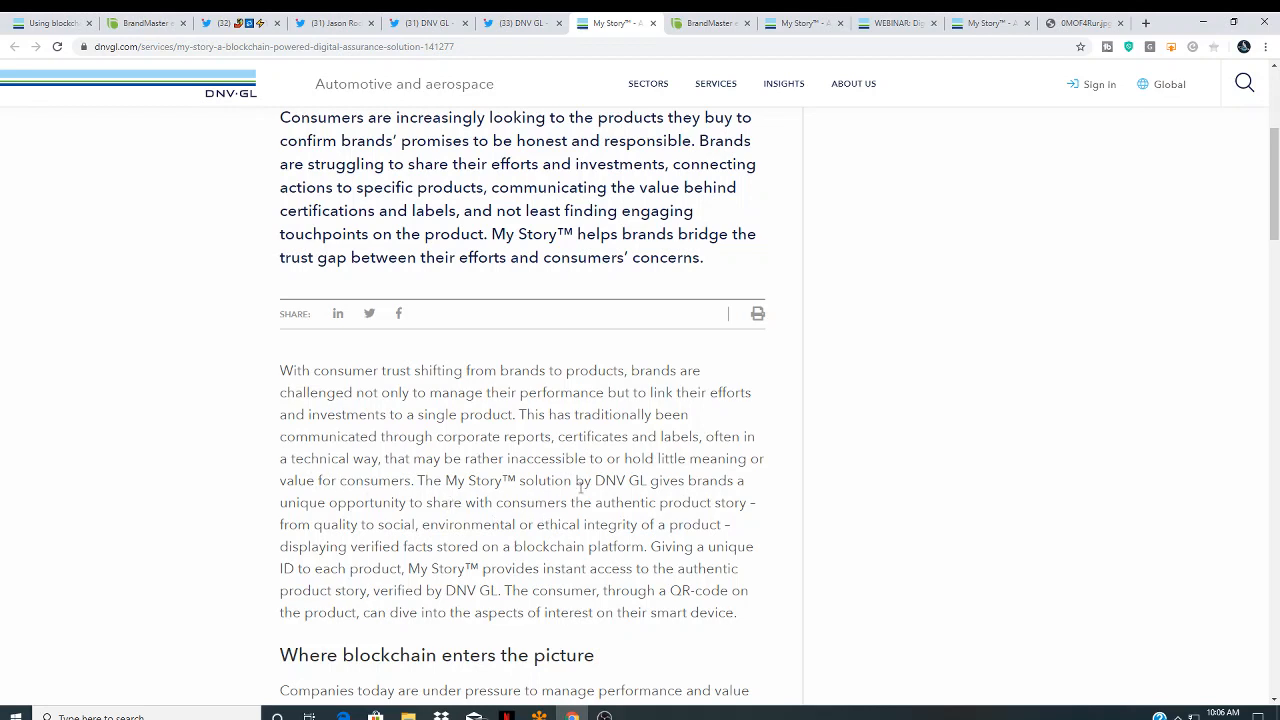
{"action": "mouse_move", "coordinate": [740, 502]}
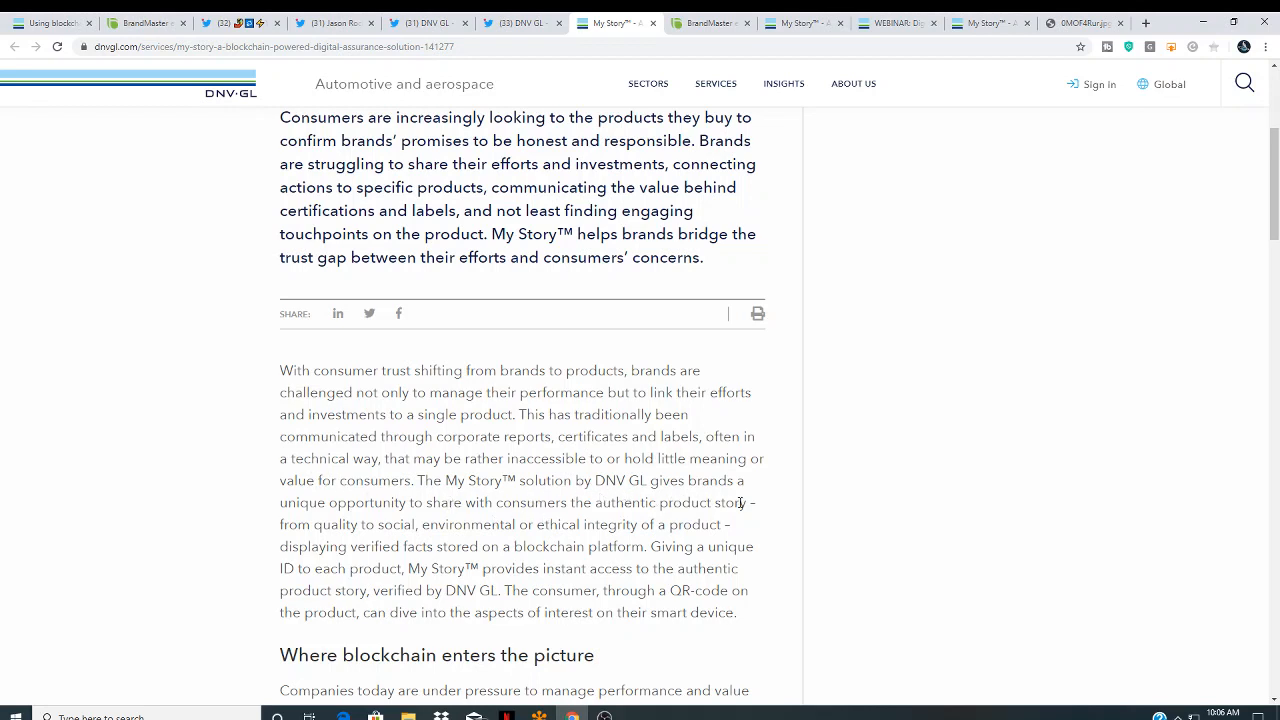
{"action": "mouse_move", "coordinate": [484, 520]}
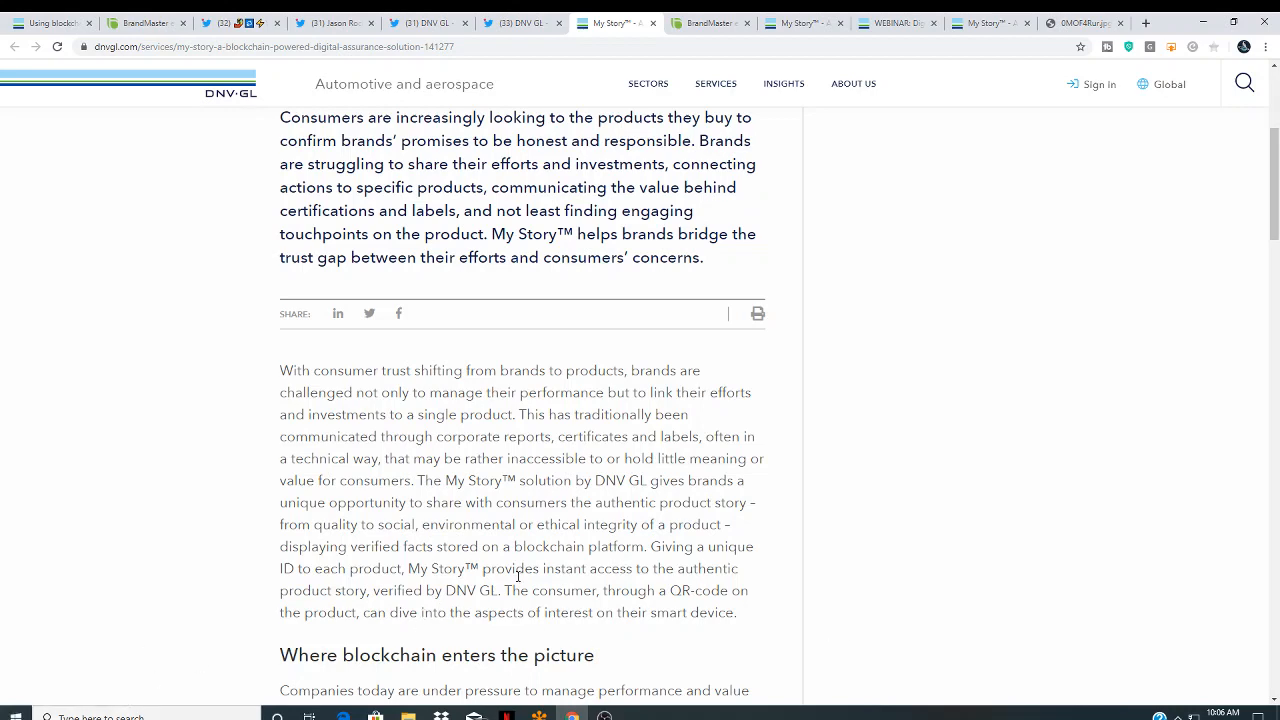
{"action": "scroll", "scroll_direction": "down", "scroll_amount": 3}
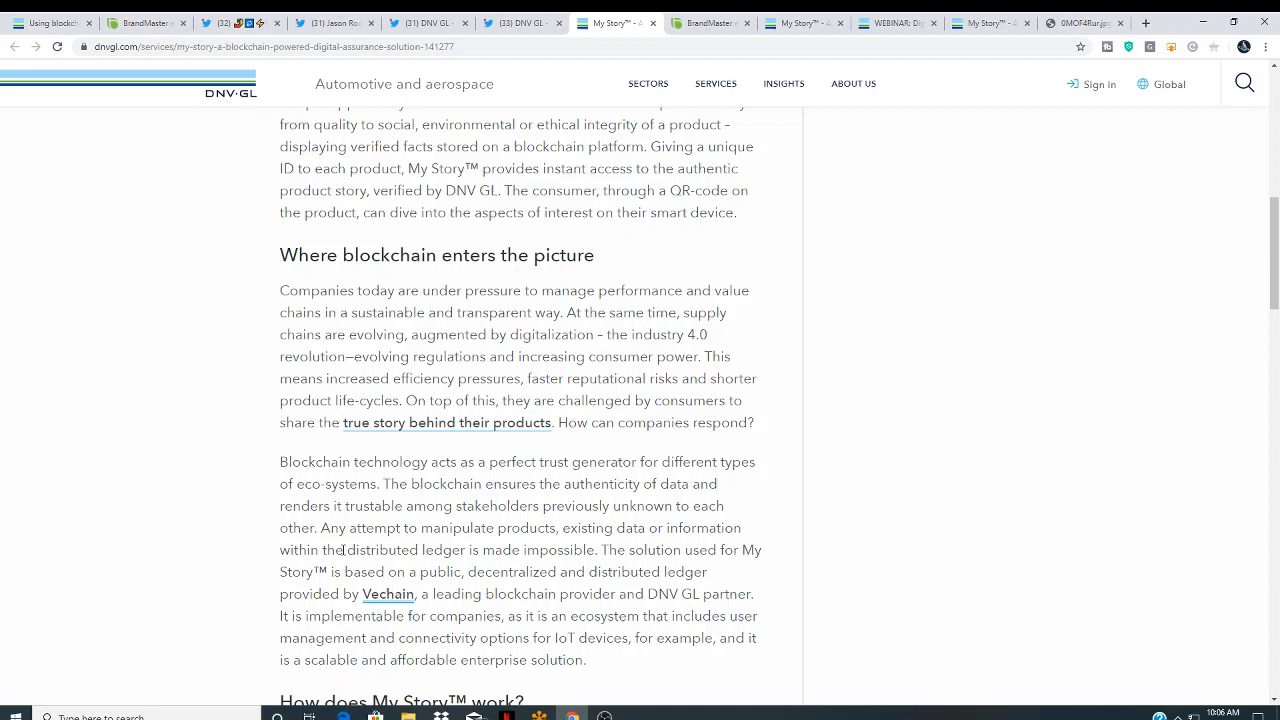
{"action": "mouse_move", "coordinate": [644, 564]}
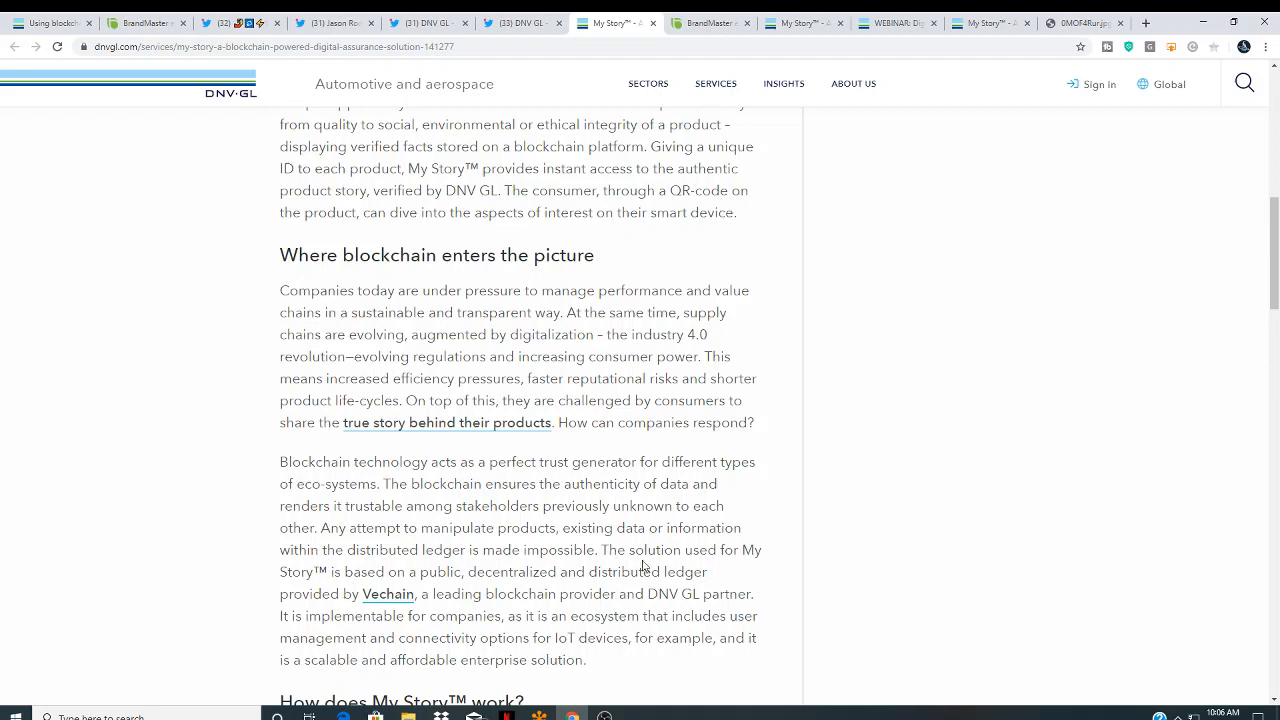
{"action": "mouse_move", "coordinate": [428, 588]}
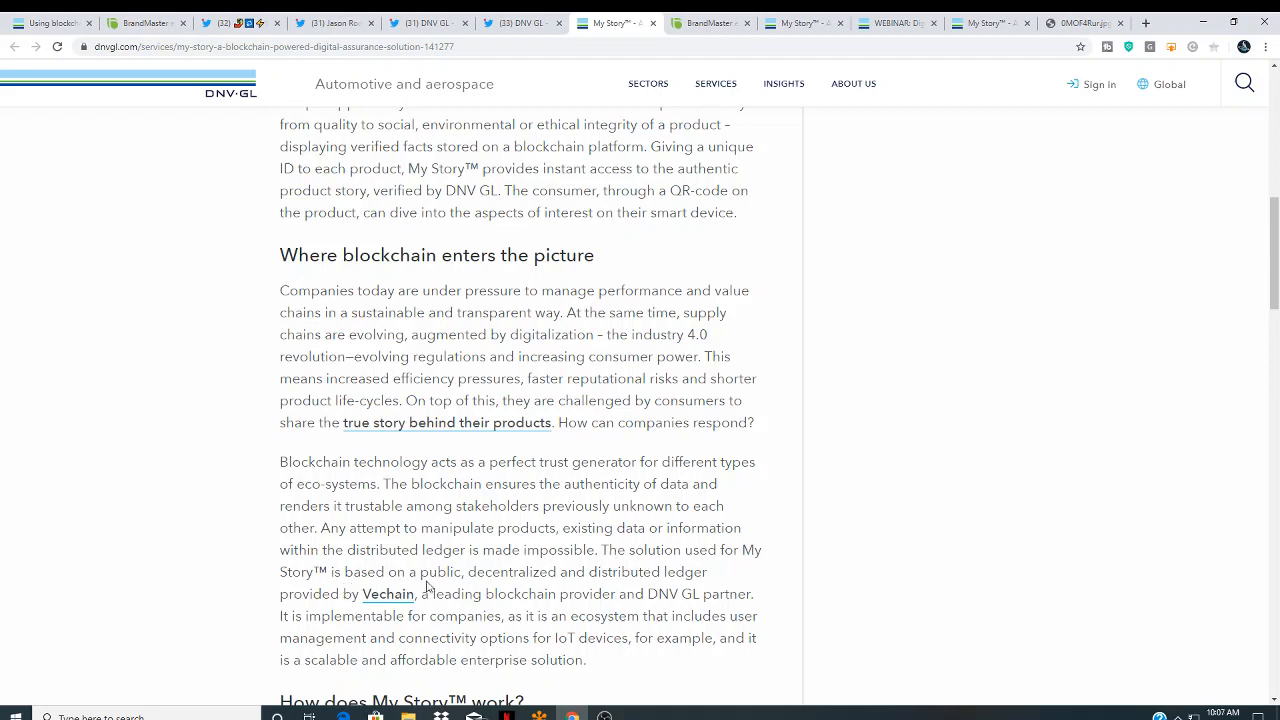
{"action": "mouse_move", "coordinate": [708, 590]}
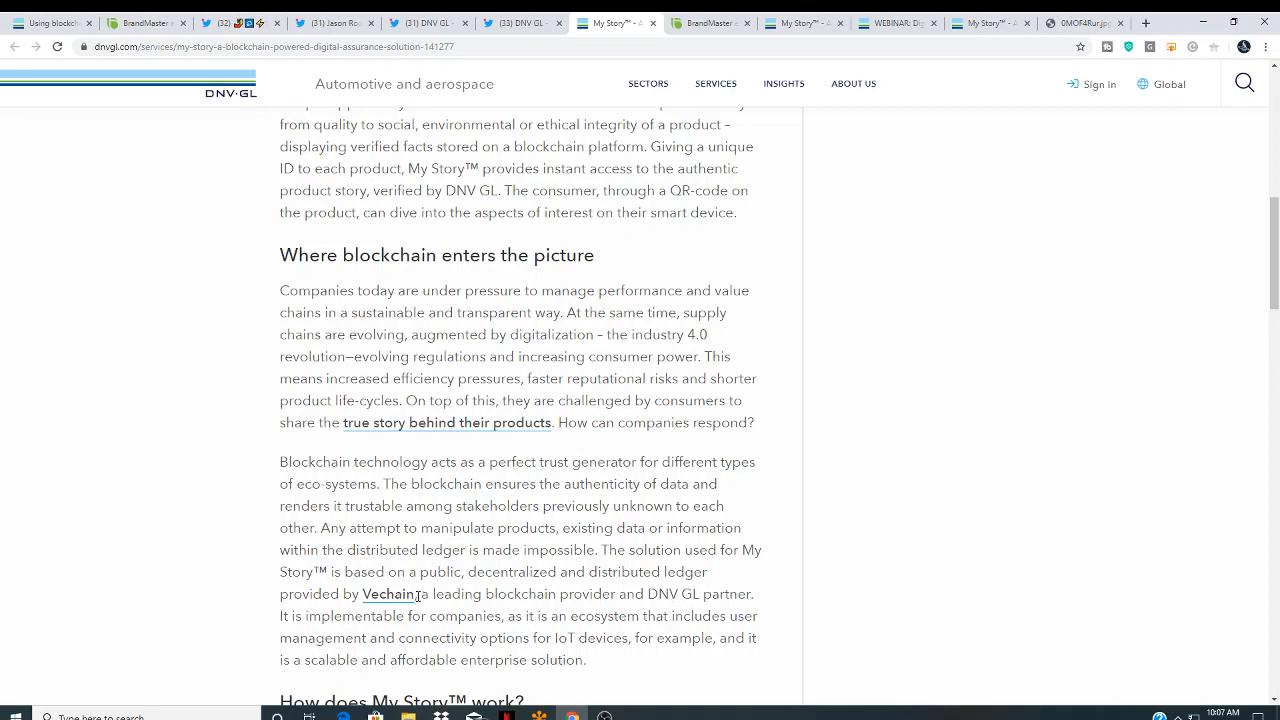
{"action": "left_click_drag", "start_coordinate": [284, 460], "coordinate": [404, 594]}
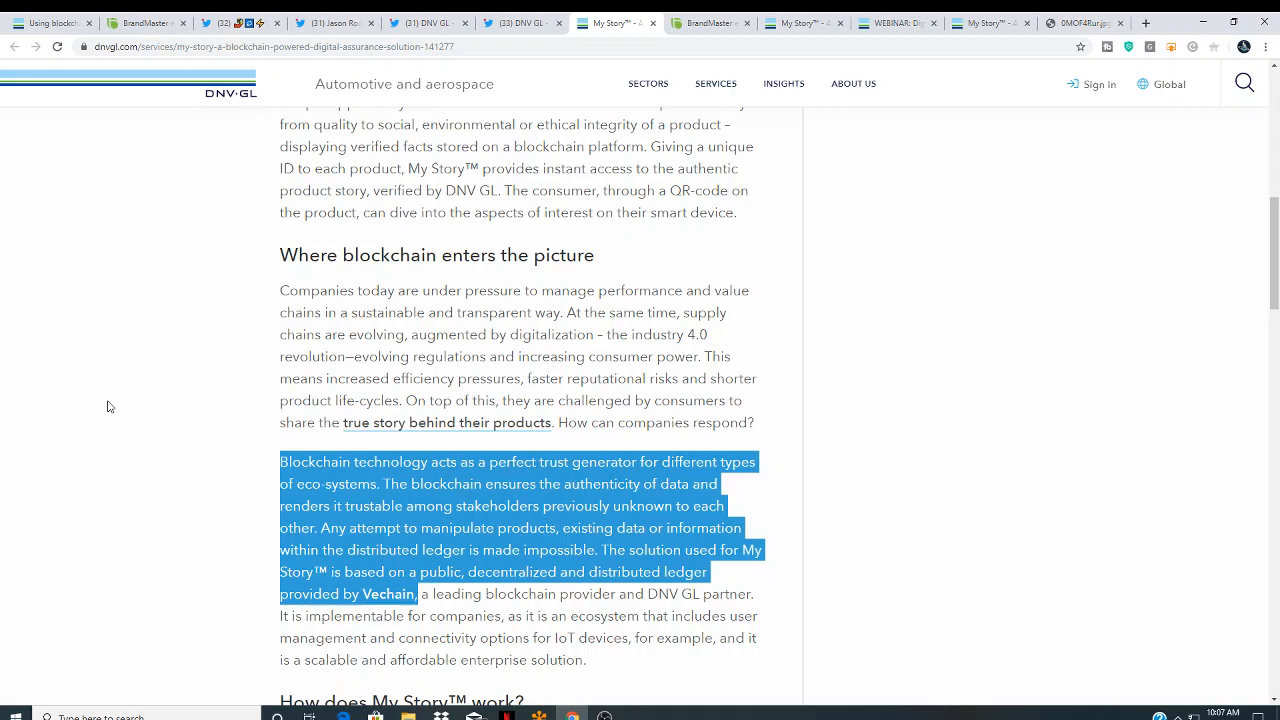
{"action": "mouse_move", "coordinate": [338, 248]}
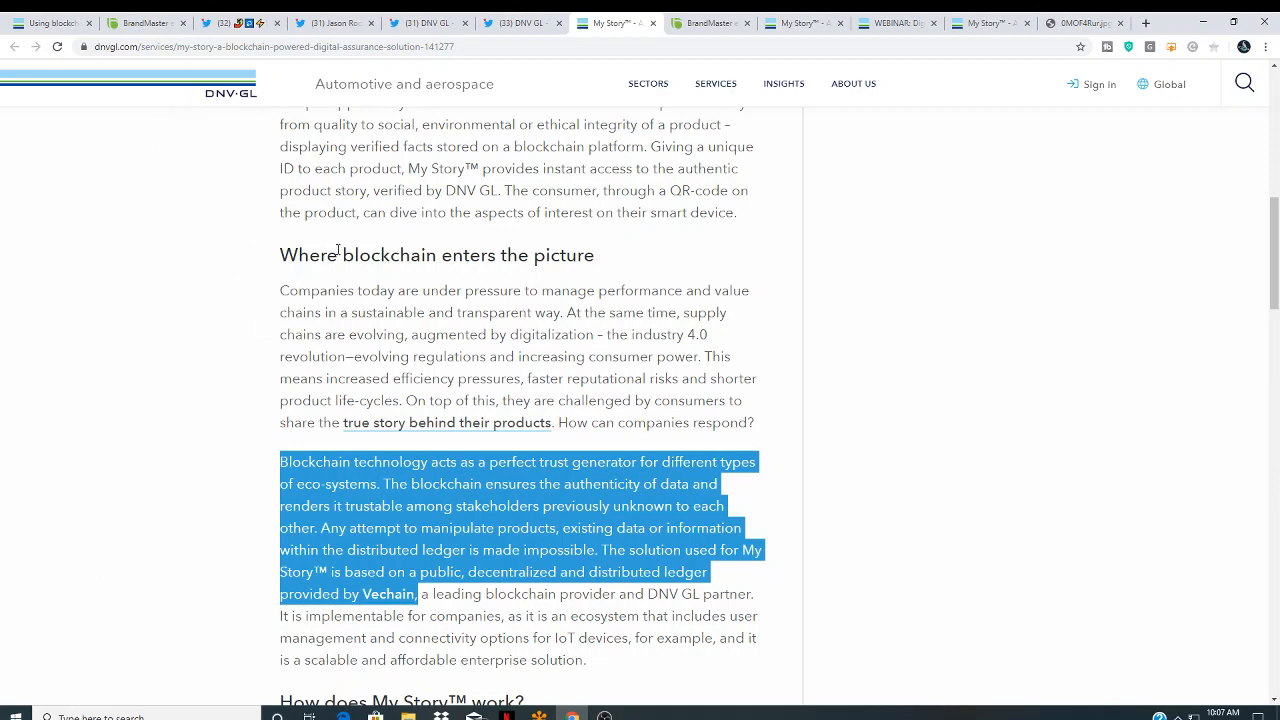
Read on through the pilot projects and assurance uses, then scroll back toward the top.
{"action": "scroll", "scroll_direction": "down", "scroll_amount": 3}
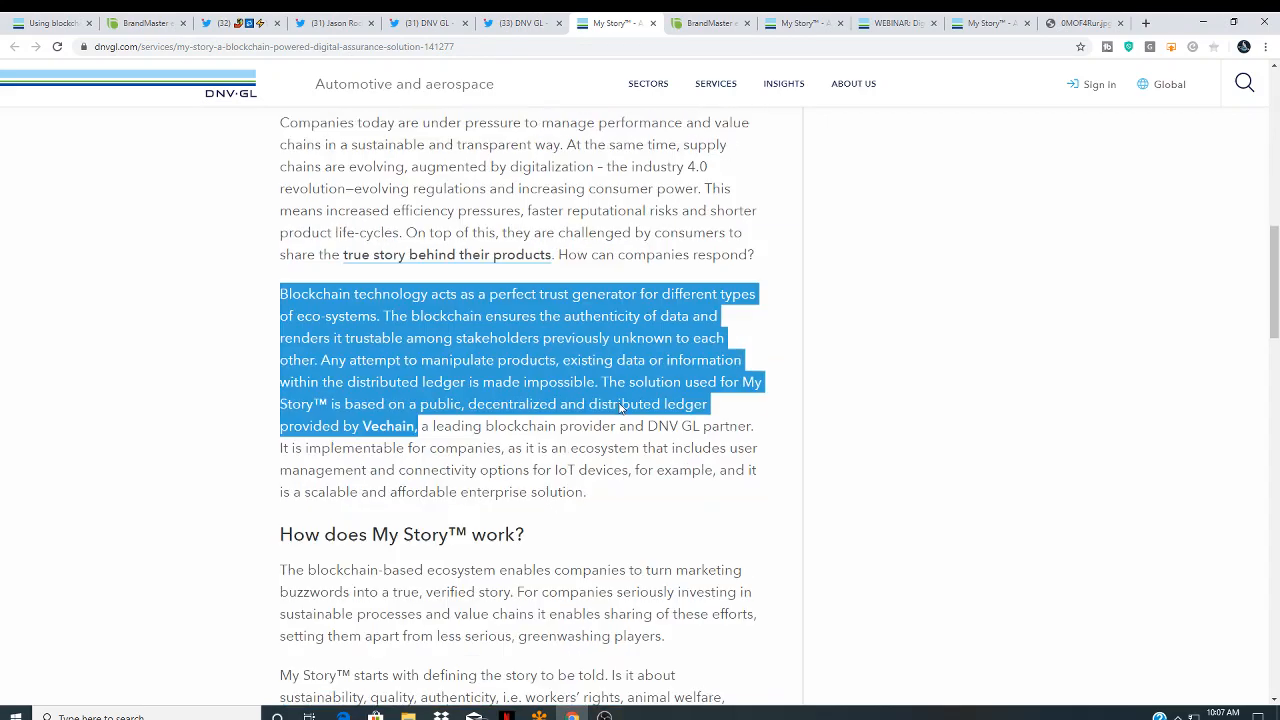
{"action": "scroll", "scroll_direction": "down", "scroll_amount": 3}
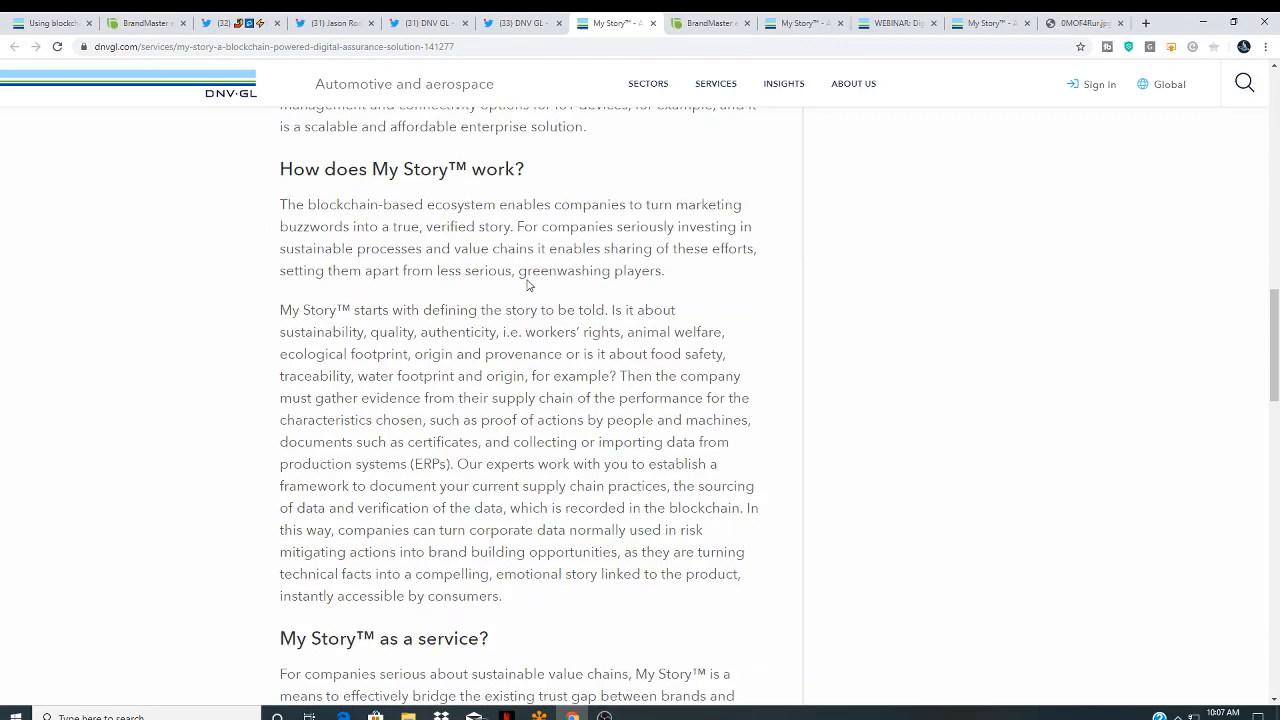
{"action": "mouse_move", "coordinate": [654, 218]}
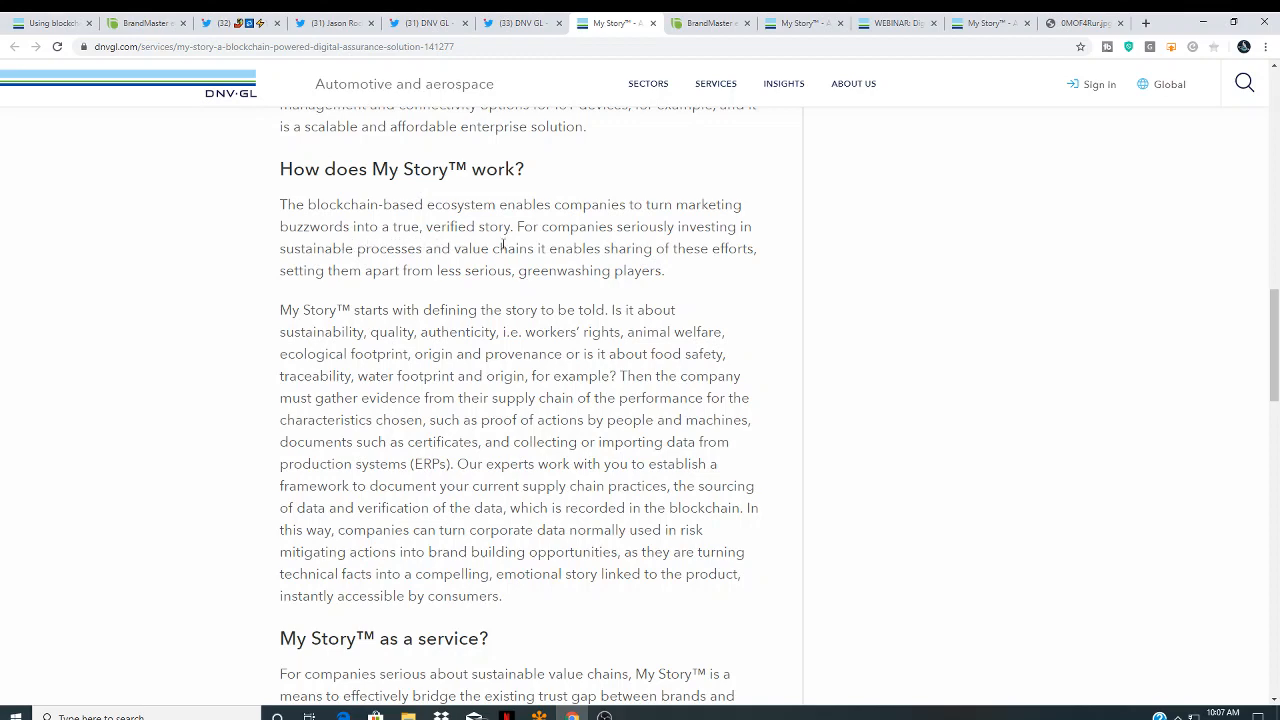
{"action": "scroll", "scroll_direction": "down", "scroll_amount": 3}
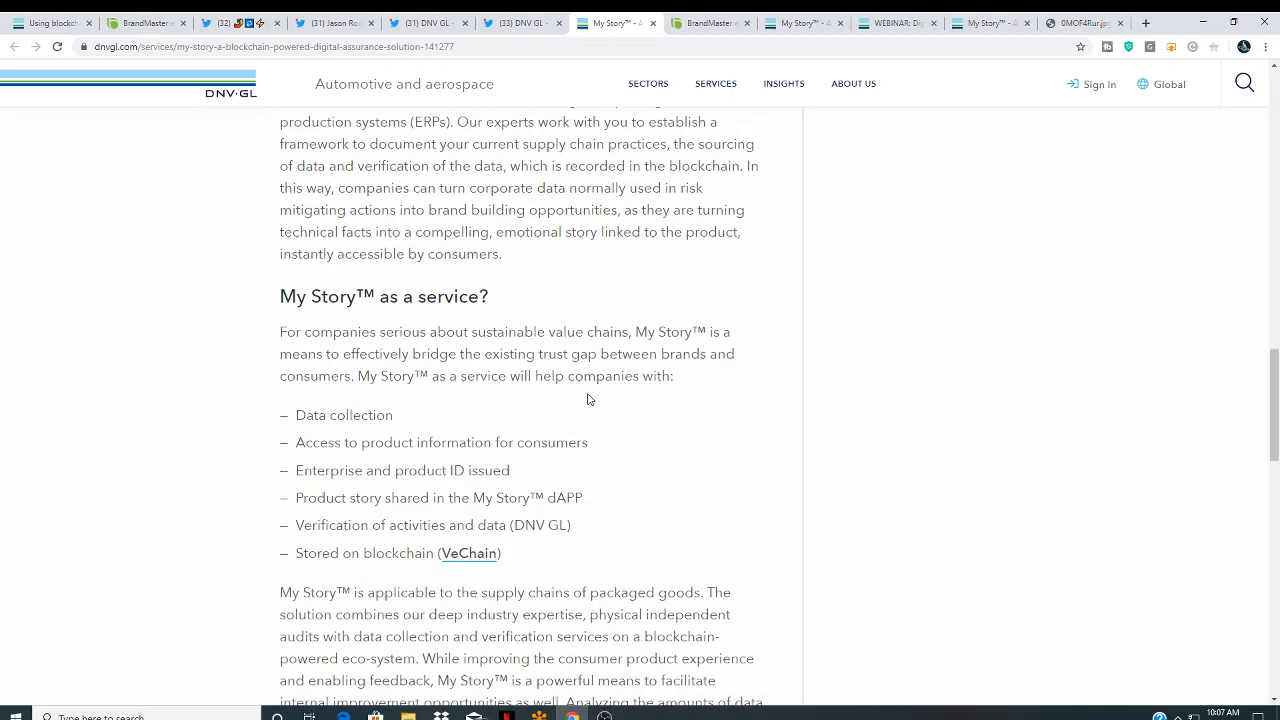
{"action": "scroll", "scroll_direction": "down", "scroll_amount": 3}
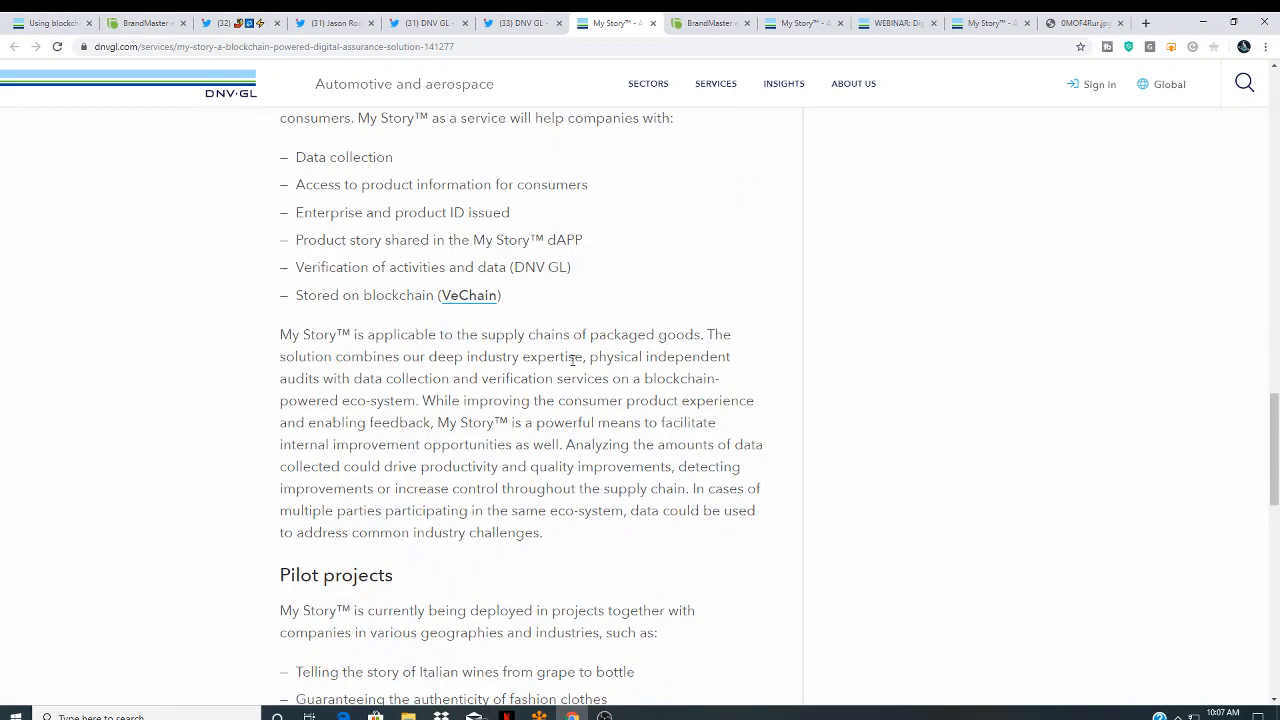
{"action": "scroll", "scroll_direction": "down", "scroll_amount": 3}
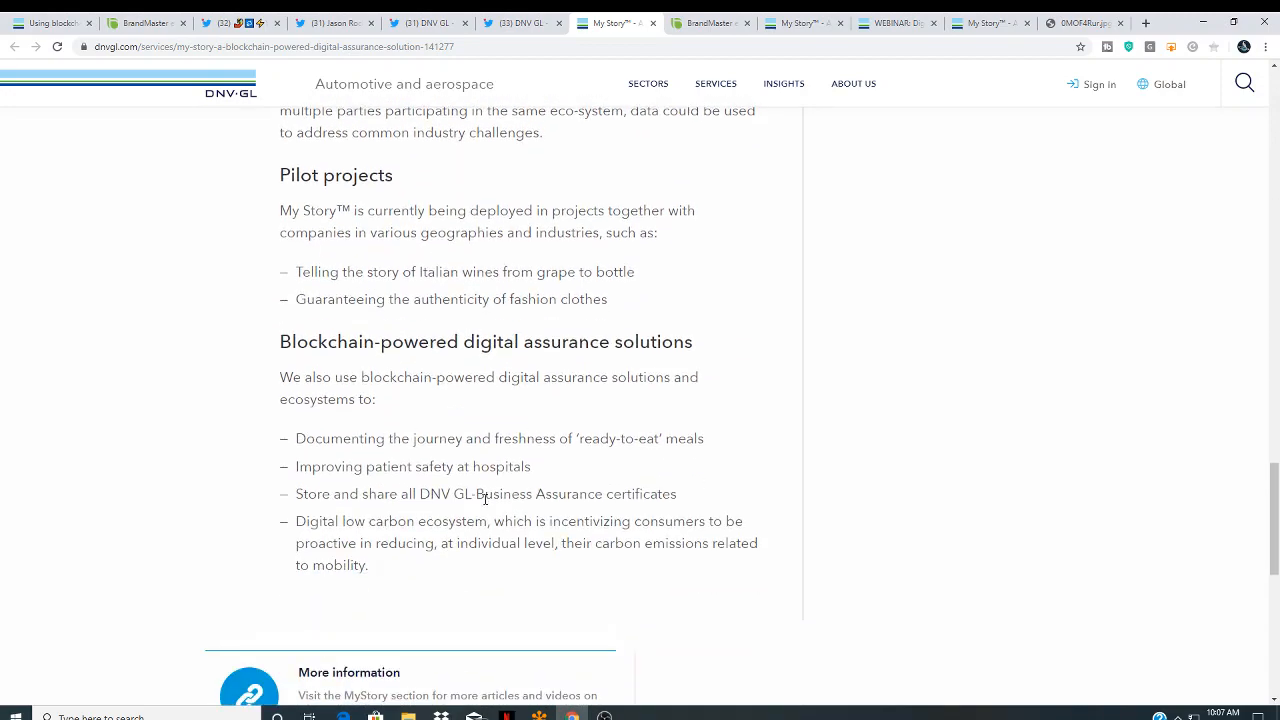
{"action": "scroll", "scroll_direction": "up", "scroll_amount": 3}
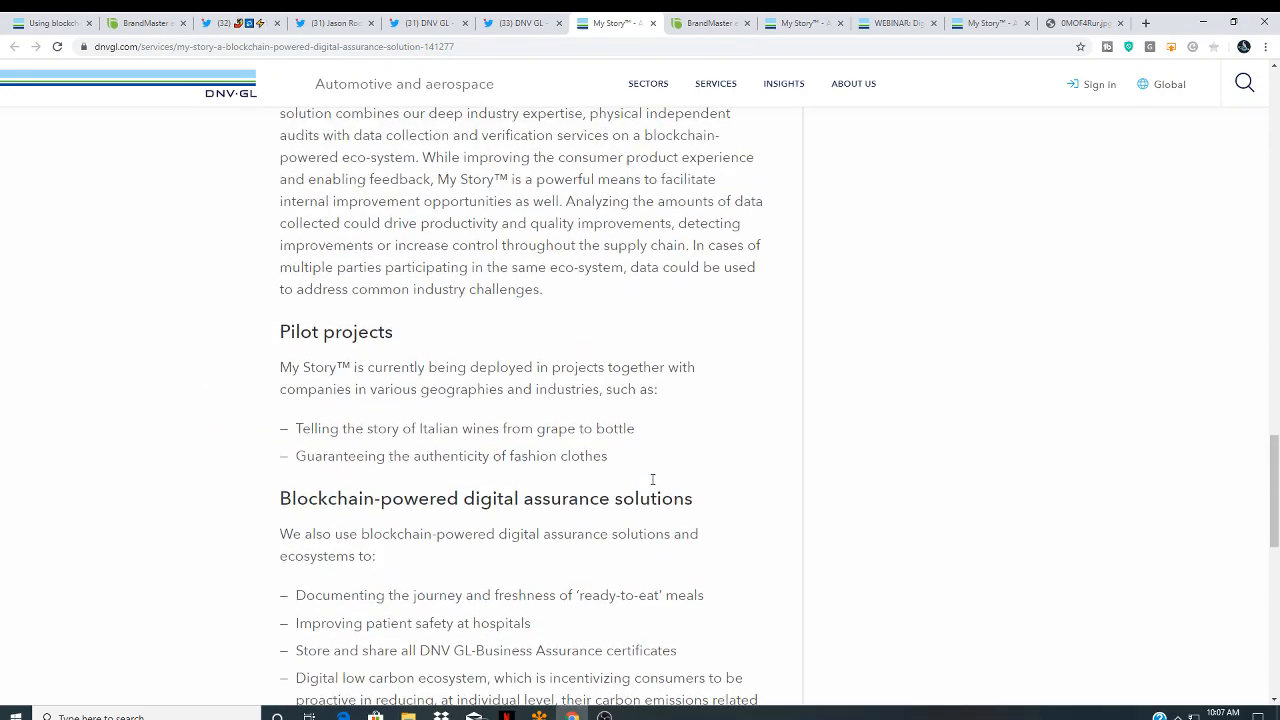
{"action": "scroll", "scroll_direction": "up", "scroll_amount": 3}
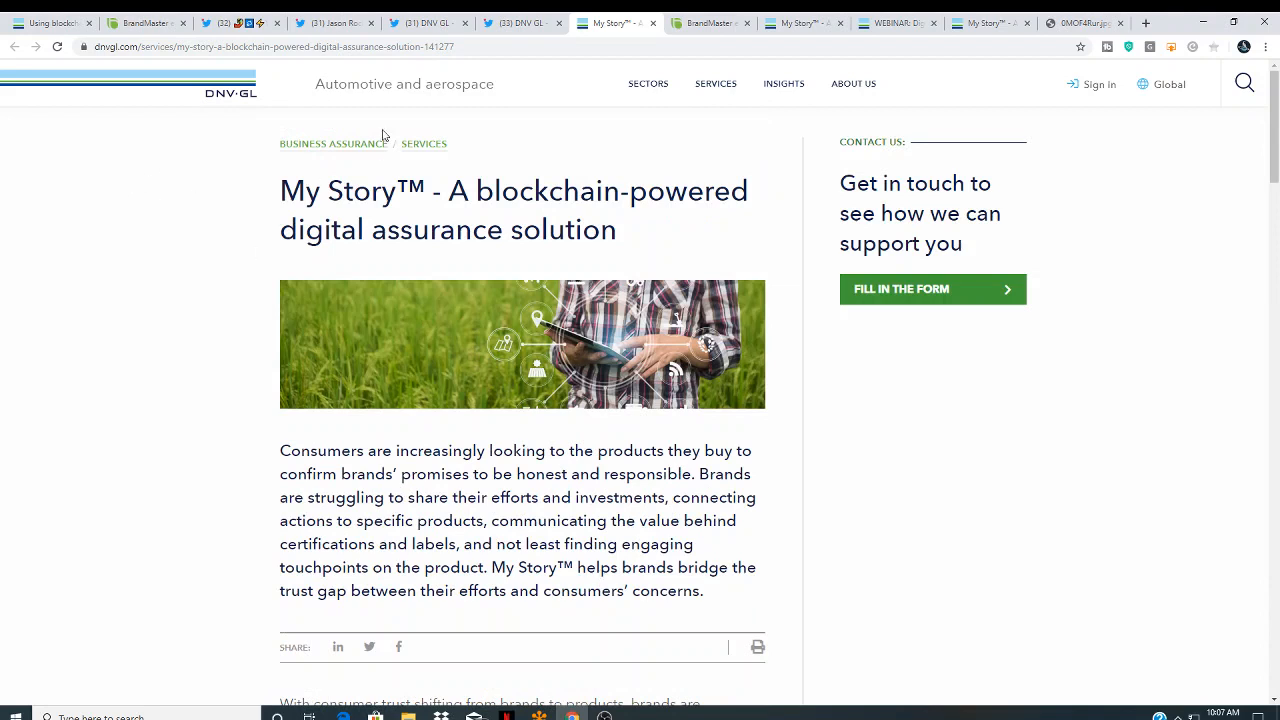
{"action": "left_click", "coordinate": [710, 22]}
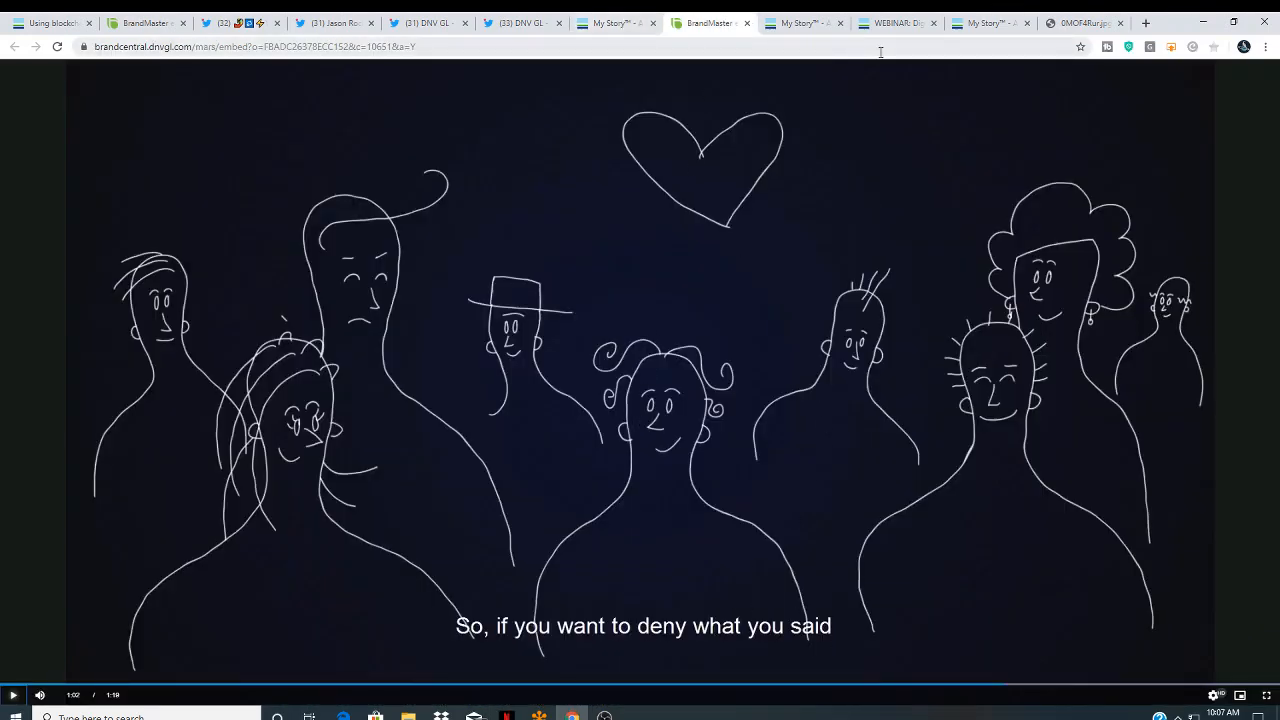
Glance at the My Story page, then bring up the supply chain transparency webinar page.
{"action": "left_click", "coordinate": [804, 22]}
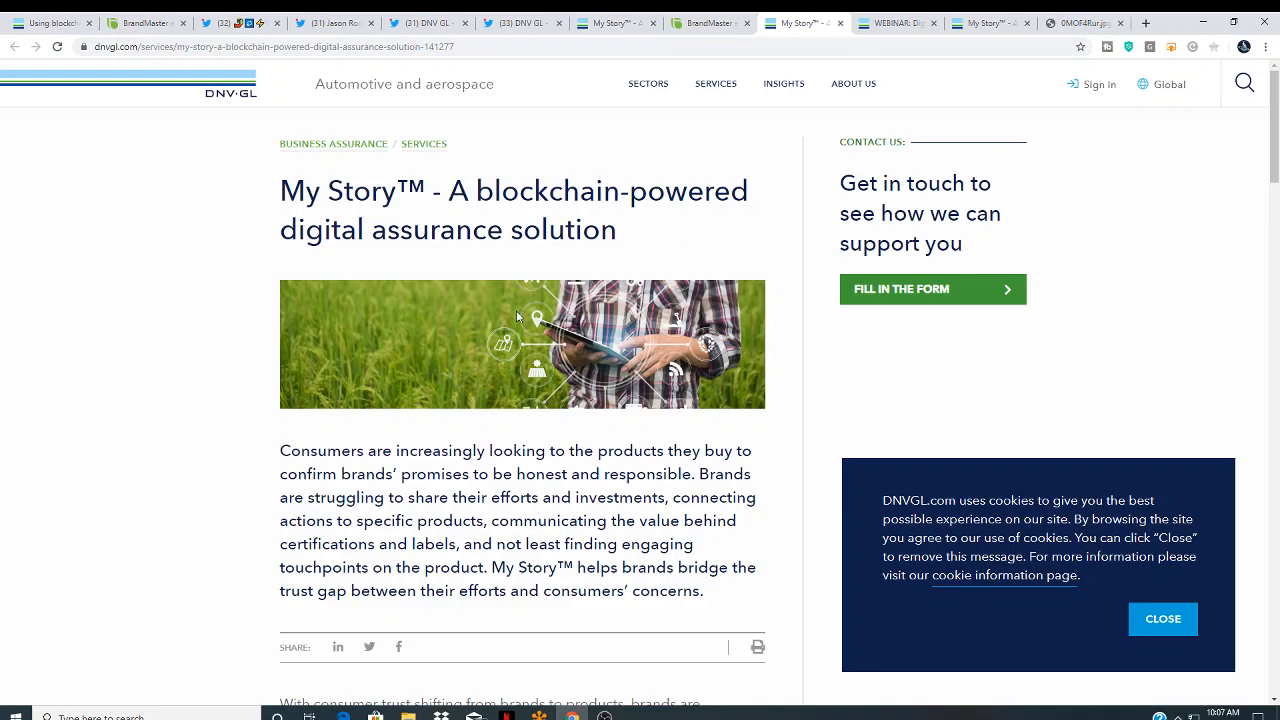
{"action": "scroll", "scroll_direction": "down", "scroll_amount": 3}
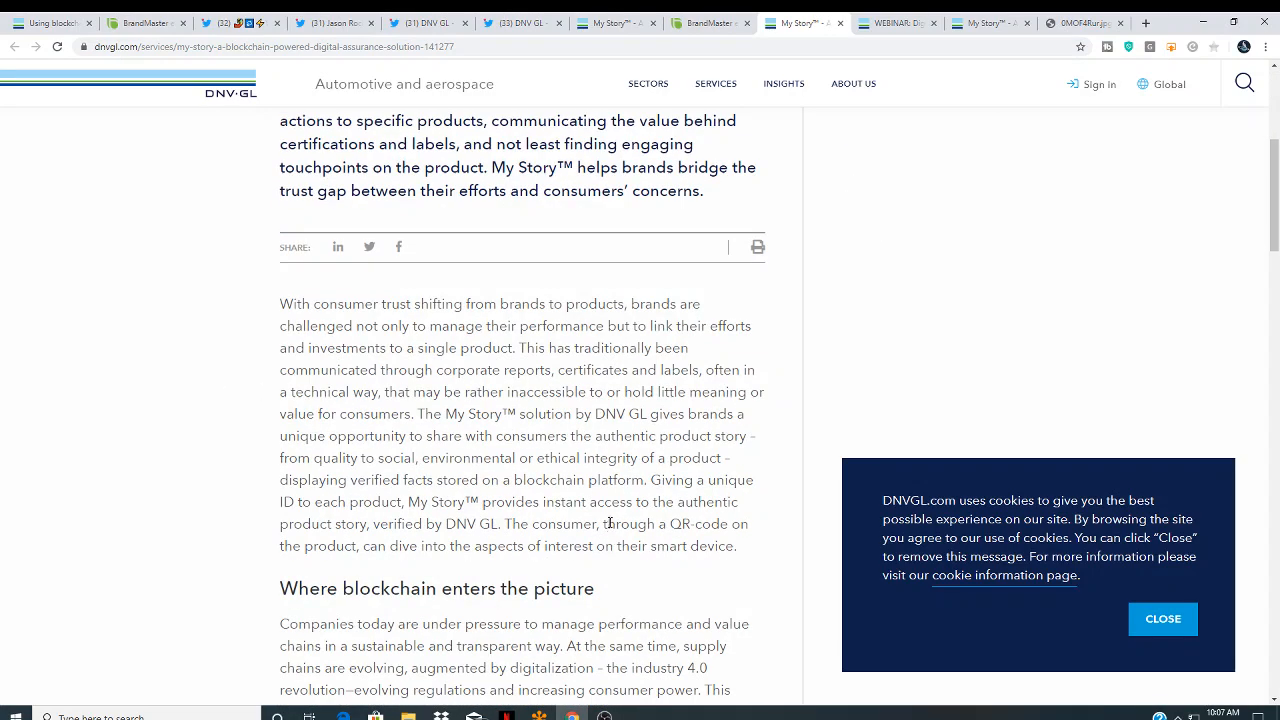
{"action": "left_click", "coordinate": [896, 22]}
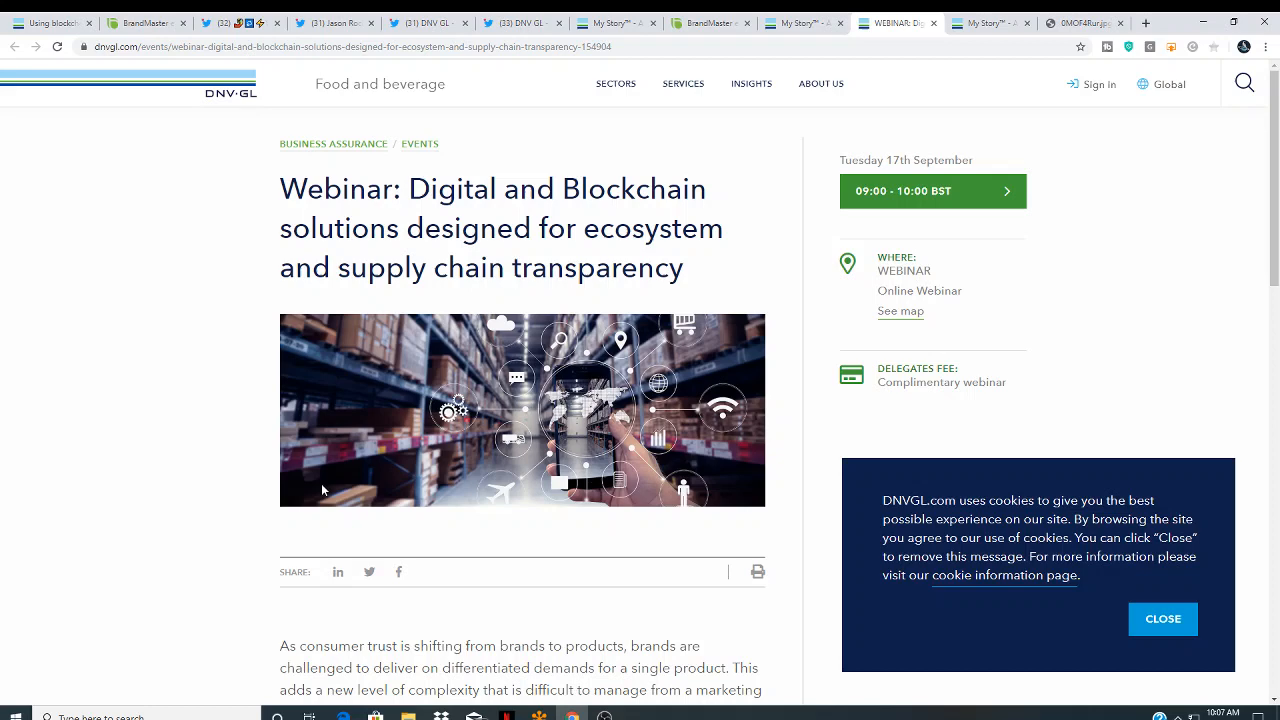
Scroll the webinar page to its key topics and speakers, including Sven Edgren's bio.
{"action": "scroll", "scroll_direction": "down", "scroll_amount": 3}
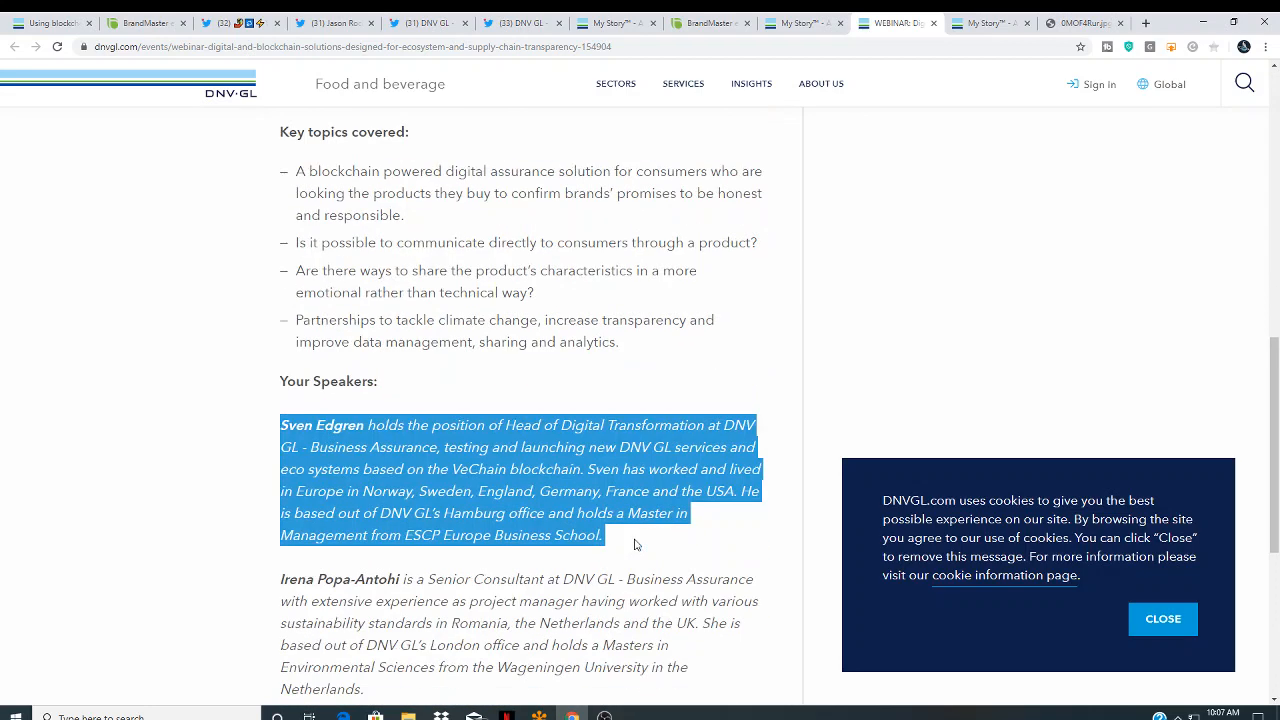
{"action": "scroll", "scroll_direction": "down", "scroll_amount": 3}
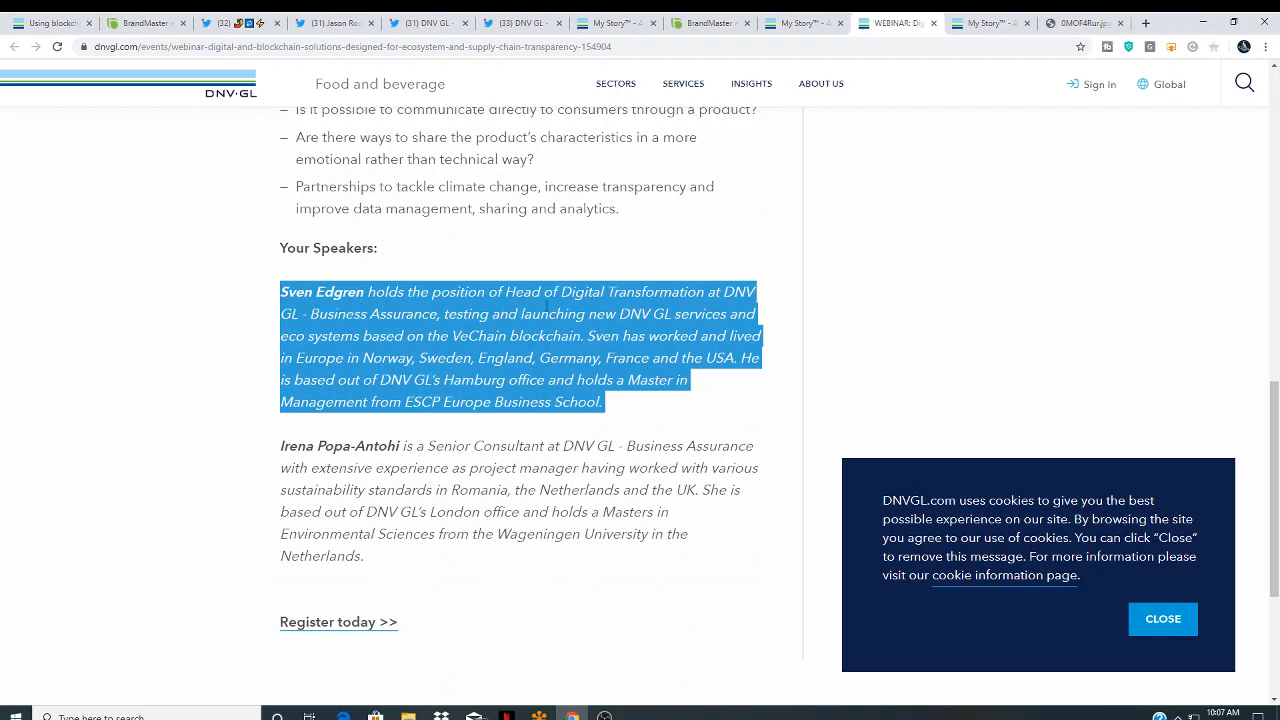
{"action": "mouse_move", "coordinate": [758, 318]}
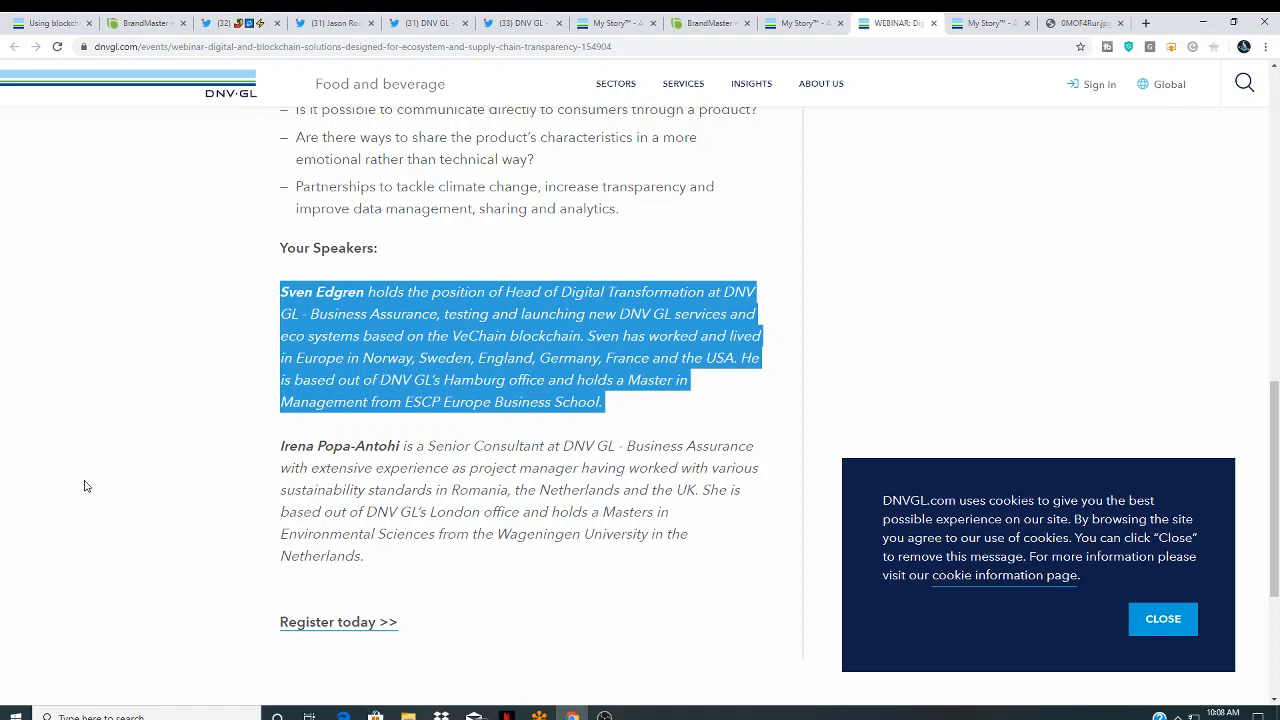
{"action": "mouse_move", "coordinate": [36, 504]}
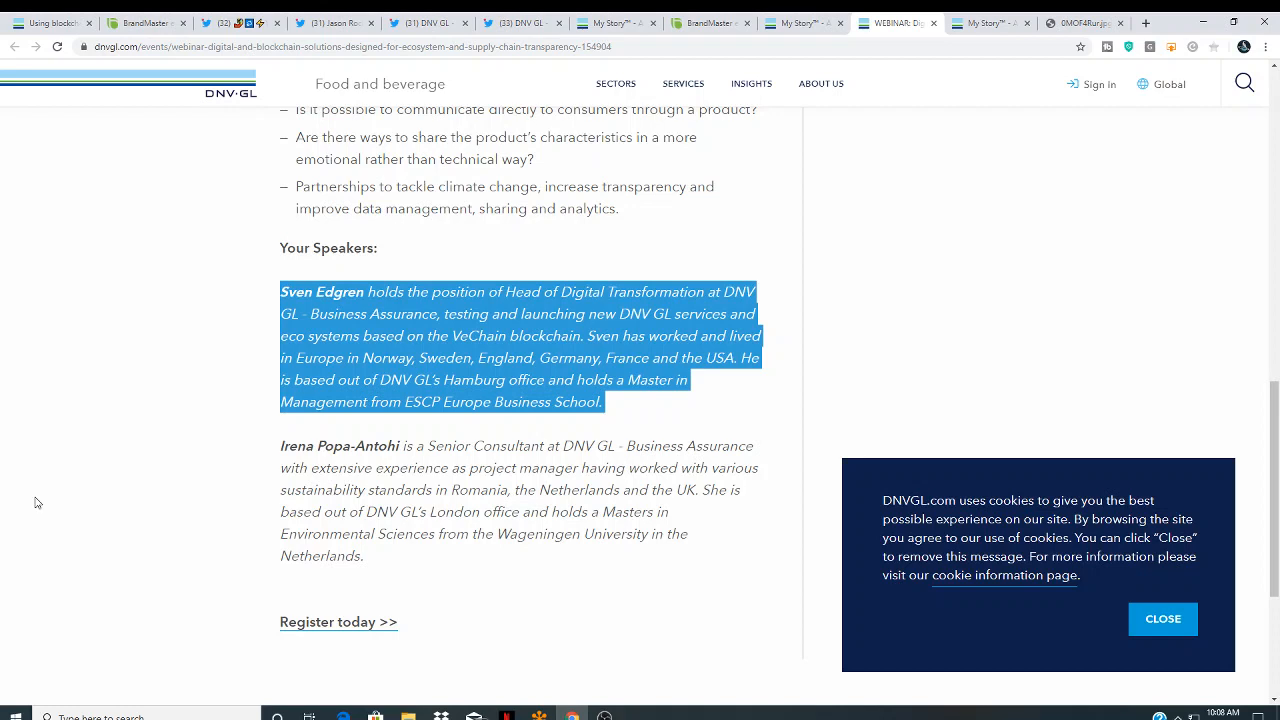
{"action": "mouse_move", "coordinate": [464, 340]}
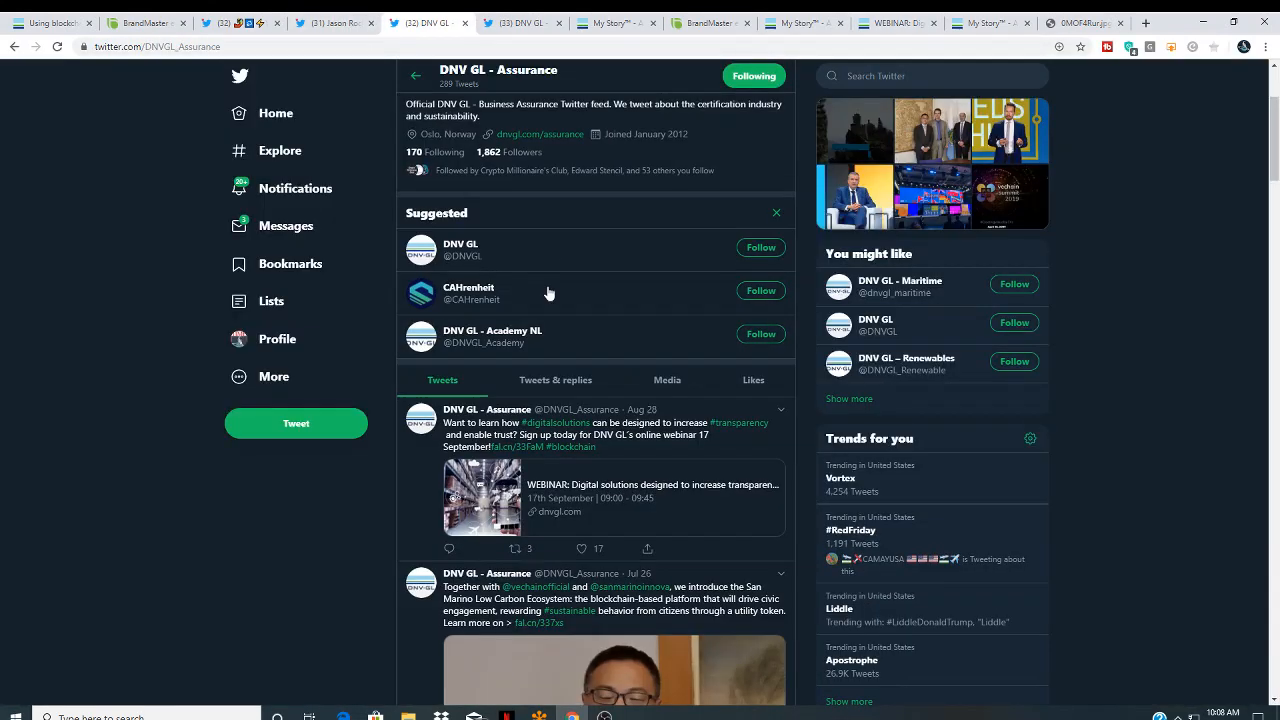
Scroll the DNV GL Assurance May tweets and return to the My Story solution page.
{"action": "scroll", "scroll_direction": "down", "scroll_amount": 3}
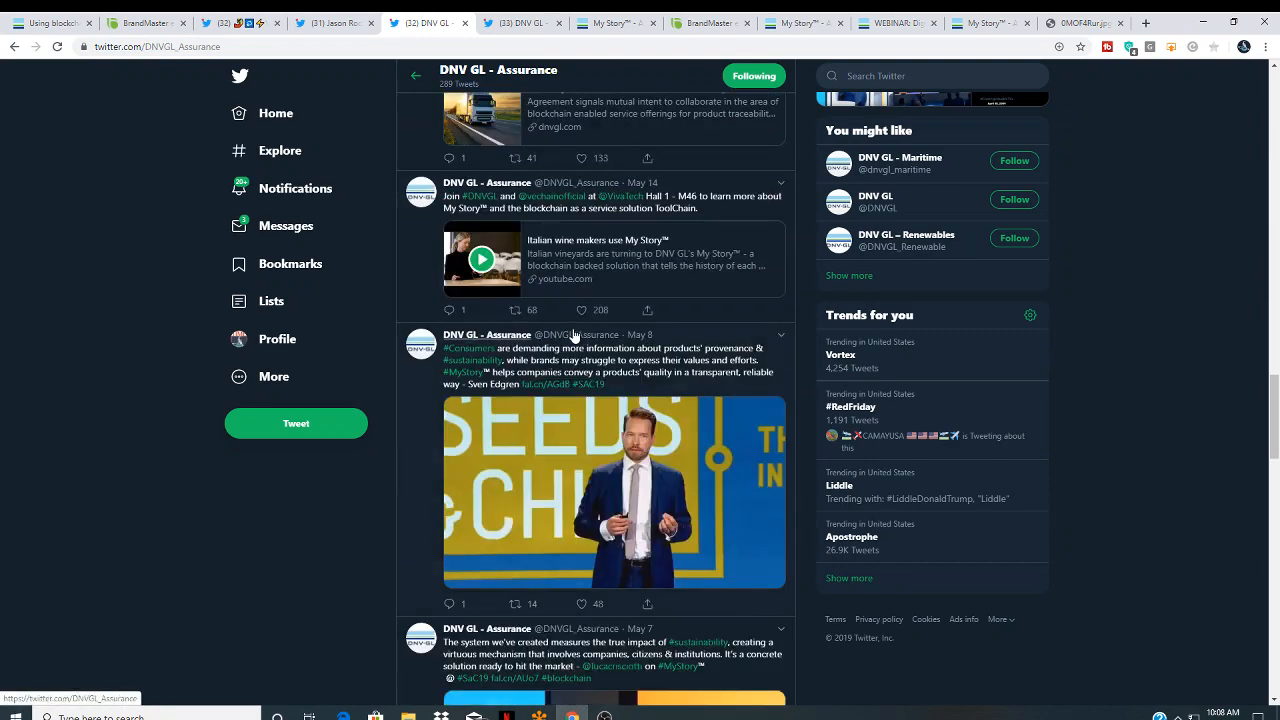
{"action": "scroll", "scroll_direction": "down", "scroll_amount": 3}
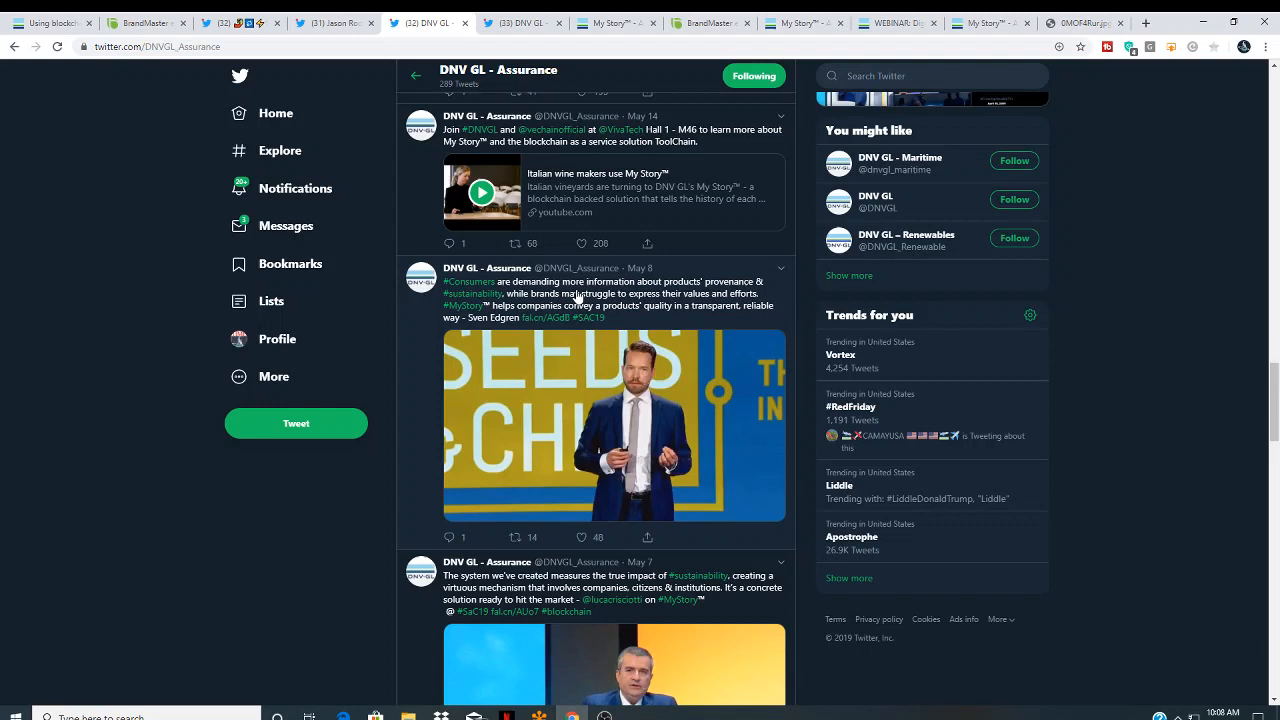
{"action": "mouse_move", "coordinate": [512, 336]}
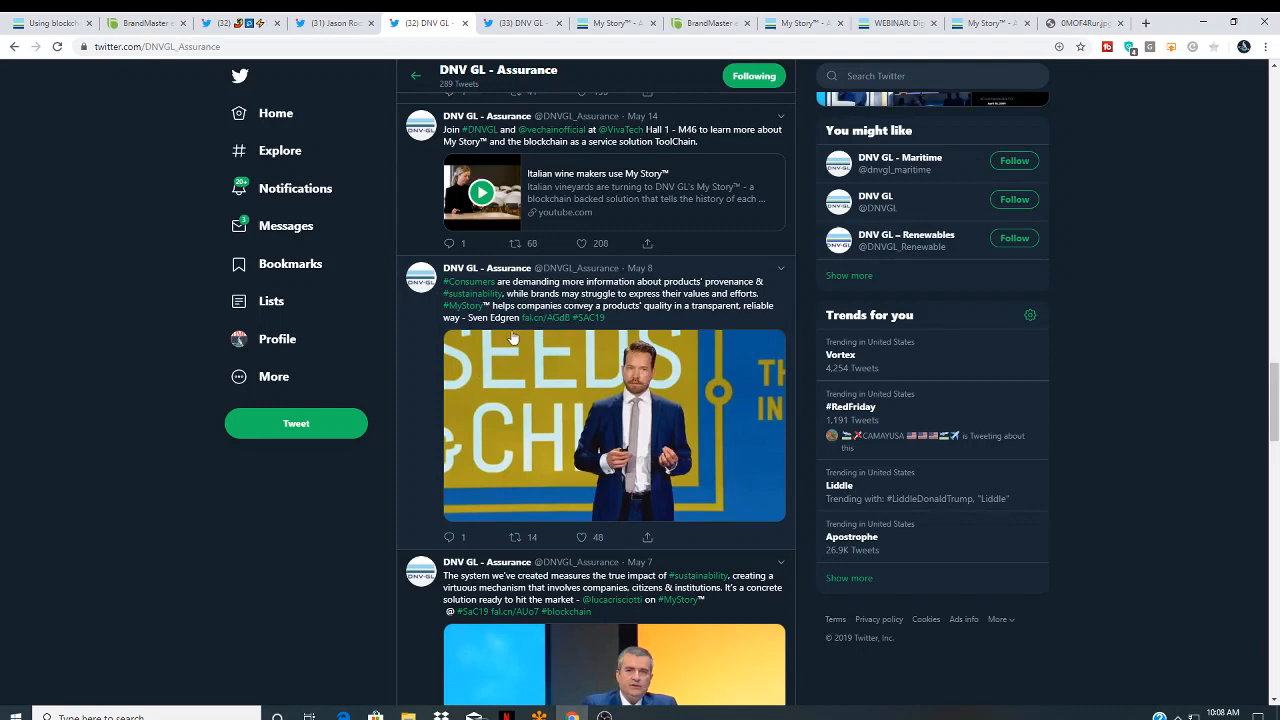
{"action": "mouse_move", "coordinate": [392, 556]}
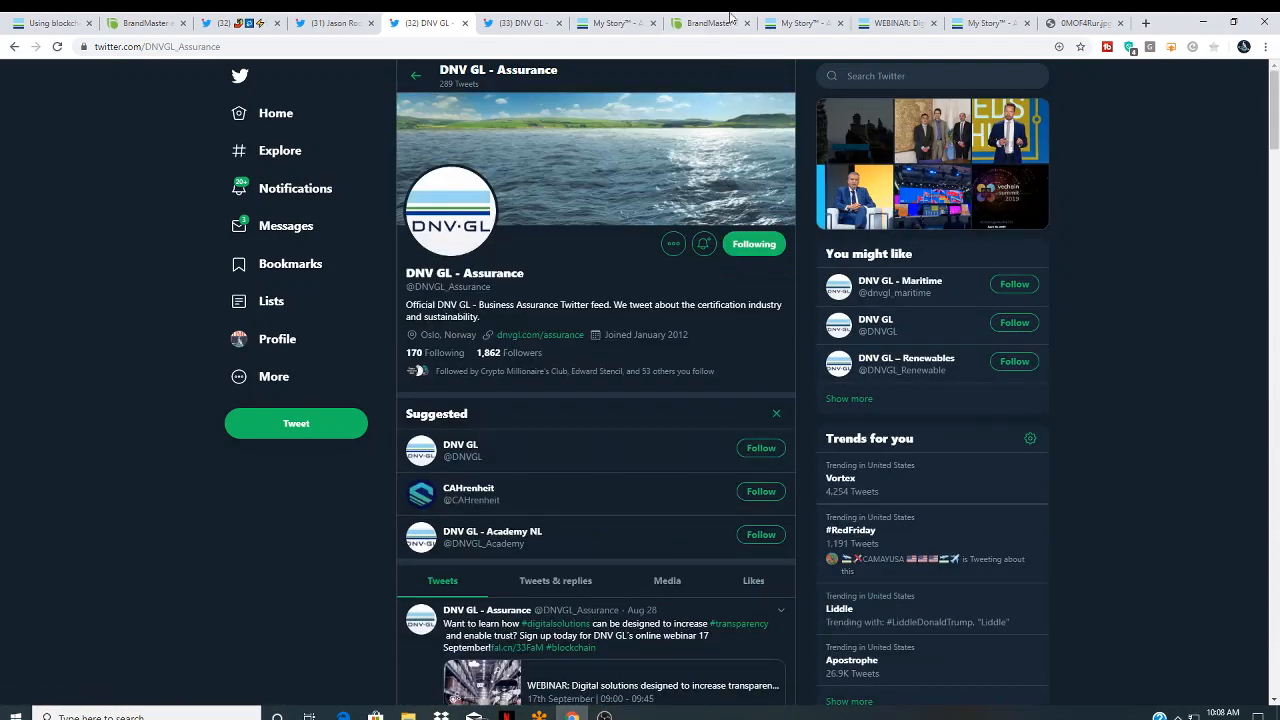
{"action": "left_click", "coordinate": [800, 22]}
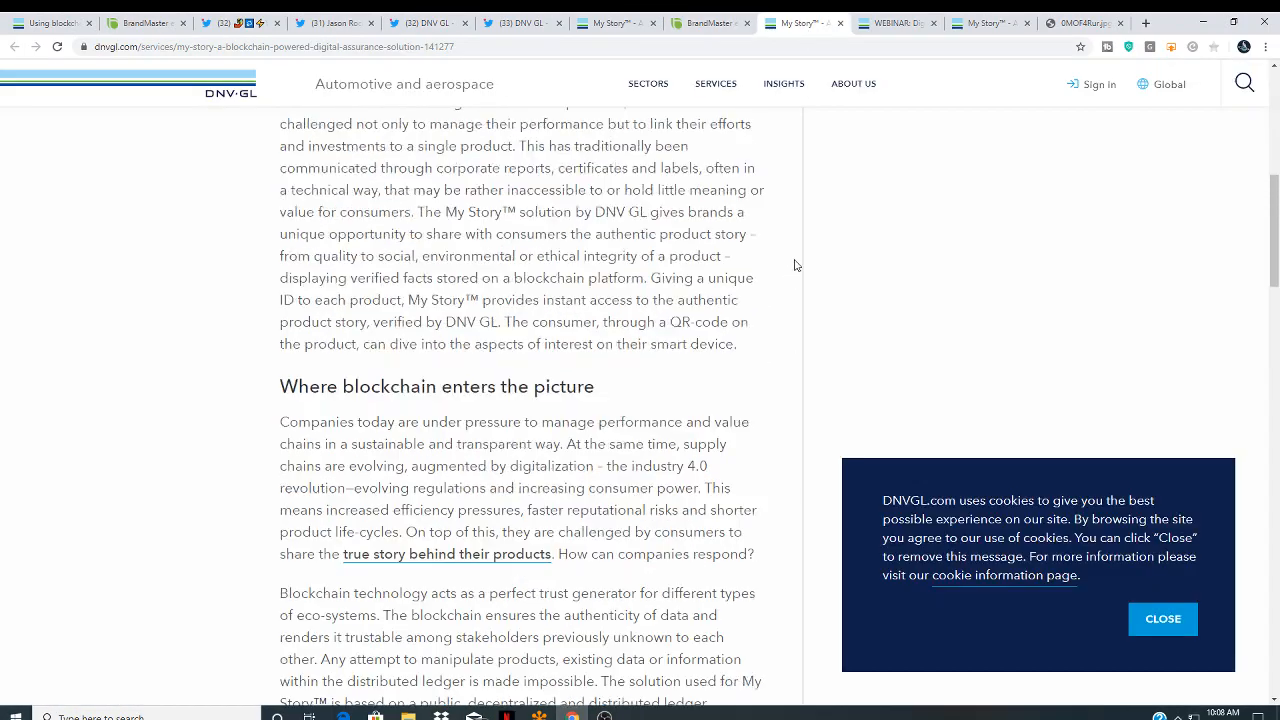
Glance at the webinar and My Story overview tabs, then return to Jason Rockwood's Twitter profile.
{"action": "left_click", "coordinate": [896, 22]}
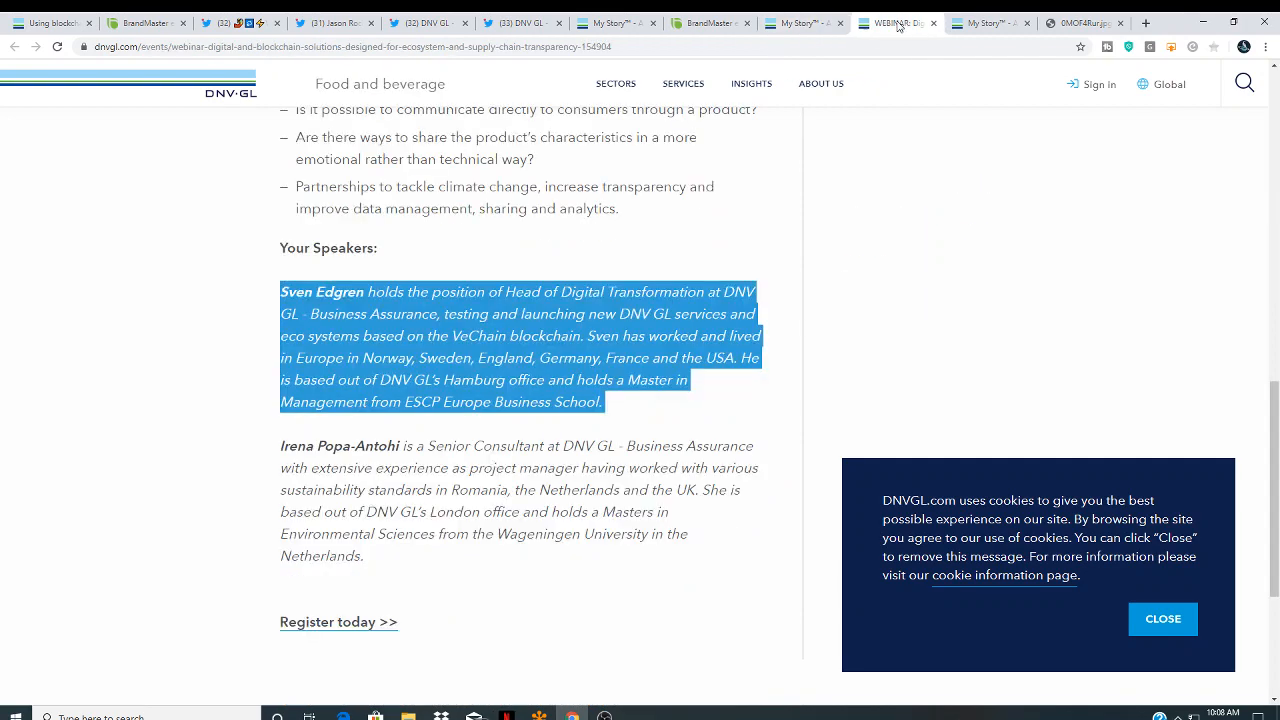
{"action": "left_click", "coordinate": [990, 22]}
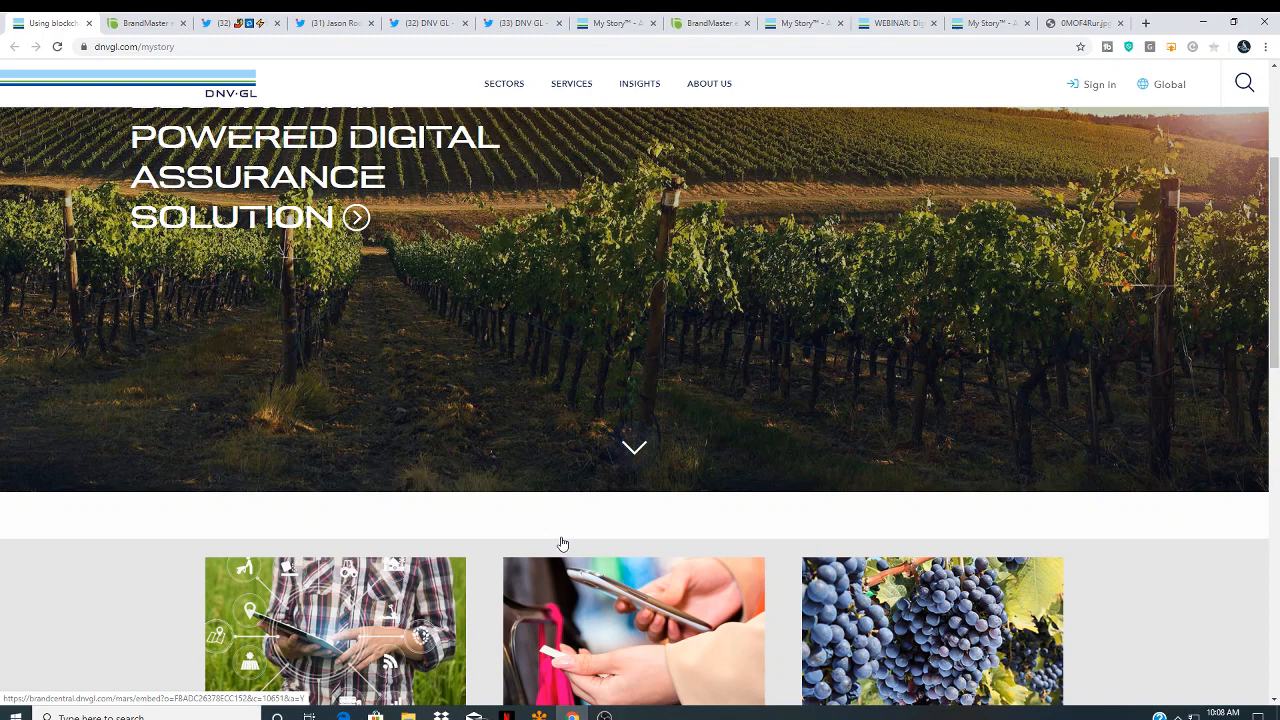
{"action": "mouse_move", "coordinate": [624, 548]}
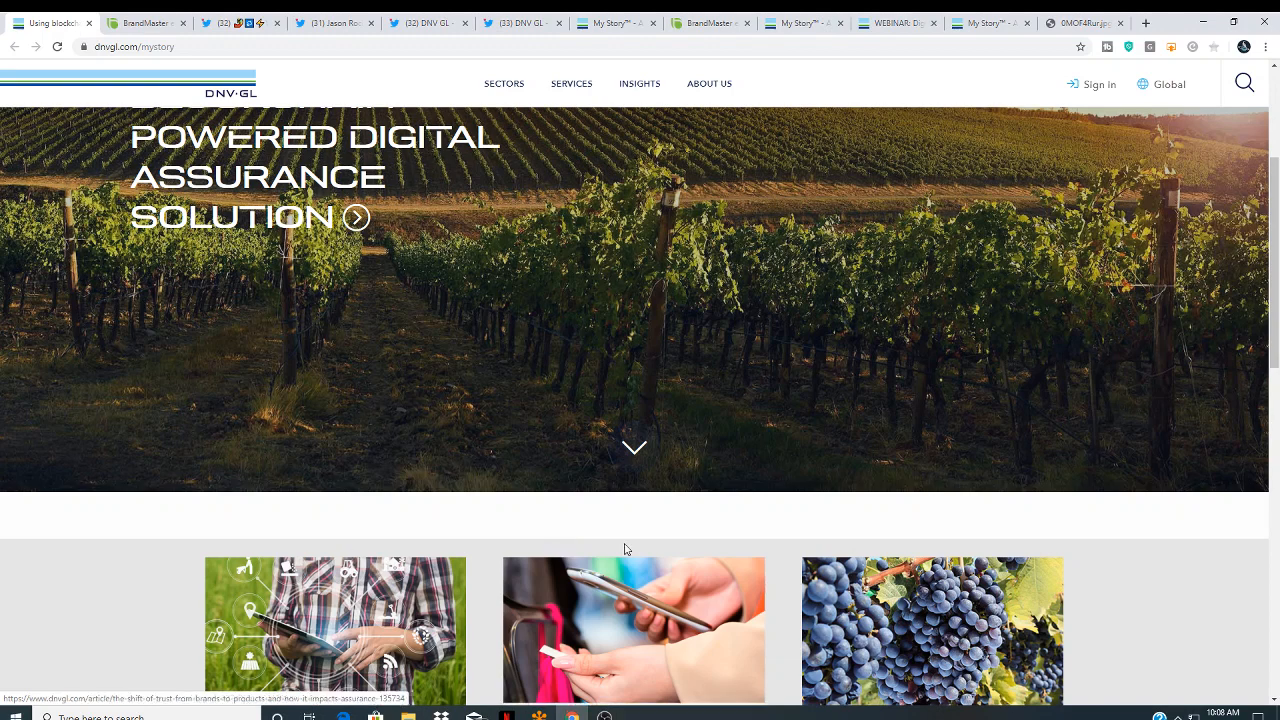
{"action": "scroll", "scroll_direction": "down", "scroll_amount": 3}
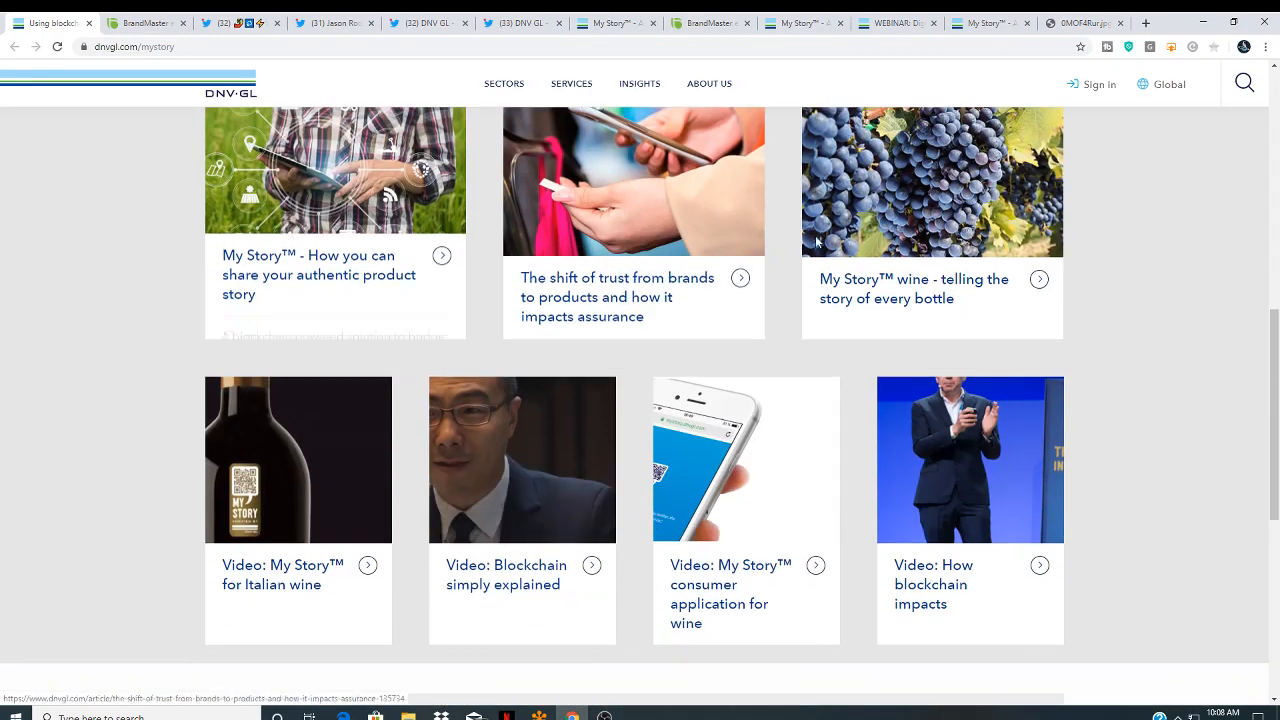
{"action": "left_click", "coordinate": [572, 84]}
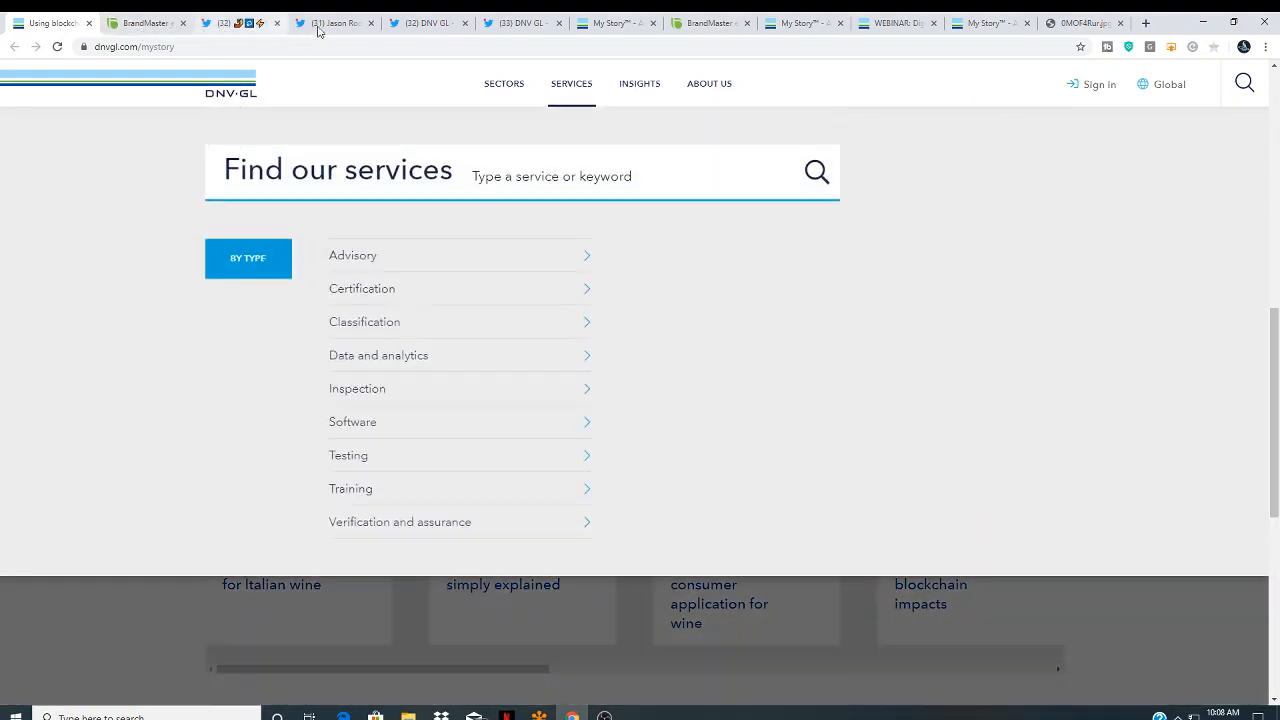
{"action": "left_click", "coordinate": [336, 22]}
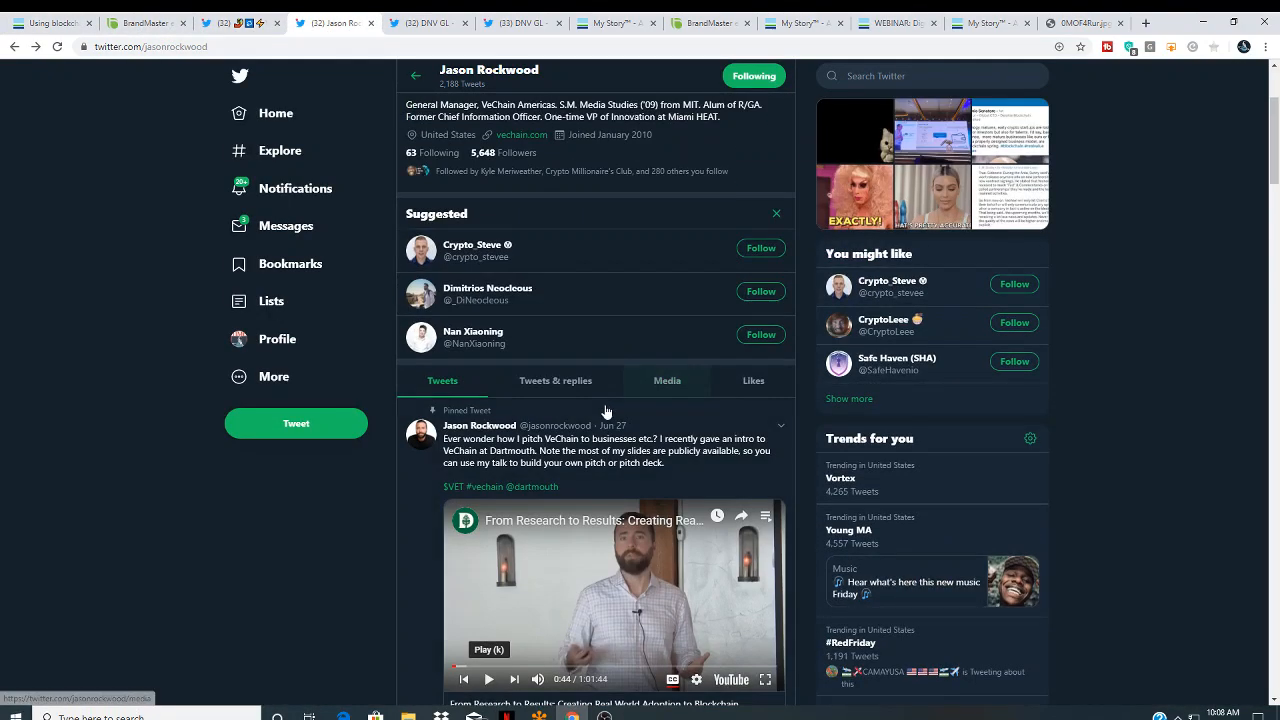
{"action": "scroll", "scroll_direction": "up", "scroll_amount": 3}
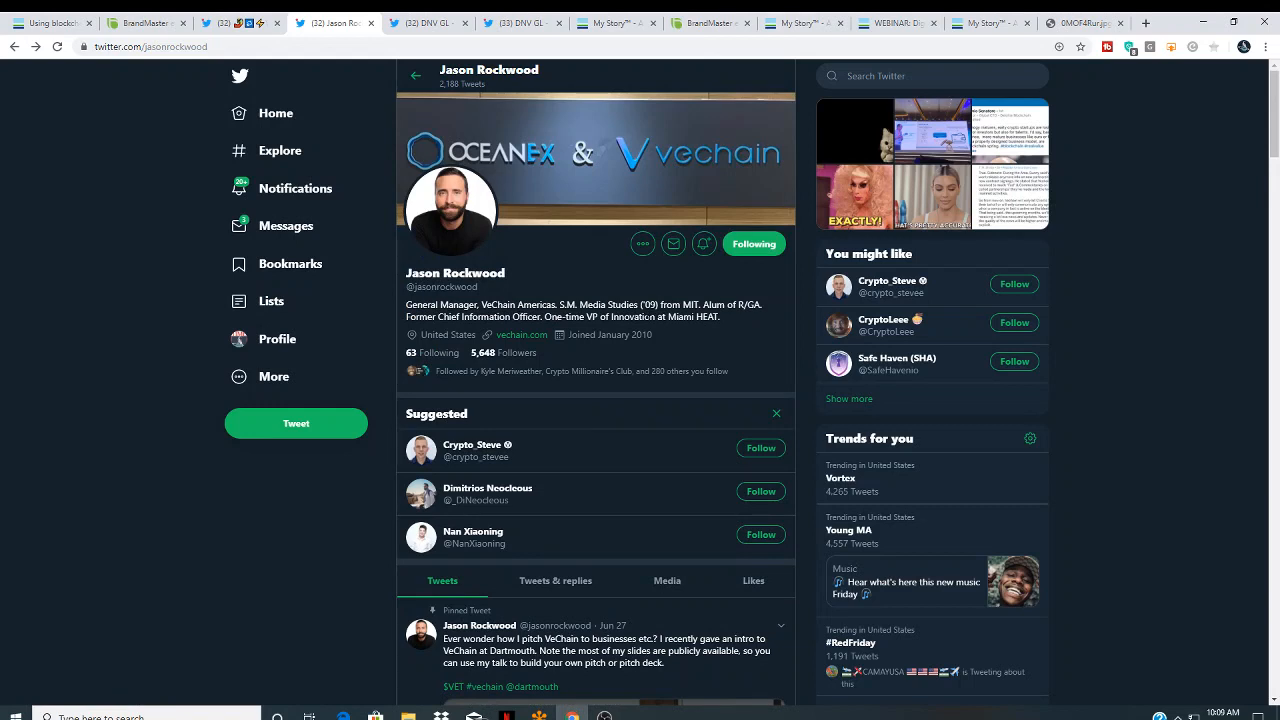
{"action": "mouse_move", "coordinate": [704, 328]}
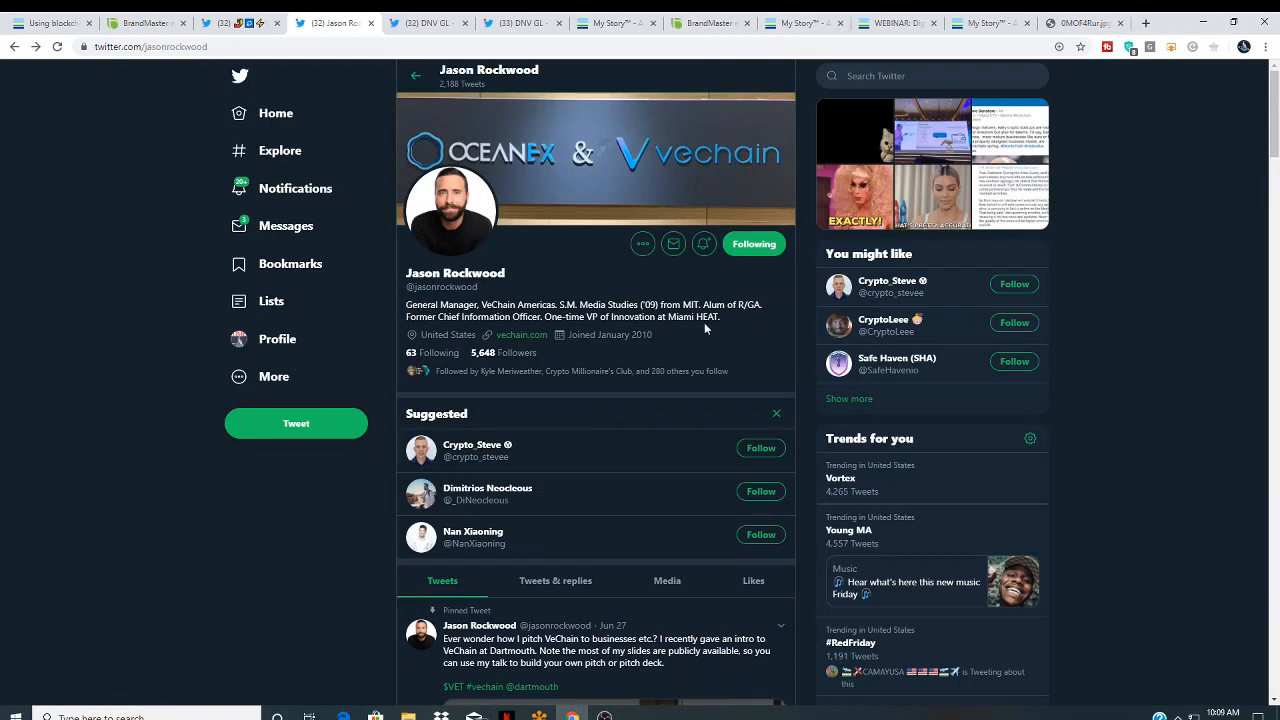
{"action": "mouse_move", "coordinate": [590, 308]}
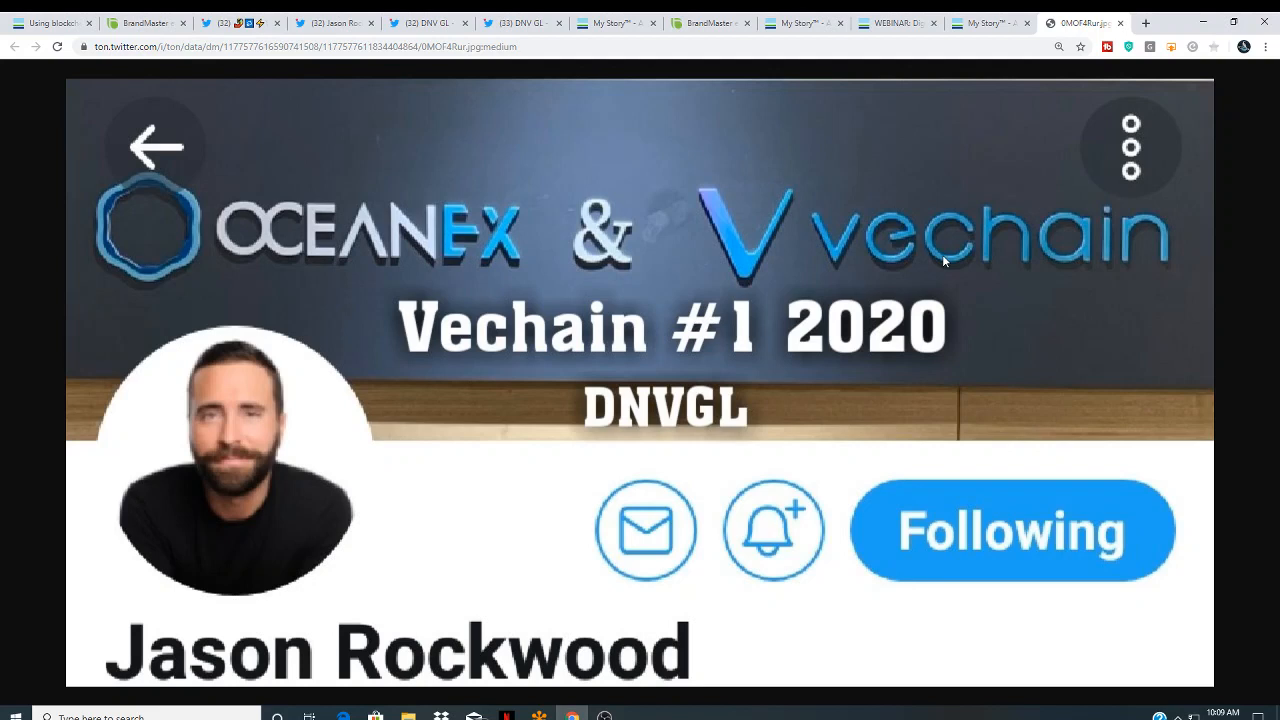
{"action": "mouse_move", "coordinate": [770, 320]}
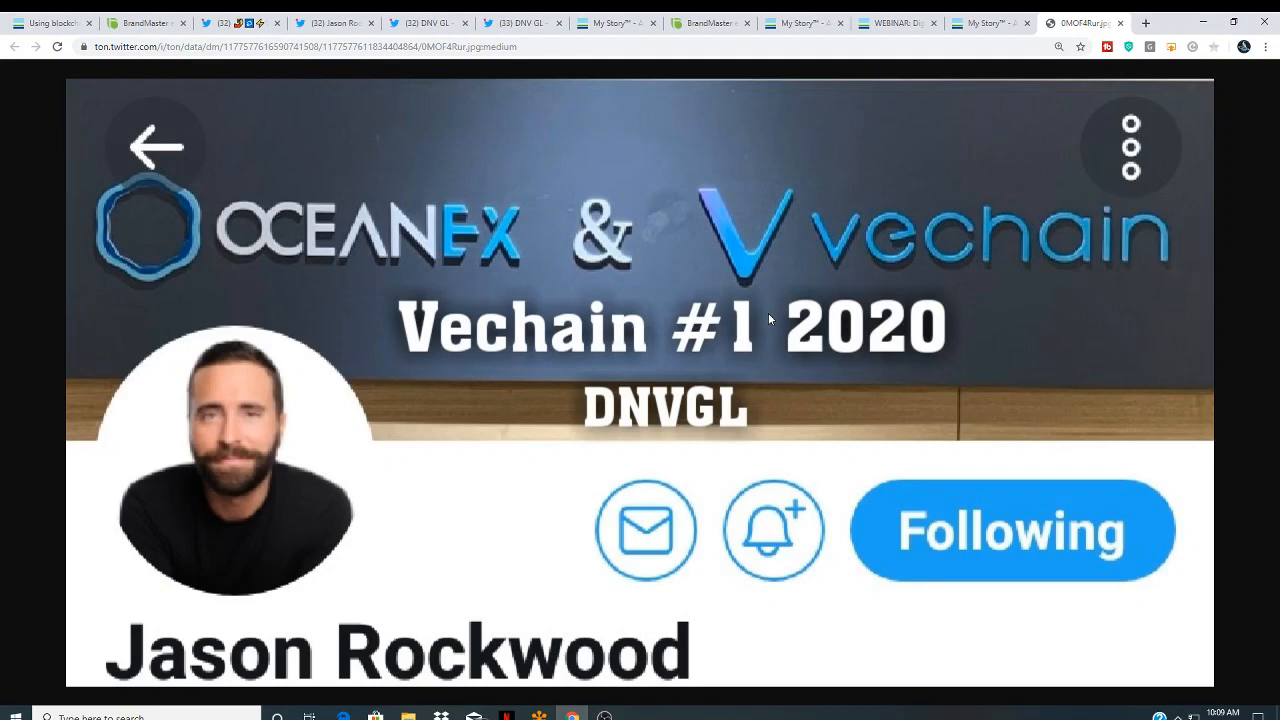
{"action": "mouse_move", "coordinate": [728, 330]}
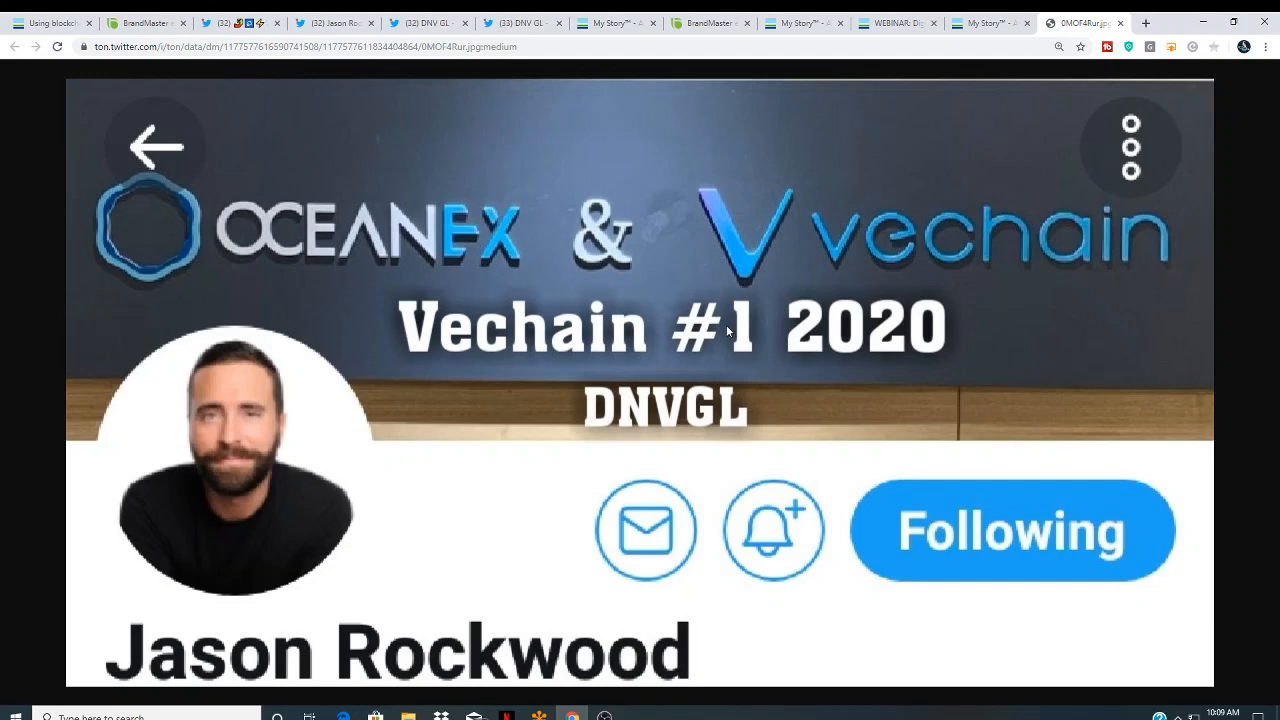